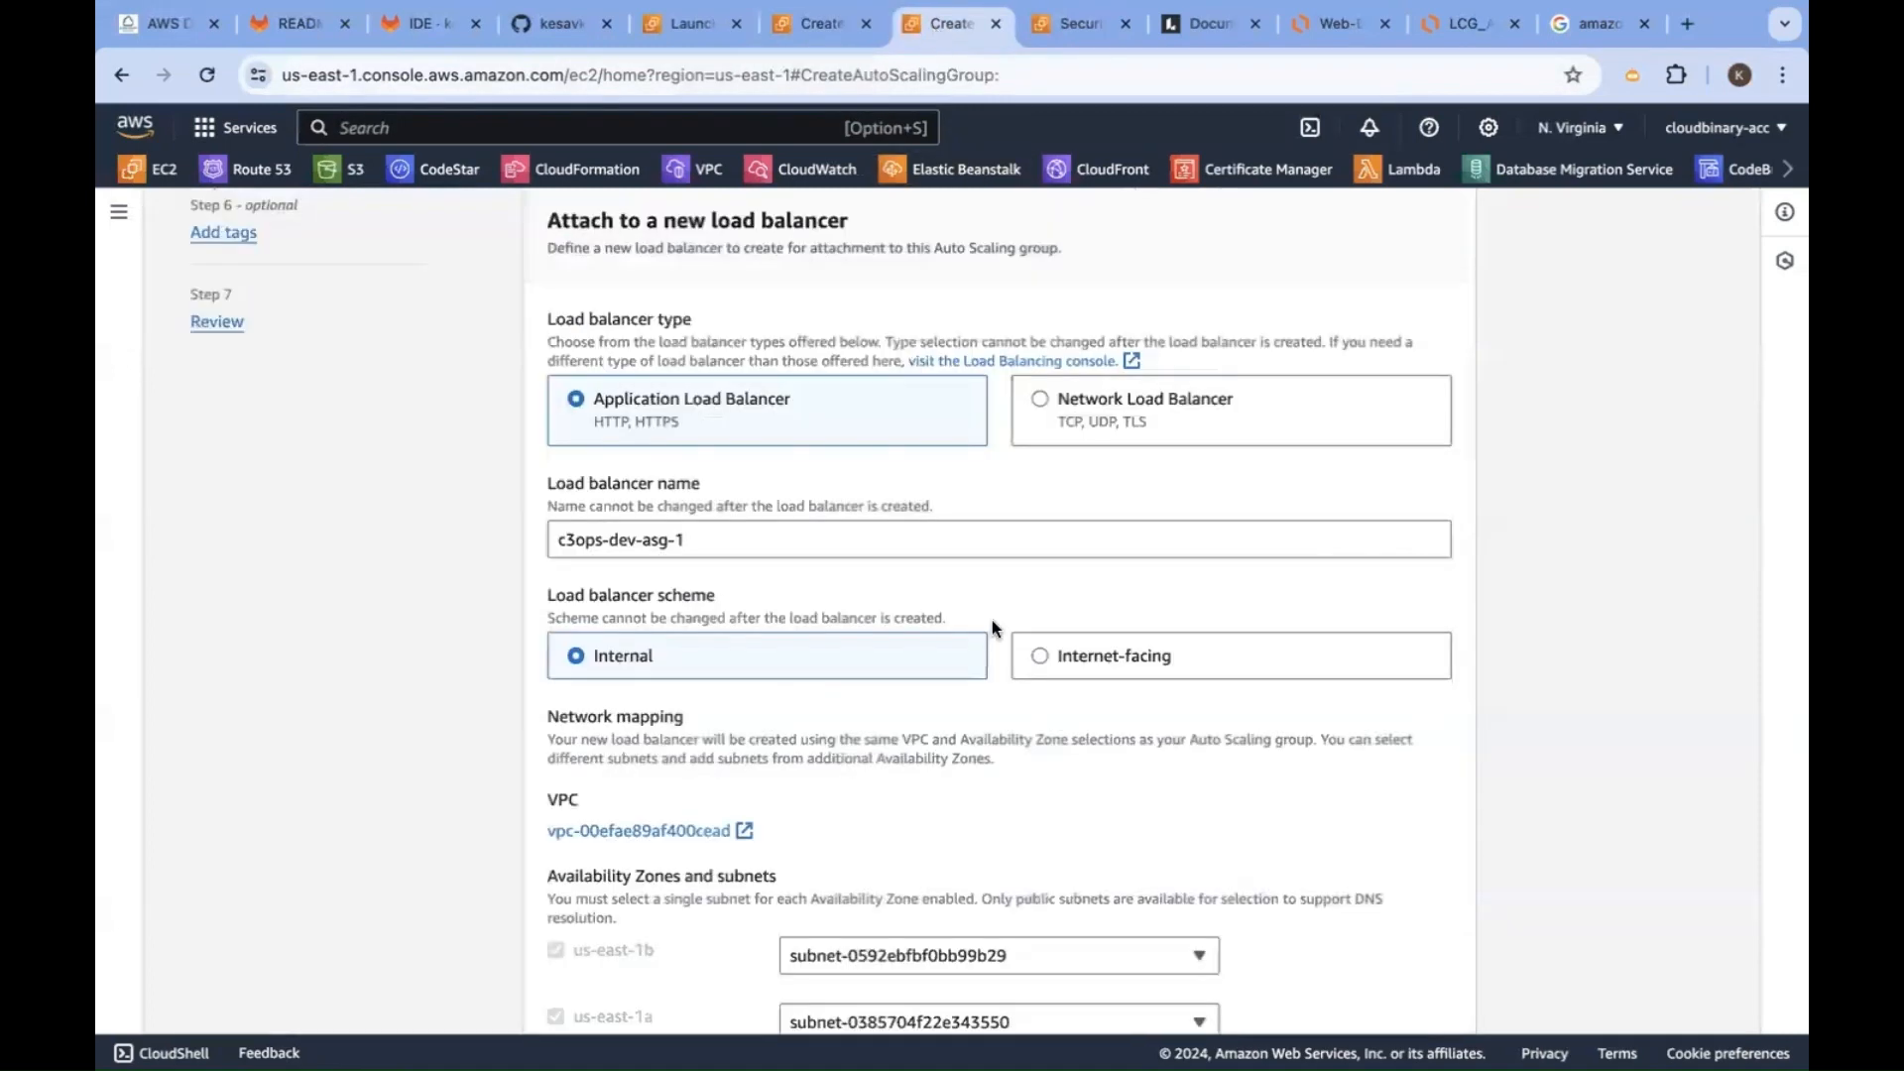
# Scroll through the Attach to a new load balancer section to reach the internet-facing scheme option
pyautogui.scroll(3)
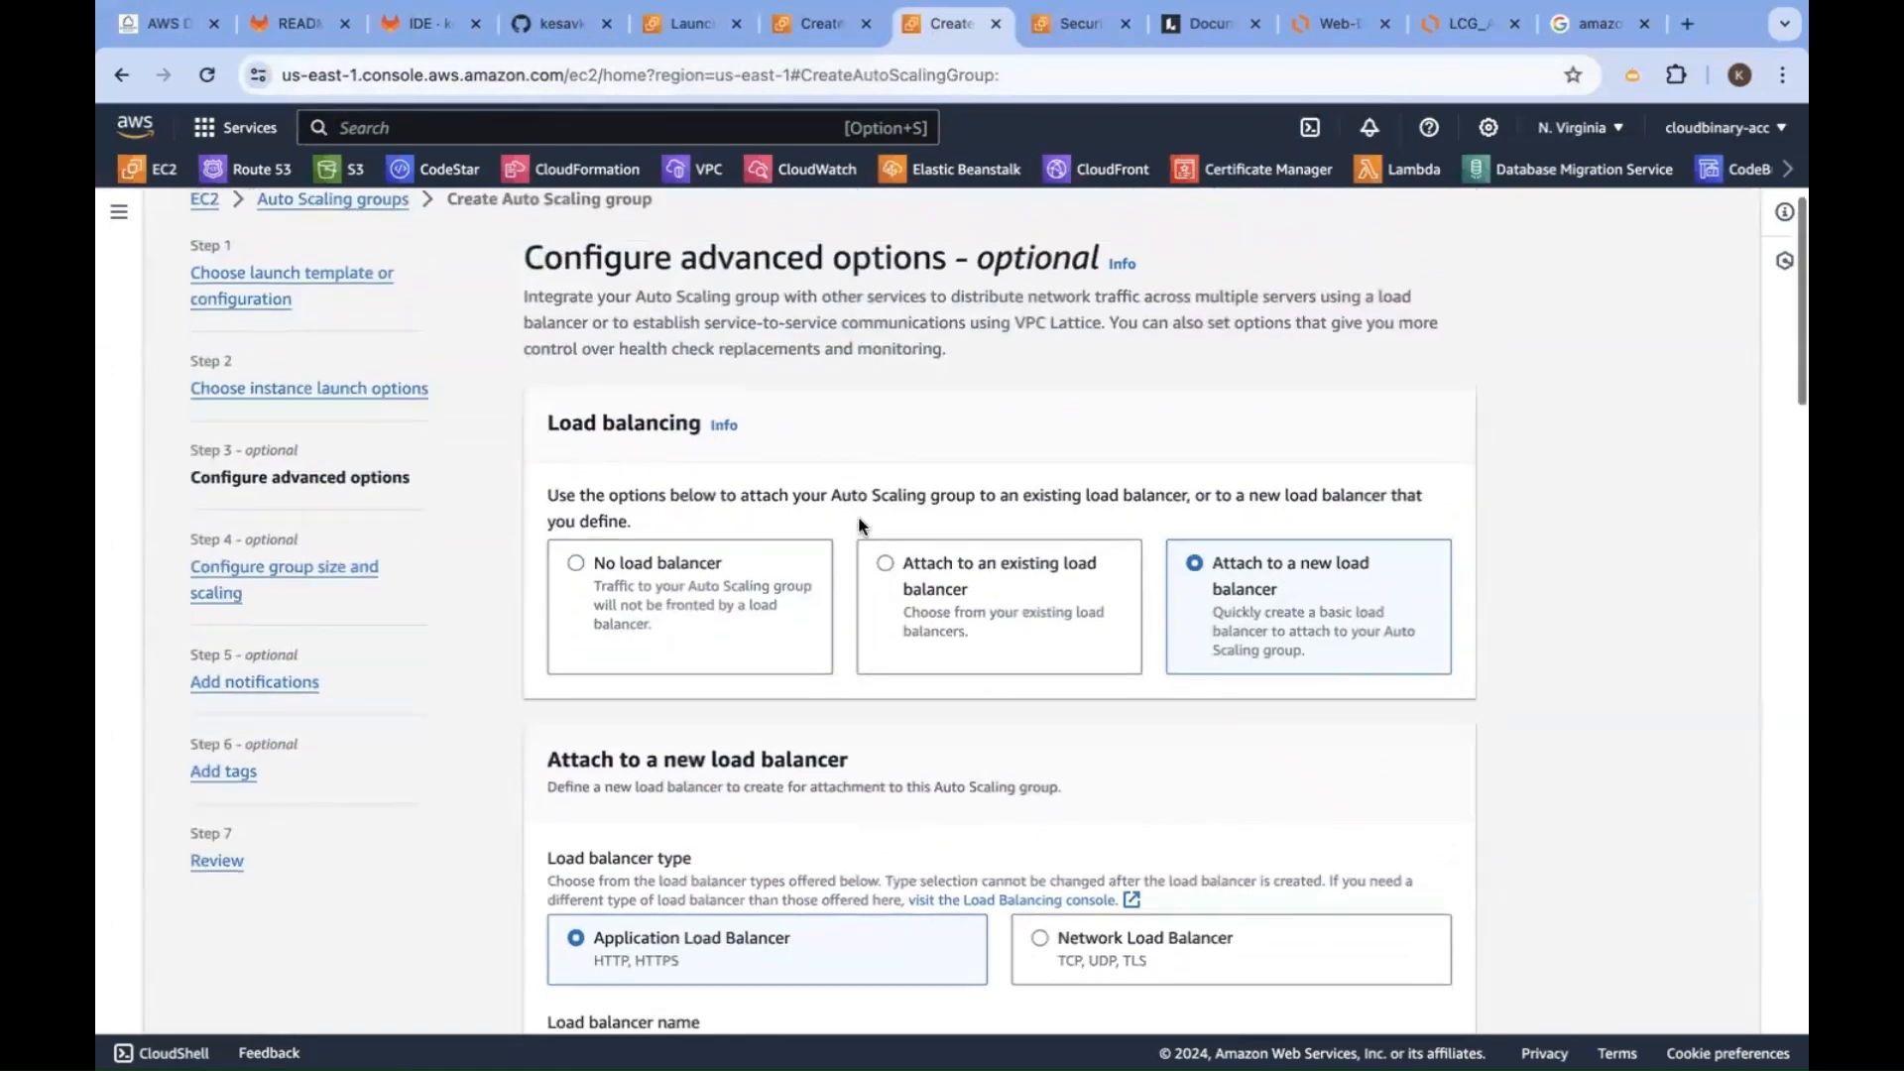
pyautogui.scroll(-3)
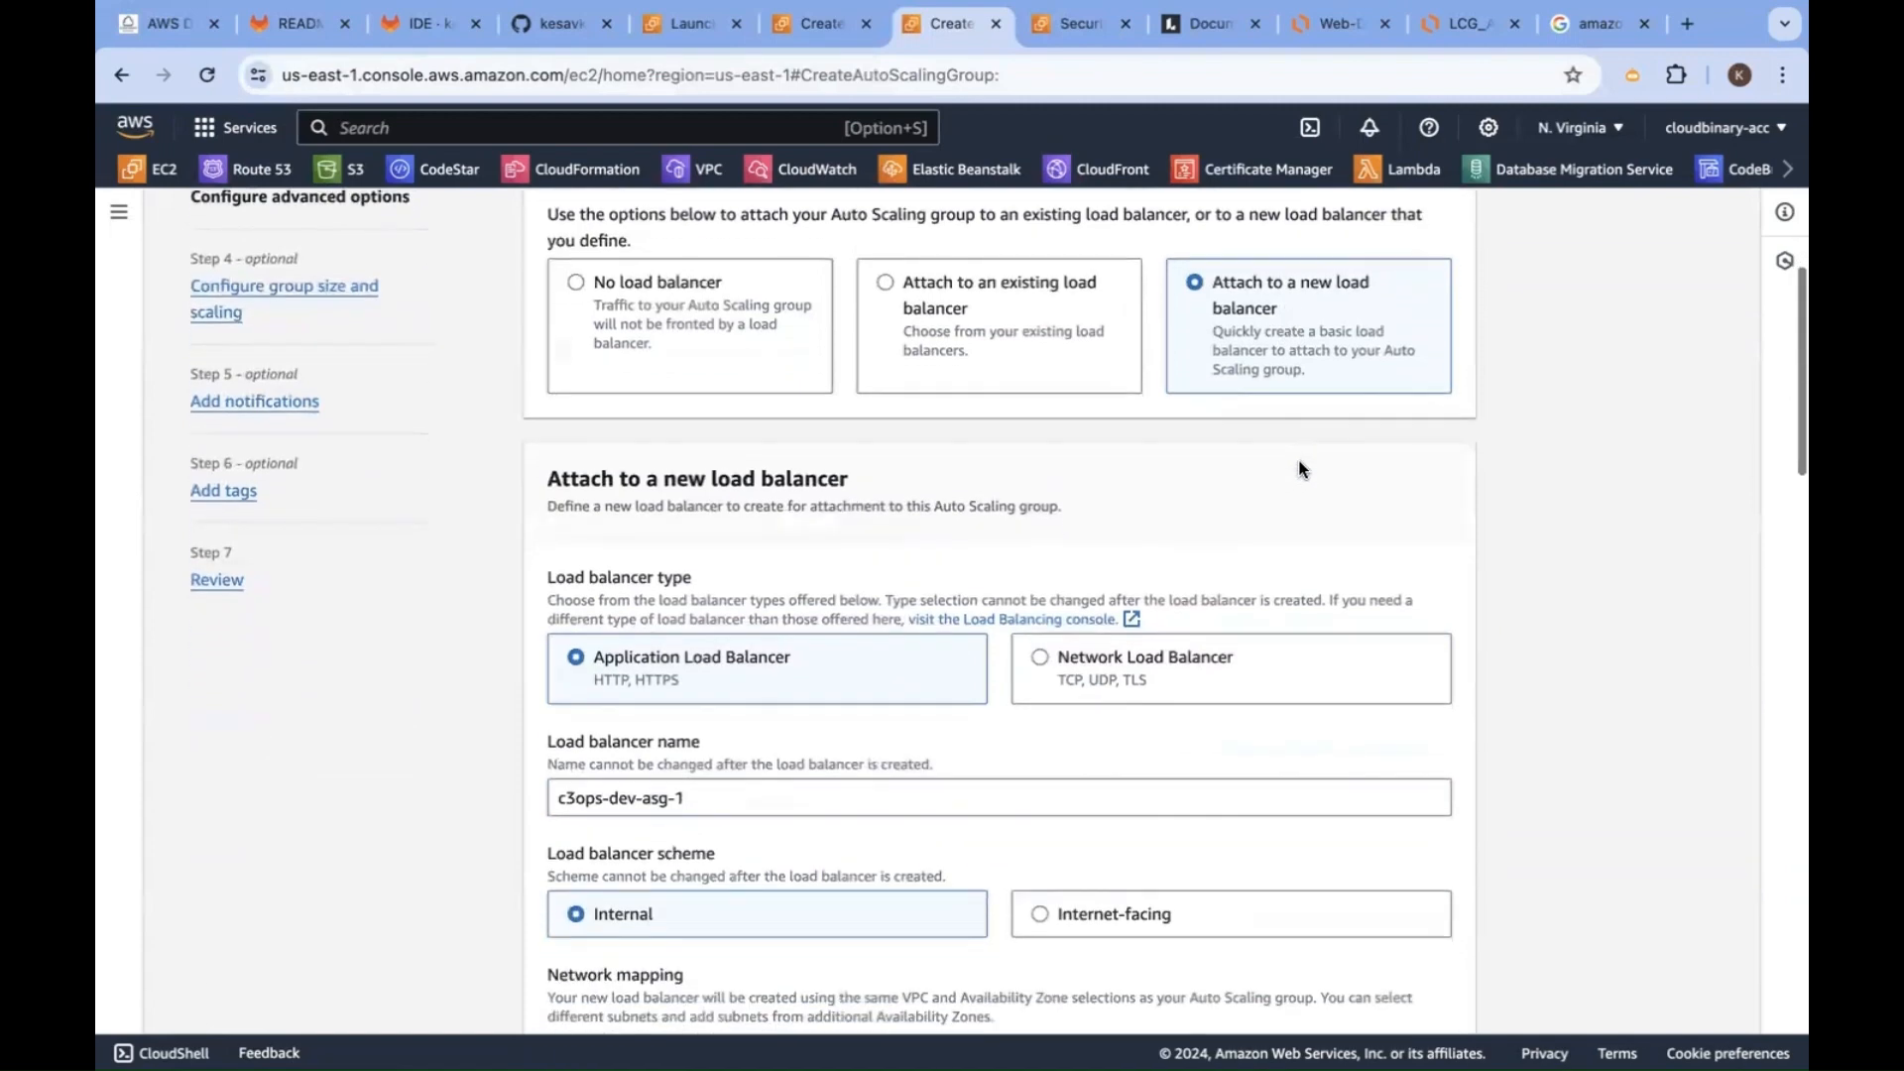
pyautogui.scroll(-3)
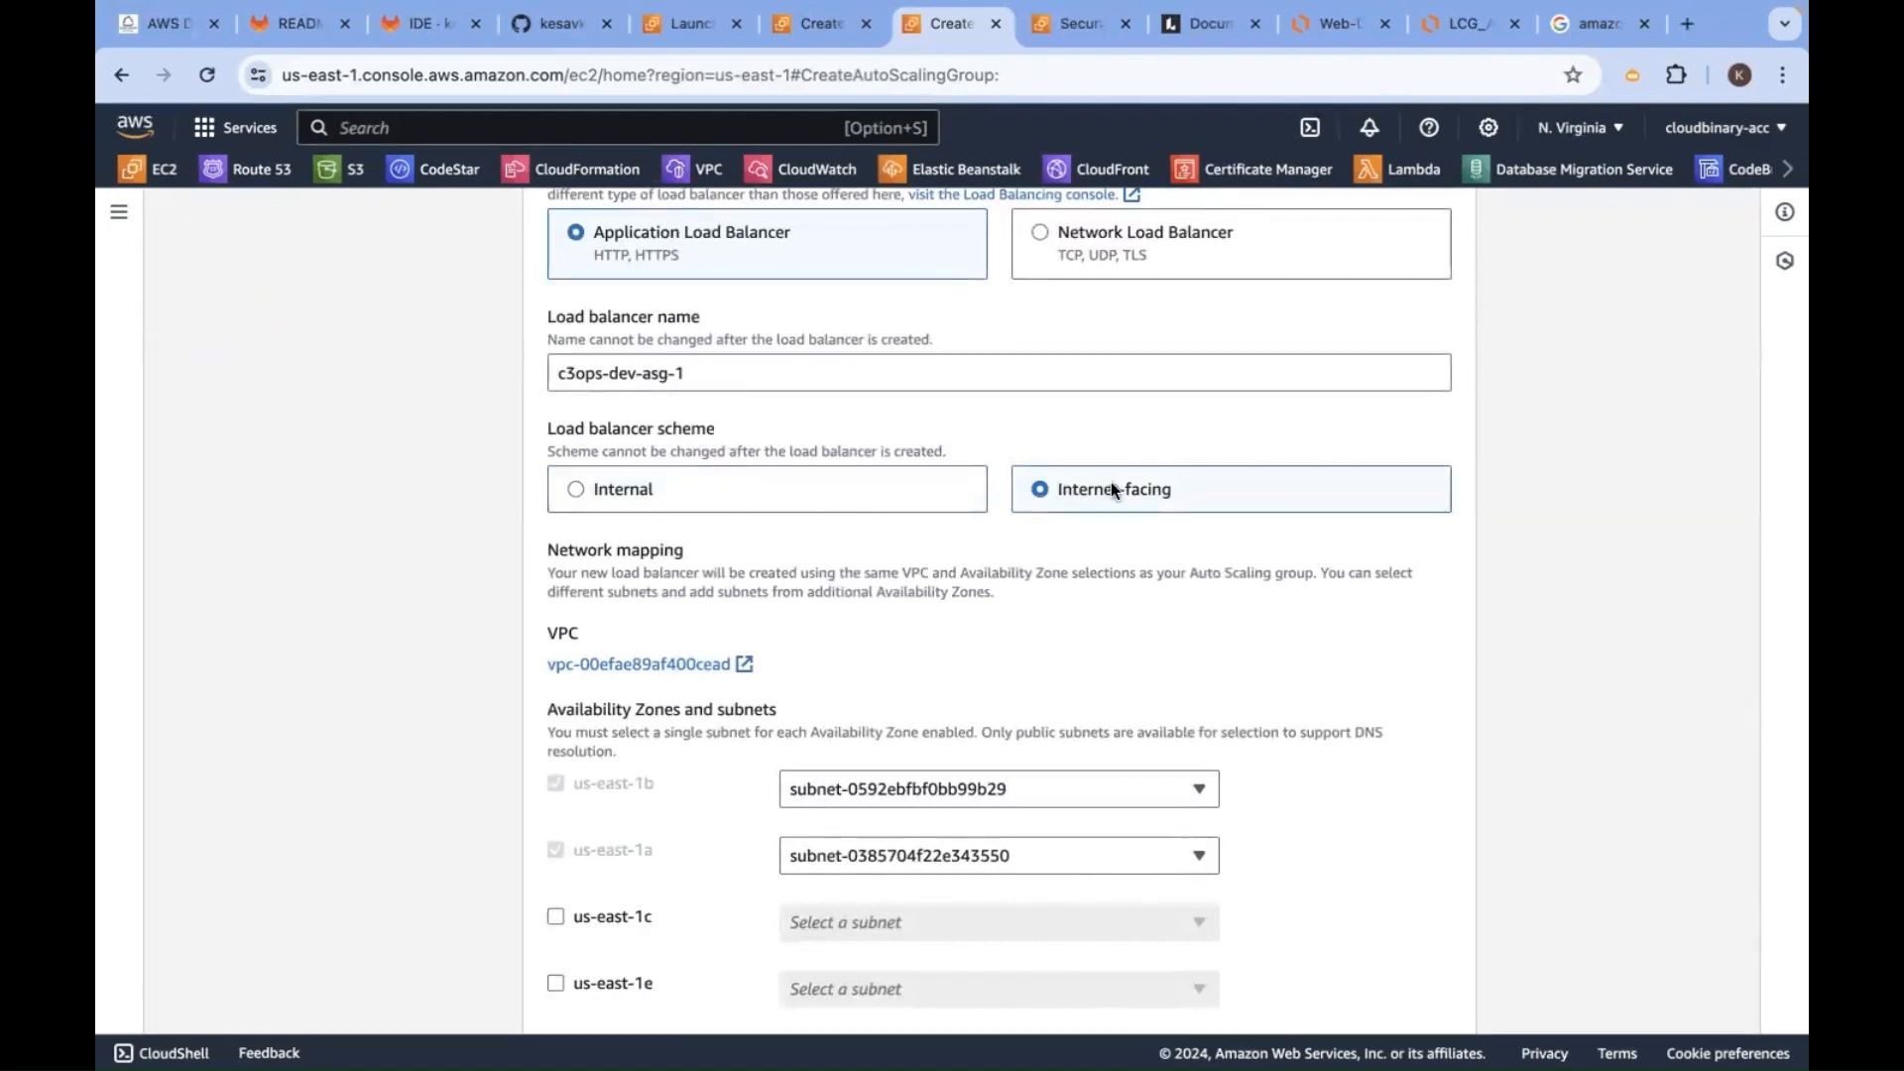
pyautogui.scroll(-3)
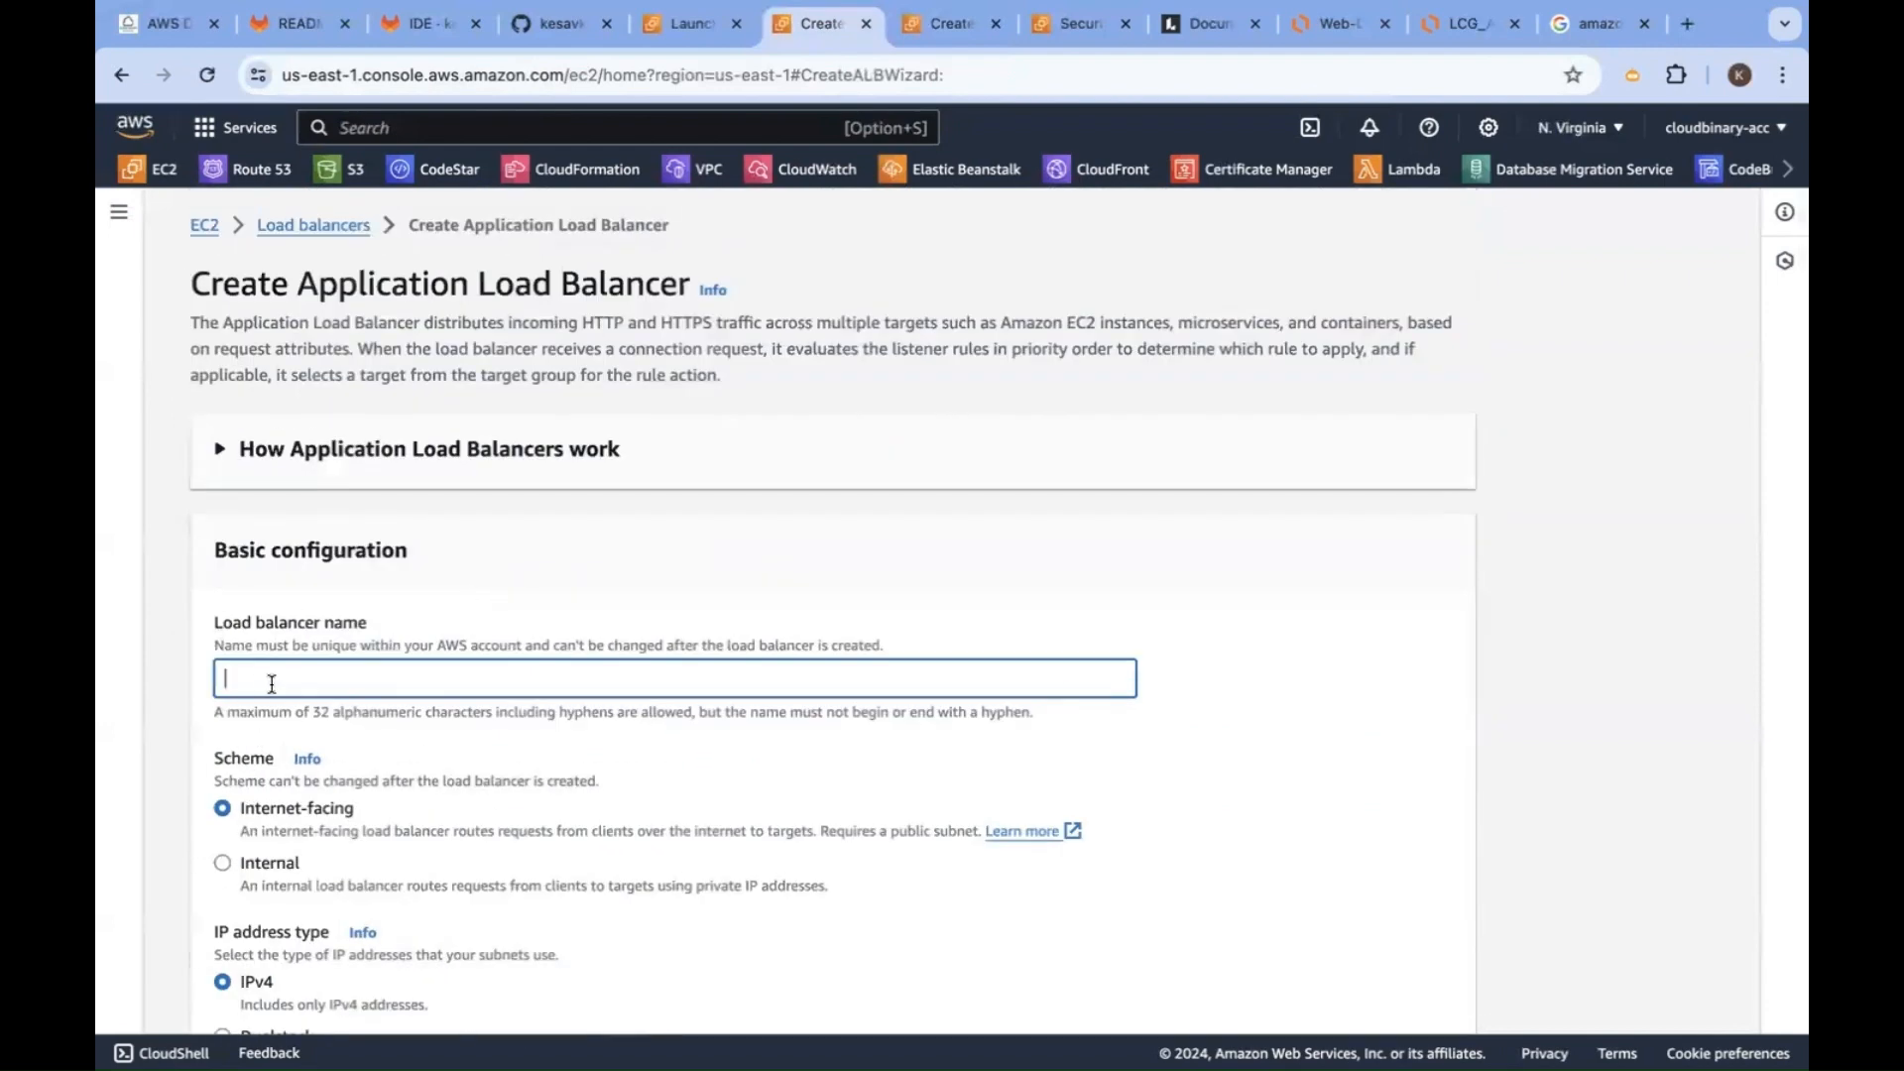
pyautogui.scroll(-3)
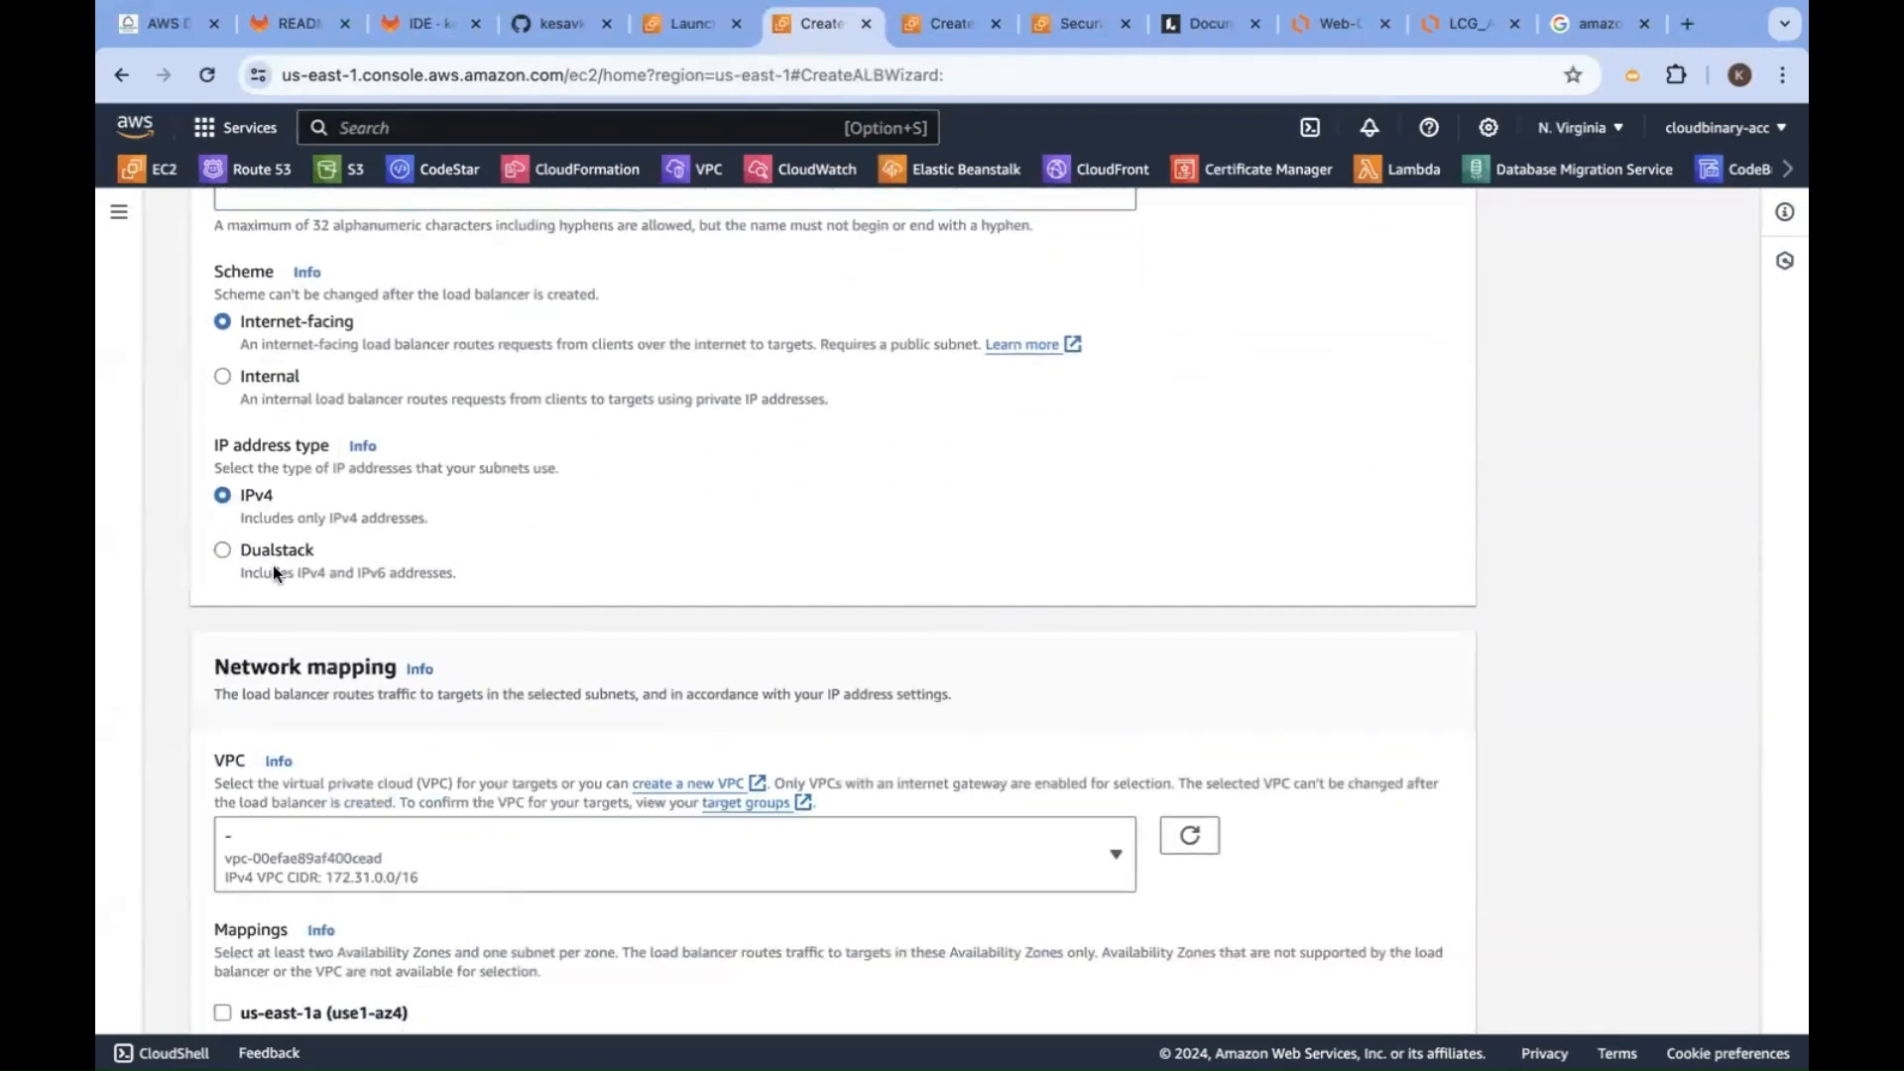
pyautogui.scroll(-3)
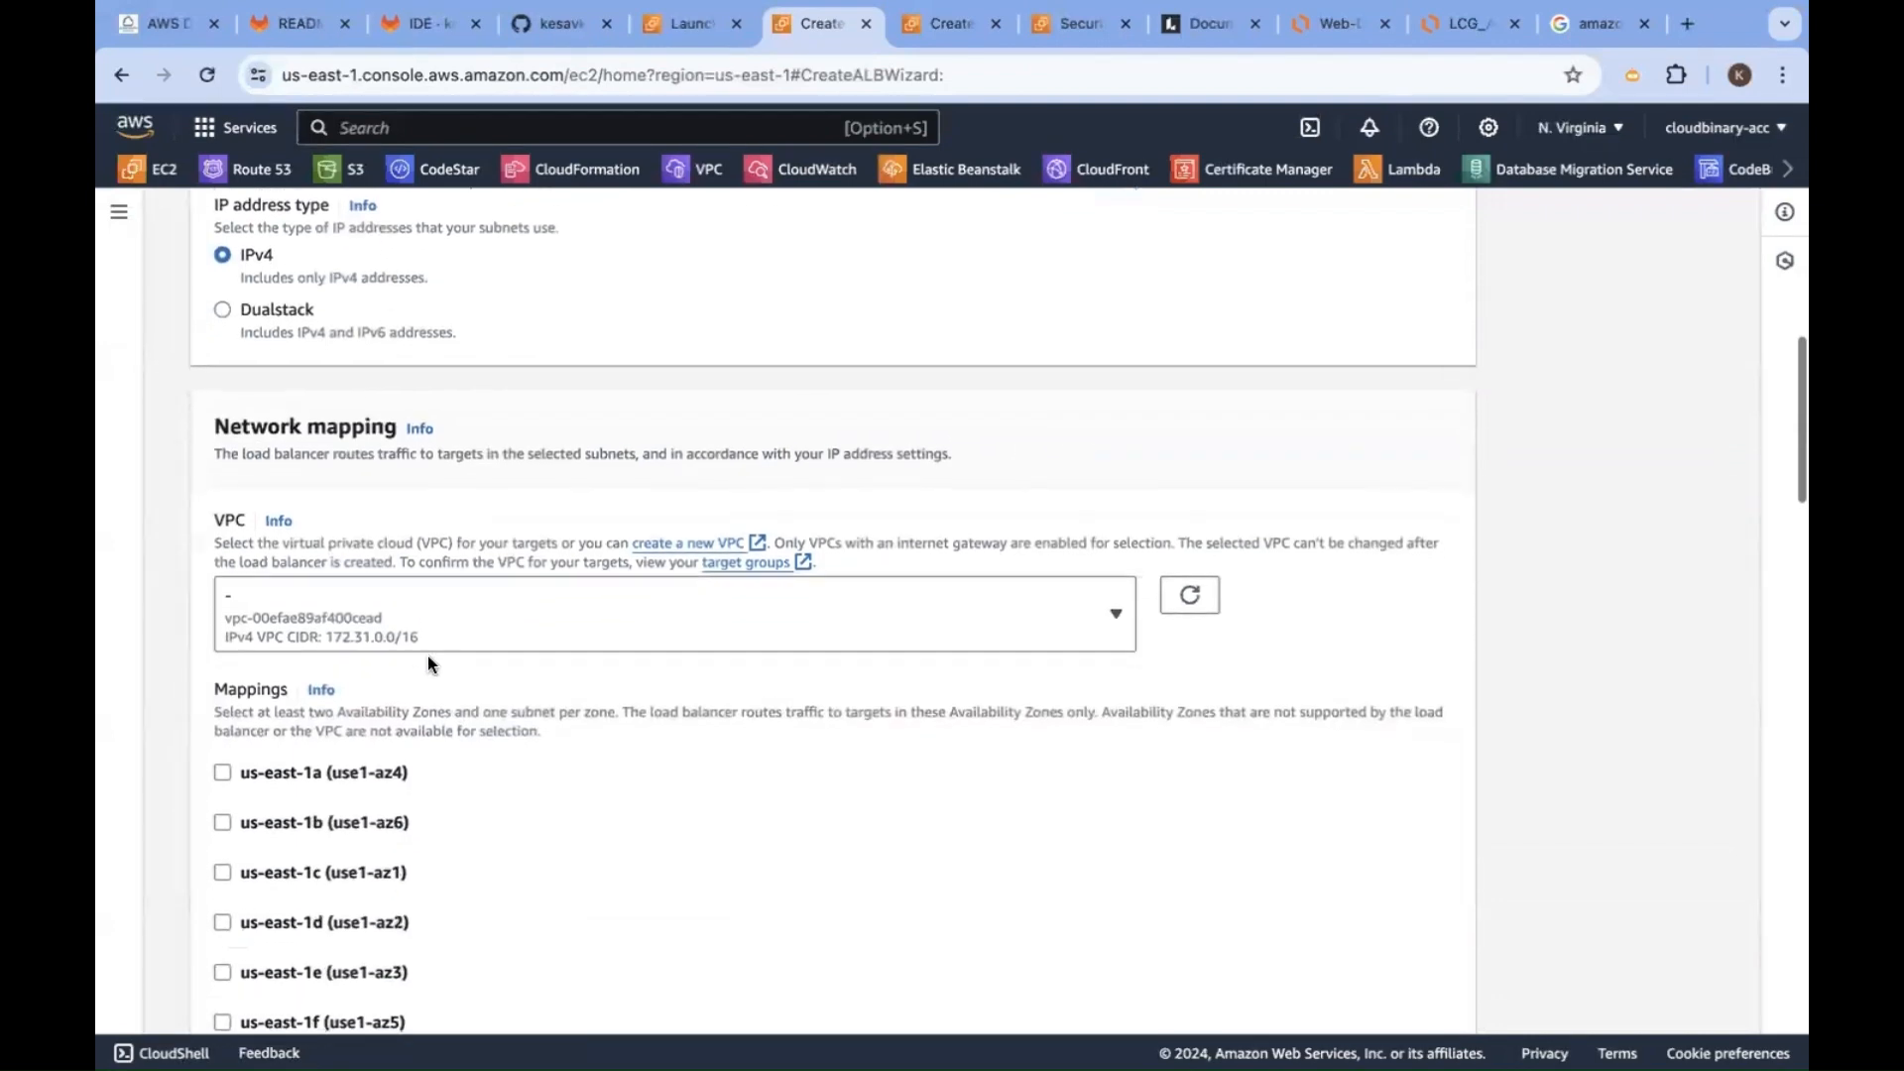
# Back in the Auto Scaling wizard, set the port 80 listener's default routing to create a new target group
pyautogui.click(950, 24)
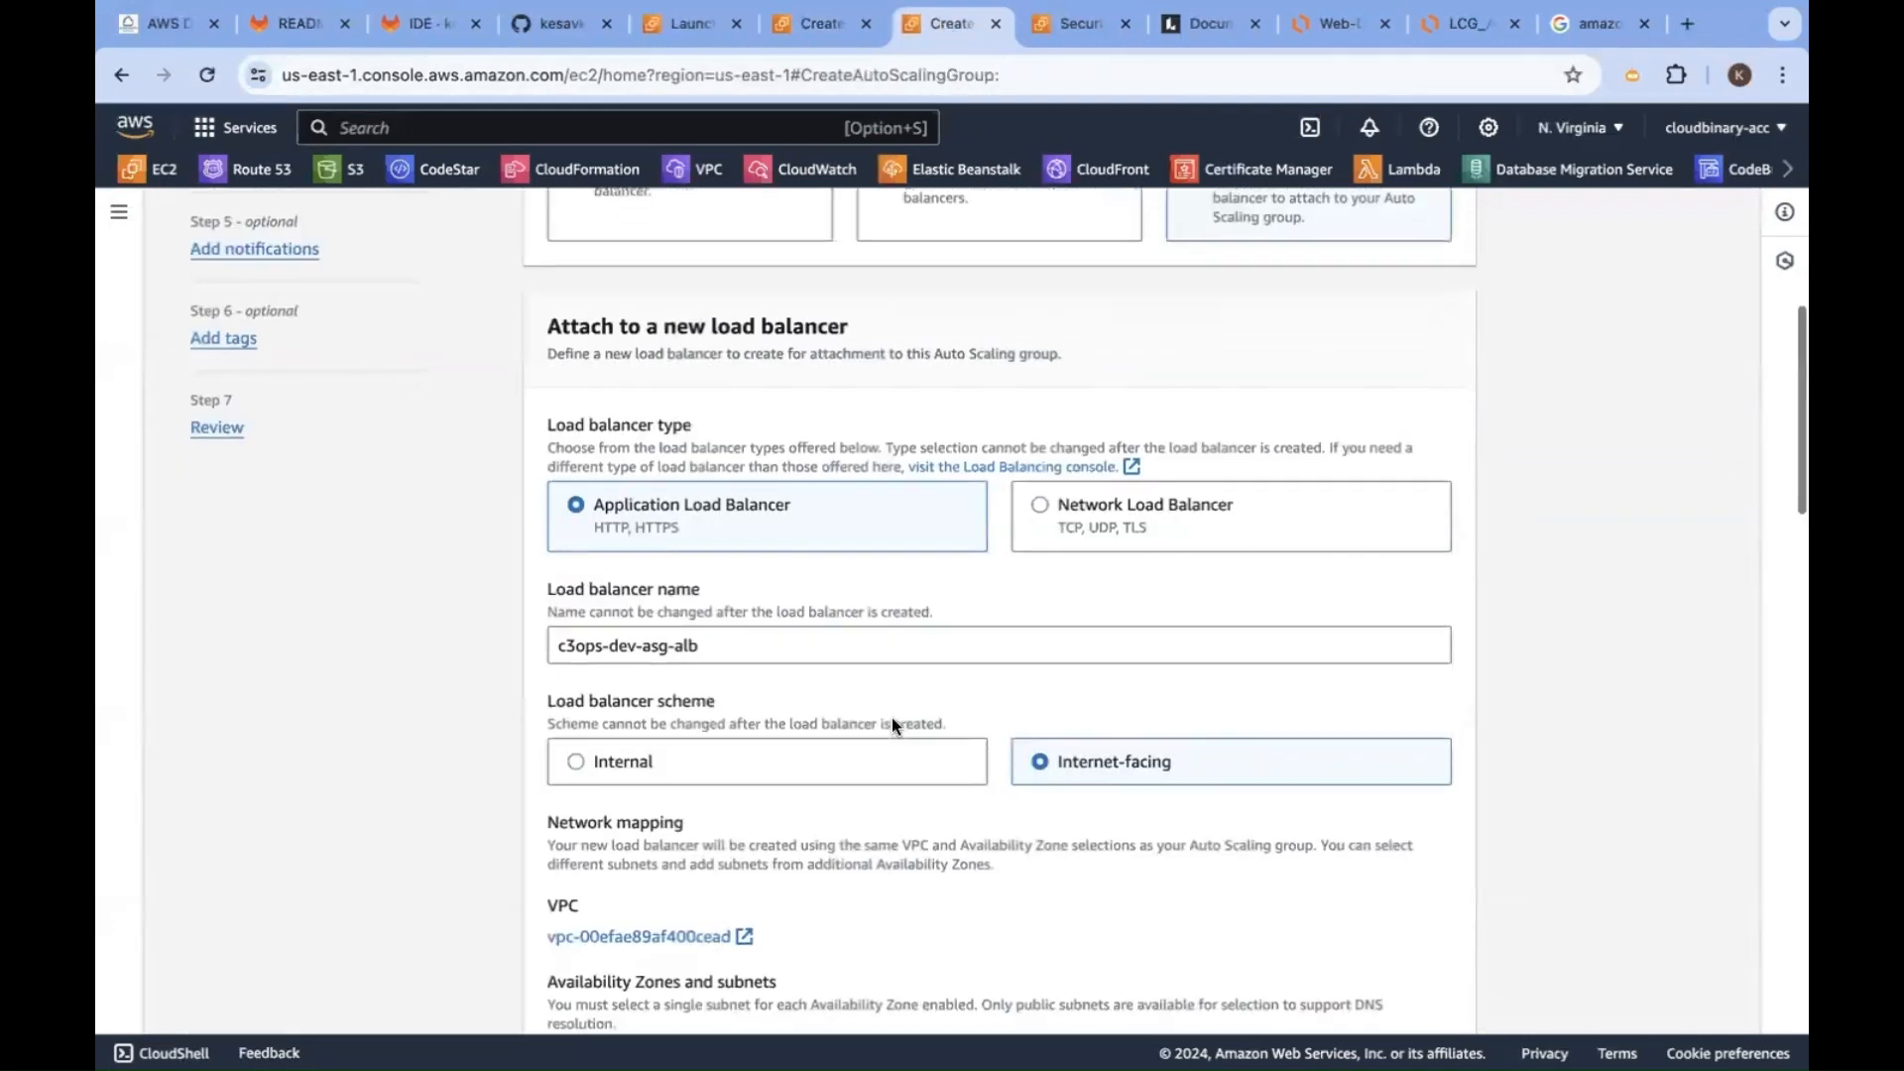
pyautogui.scroll(-3)
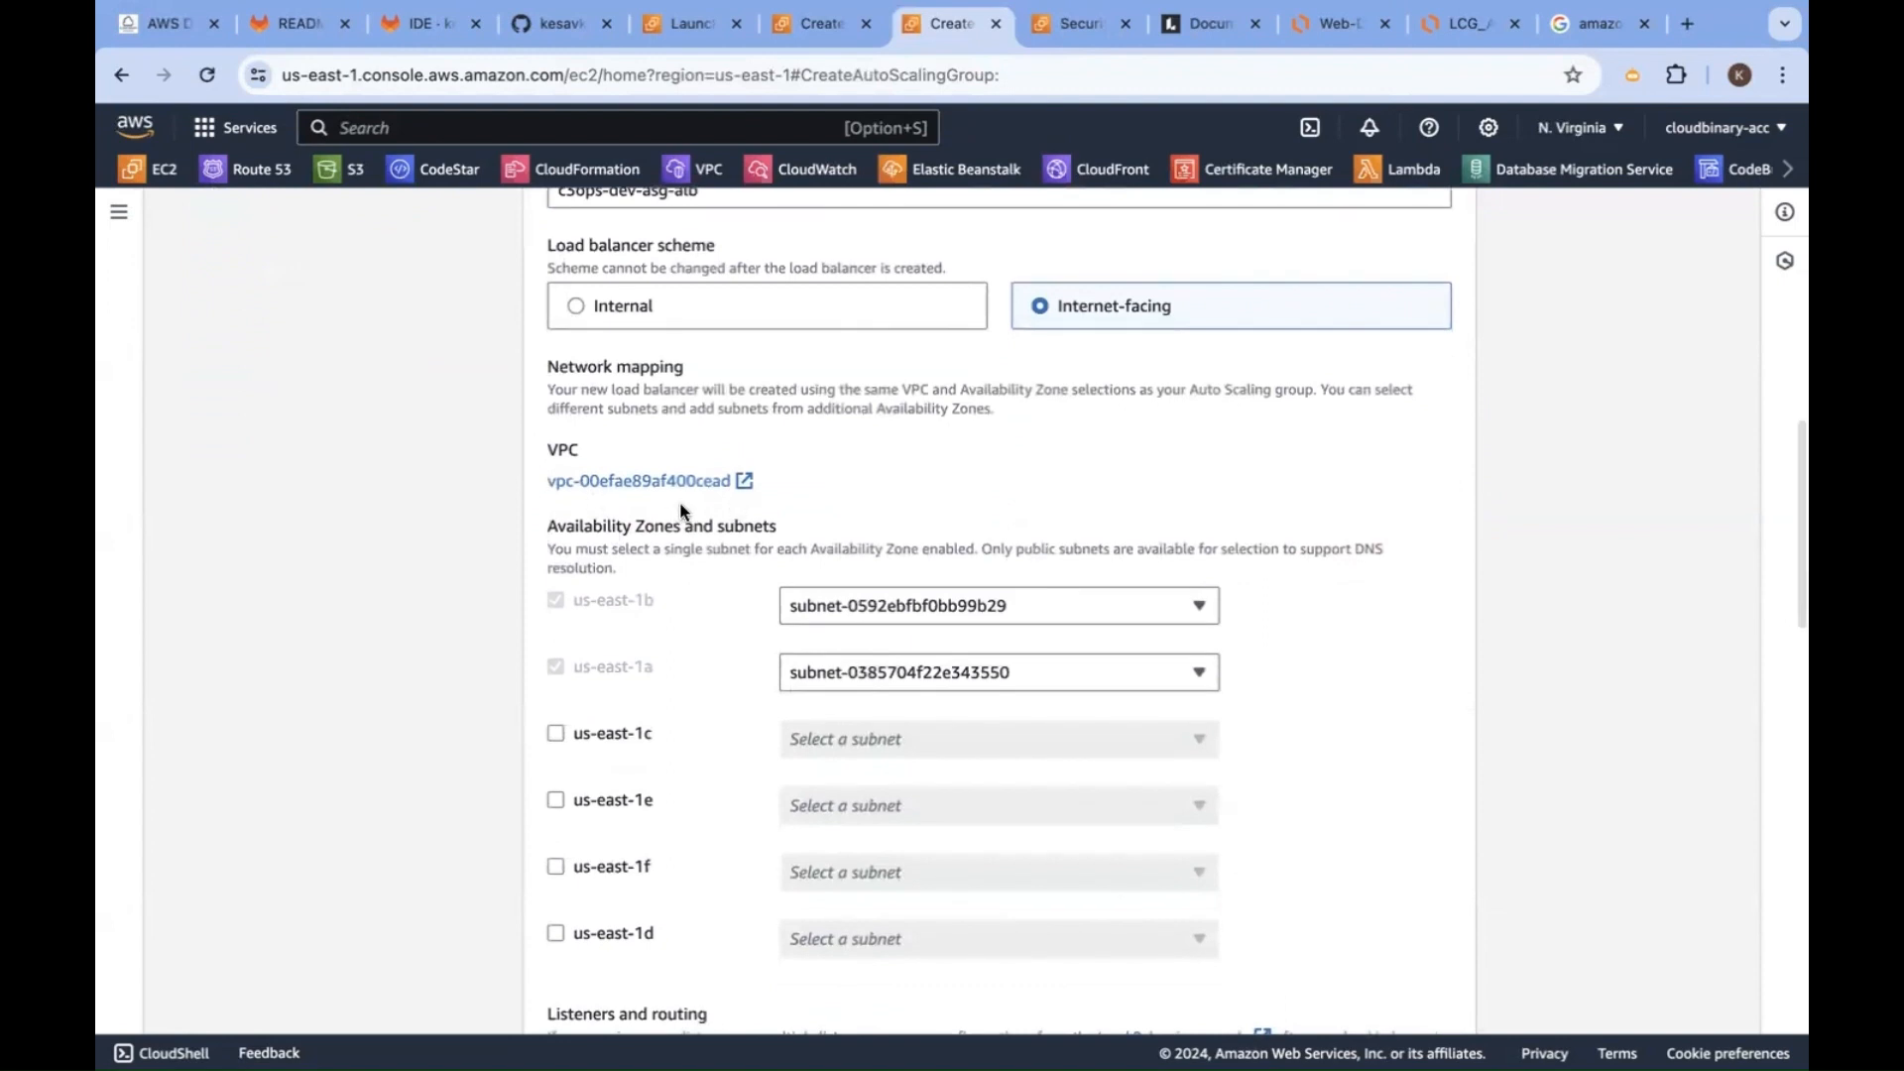
pyautogui.scroll(-3)
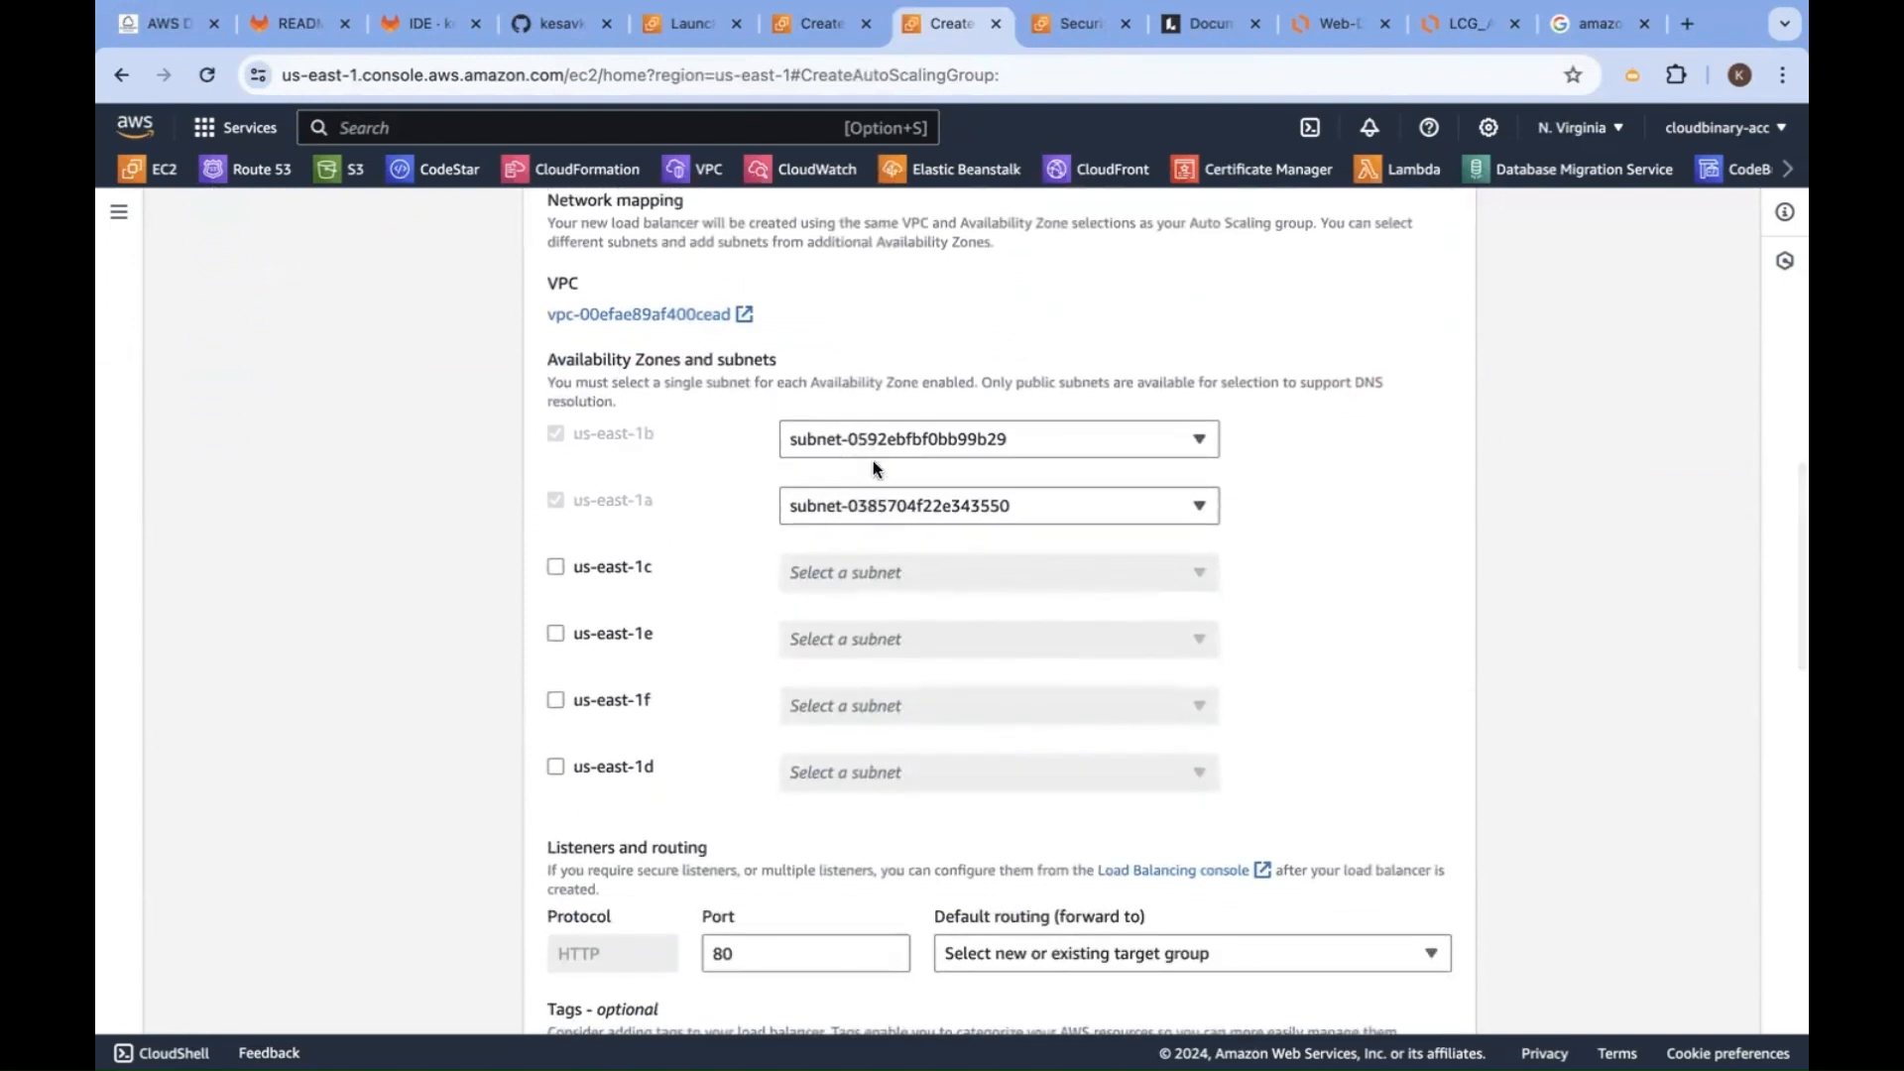
pyautogui.scroll(-3)
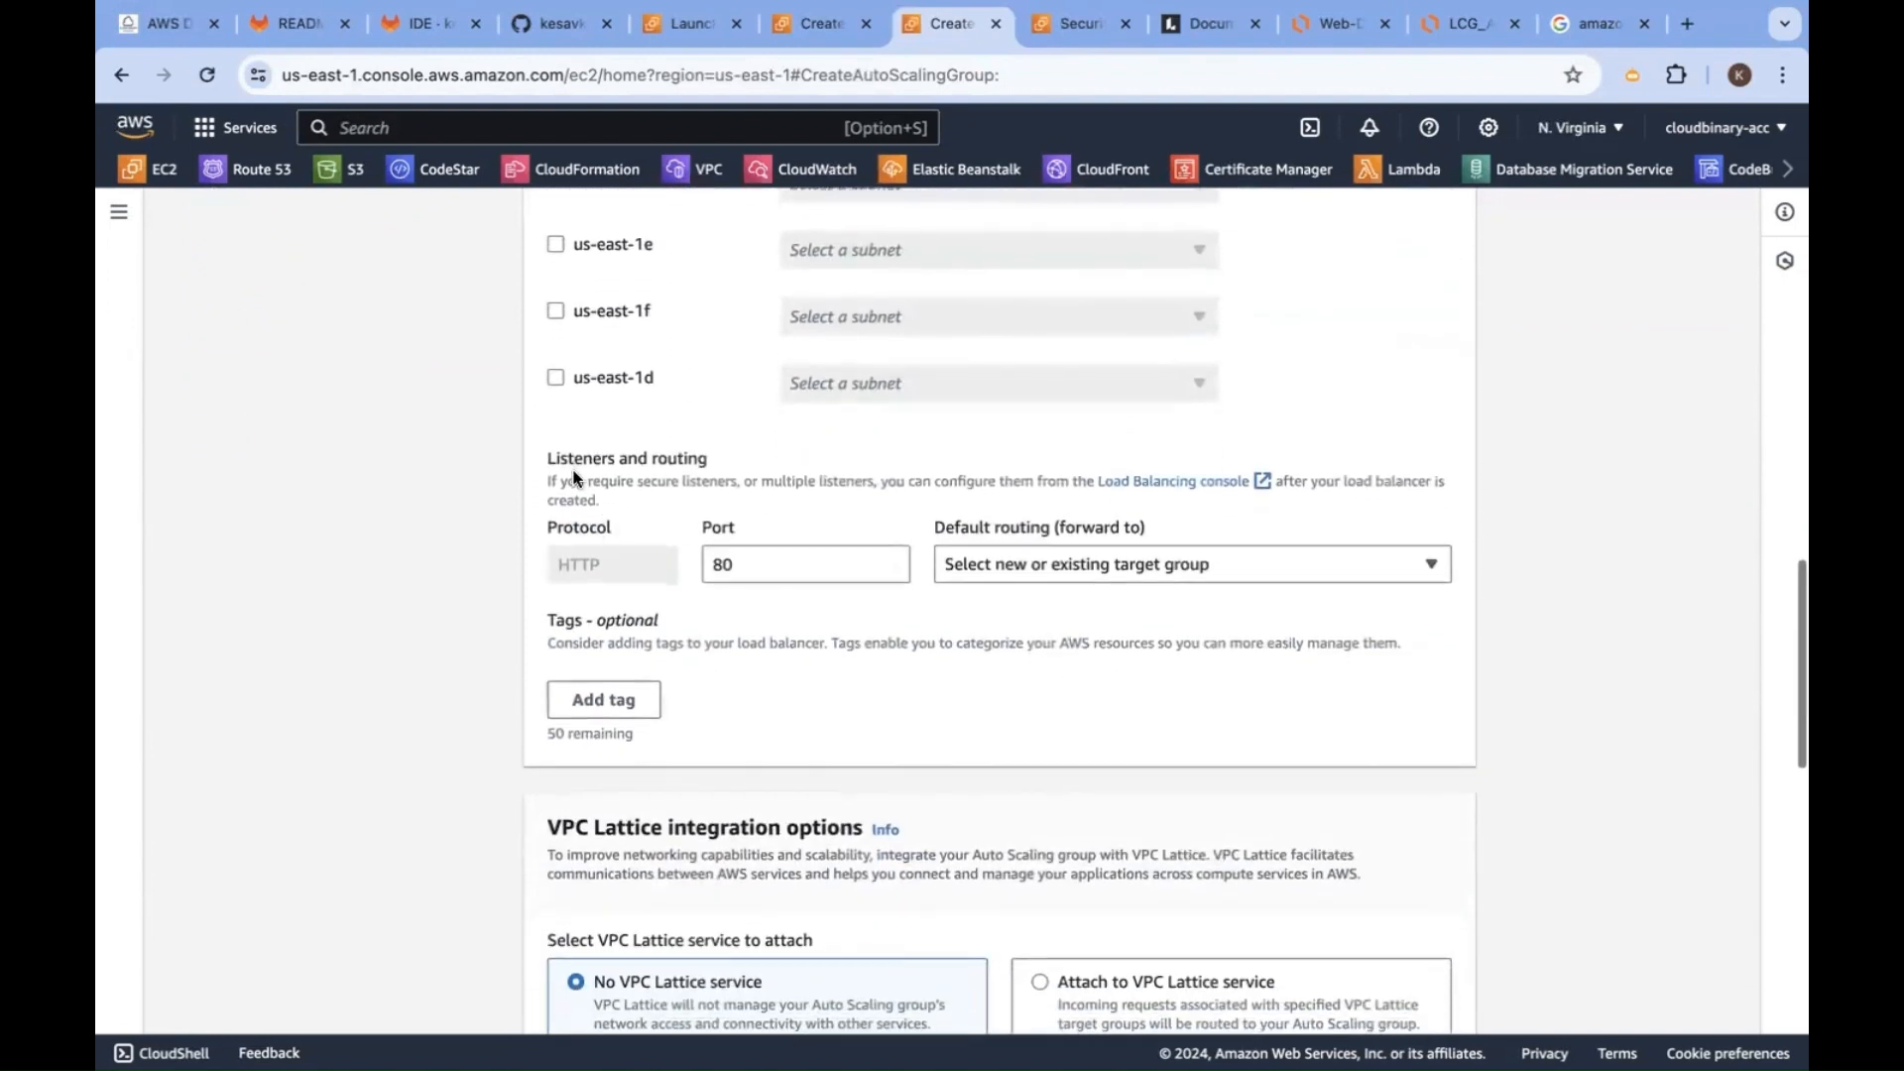
pyautogui.click(1190, 563)
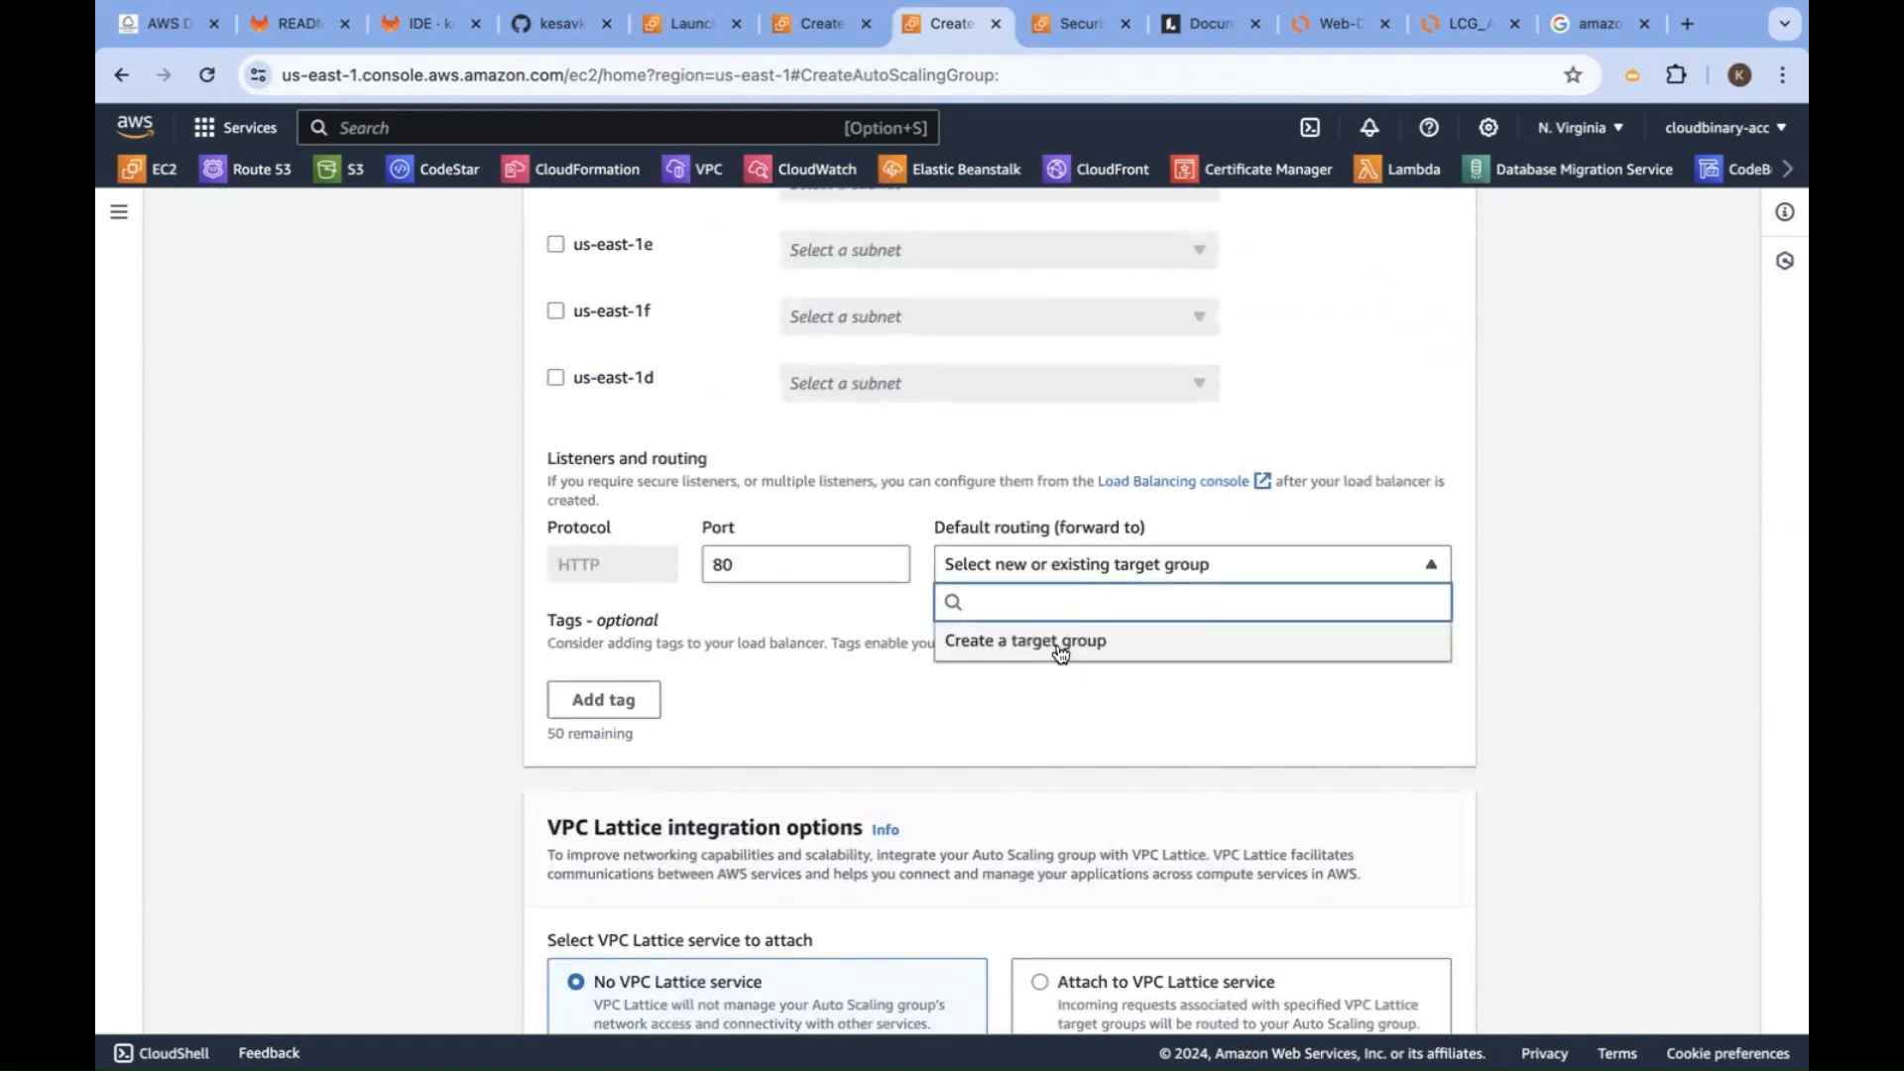
pyautogui.click(1023, 641)
pyautogui.write('c3ops-dev-asg-alb-')
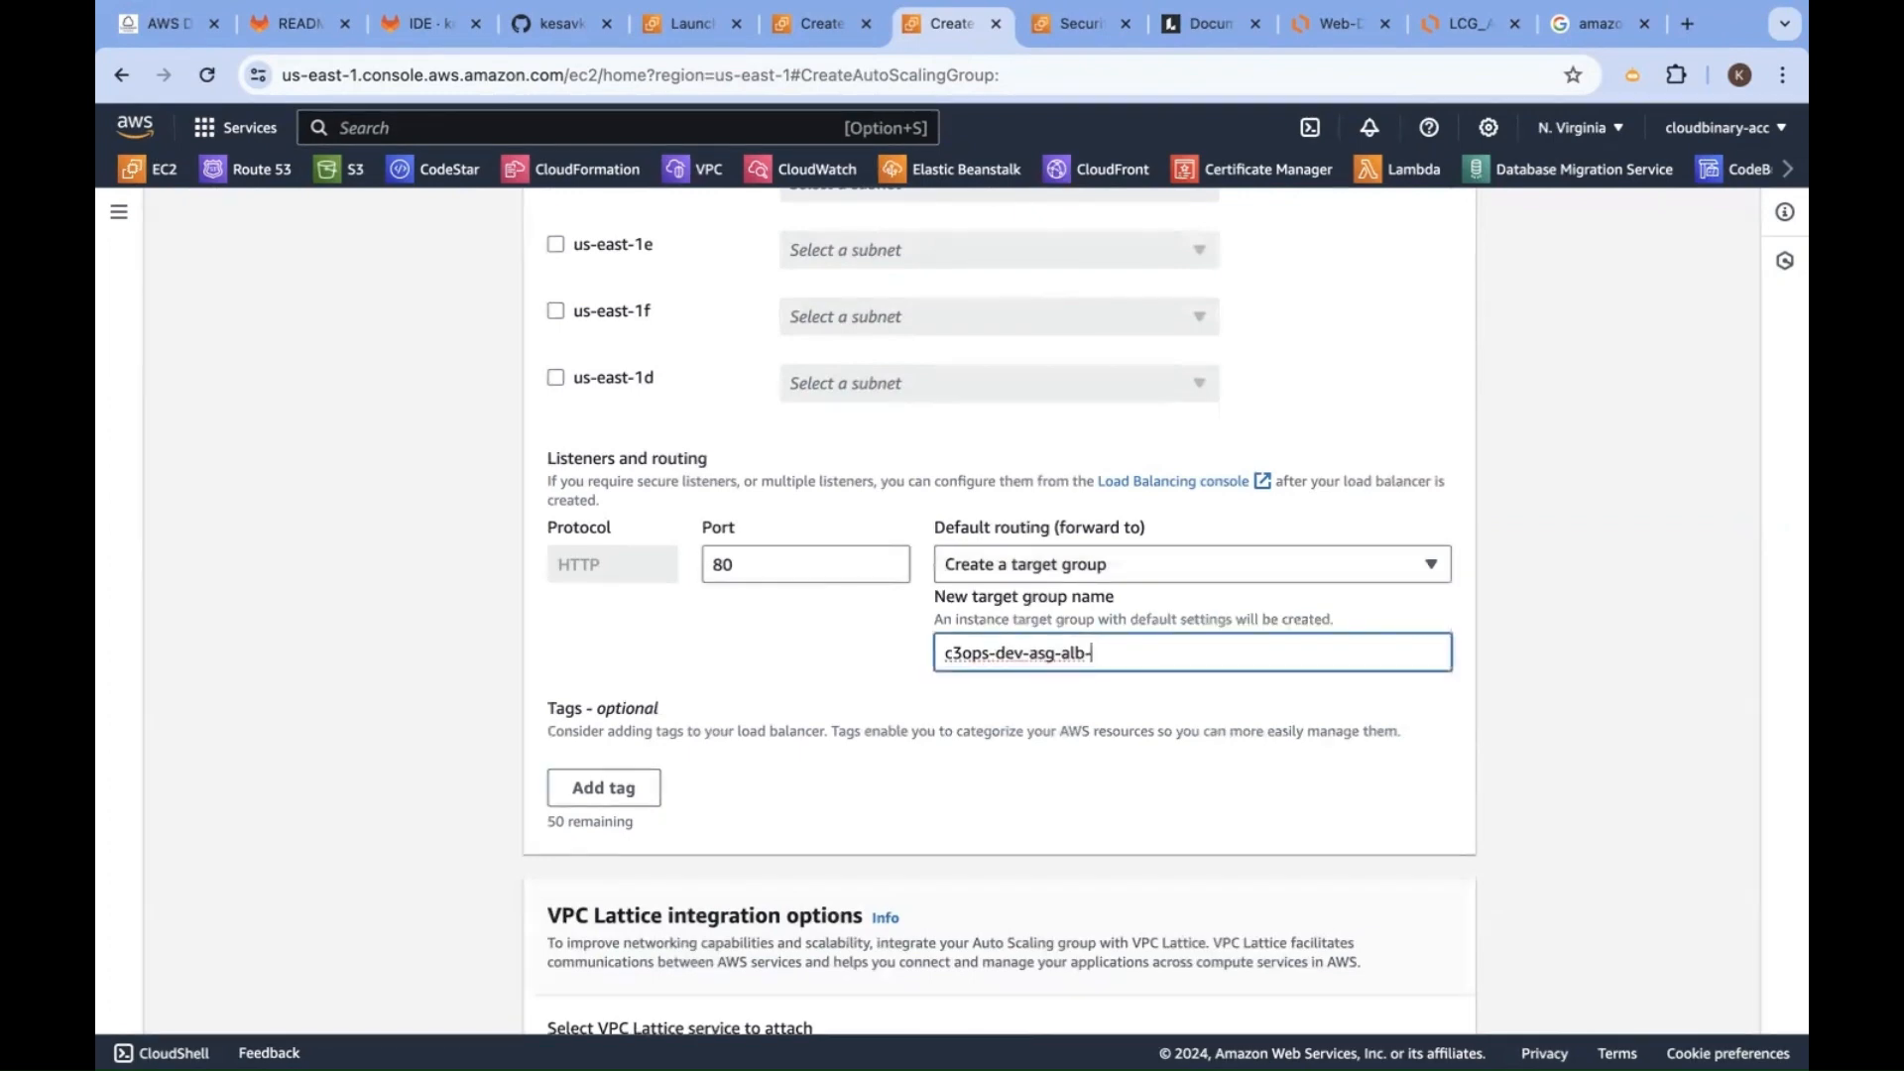
pyautogui.scroll(-3)
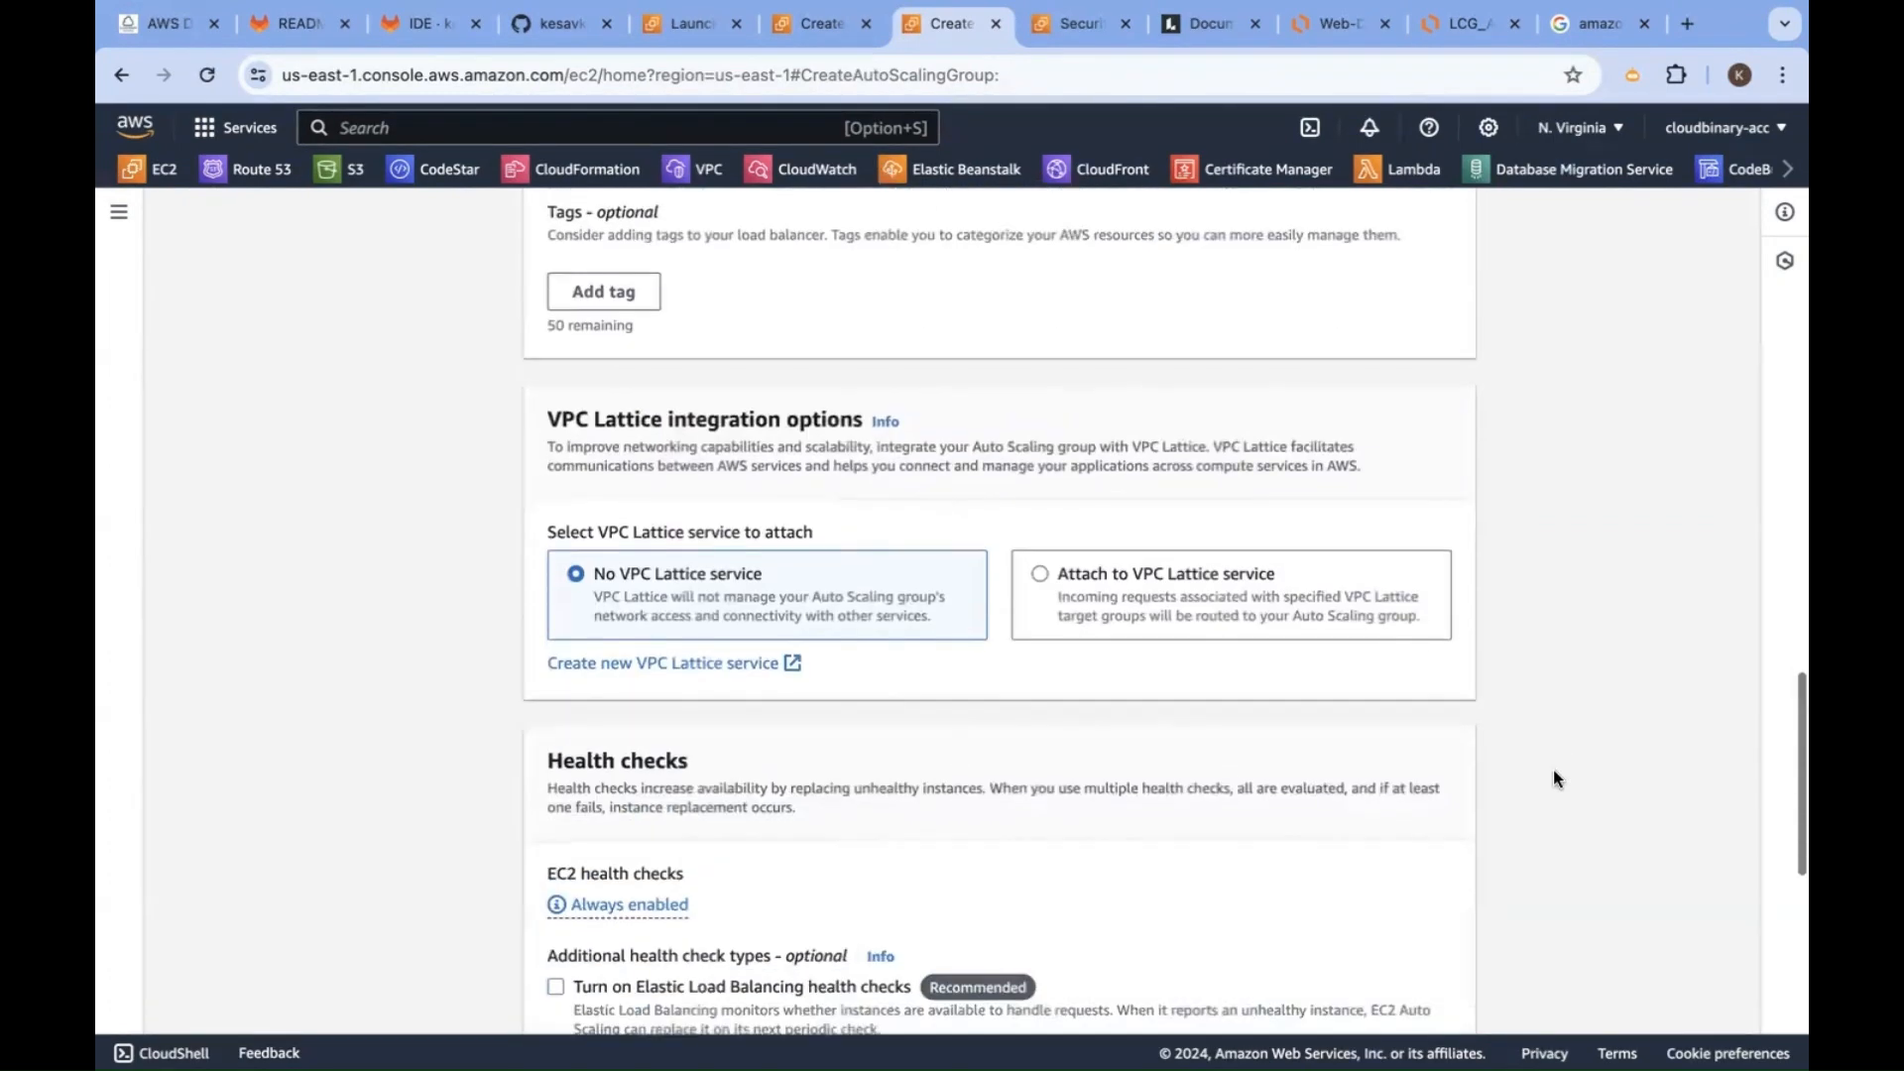
pyautogui.scroll(3)
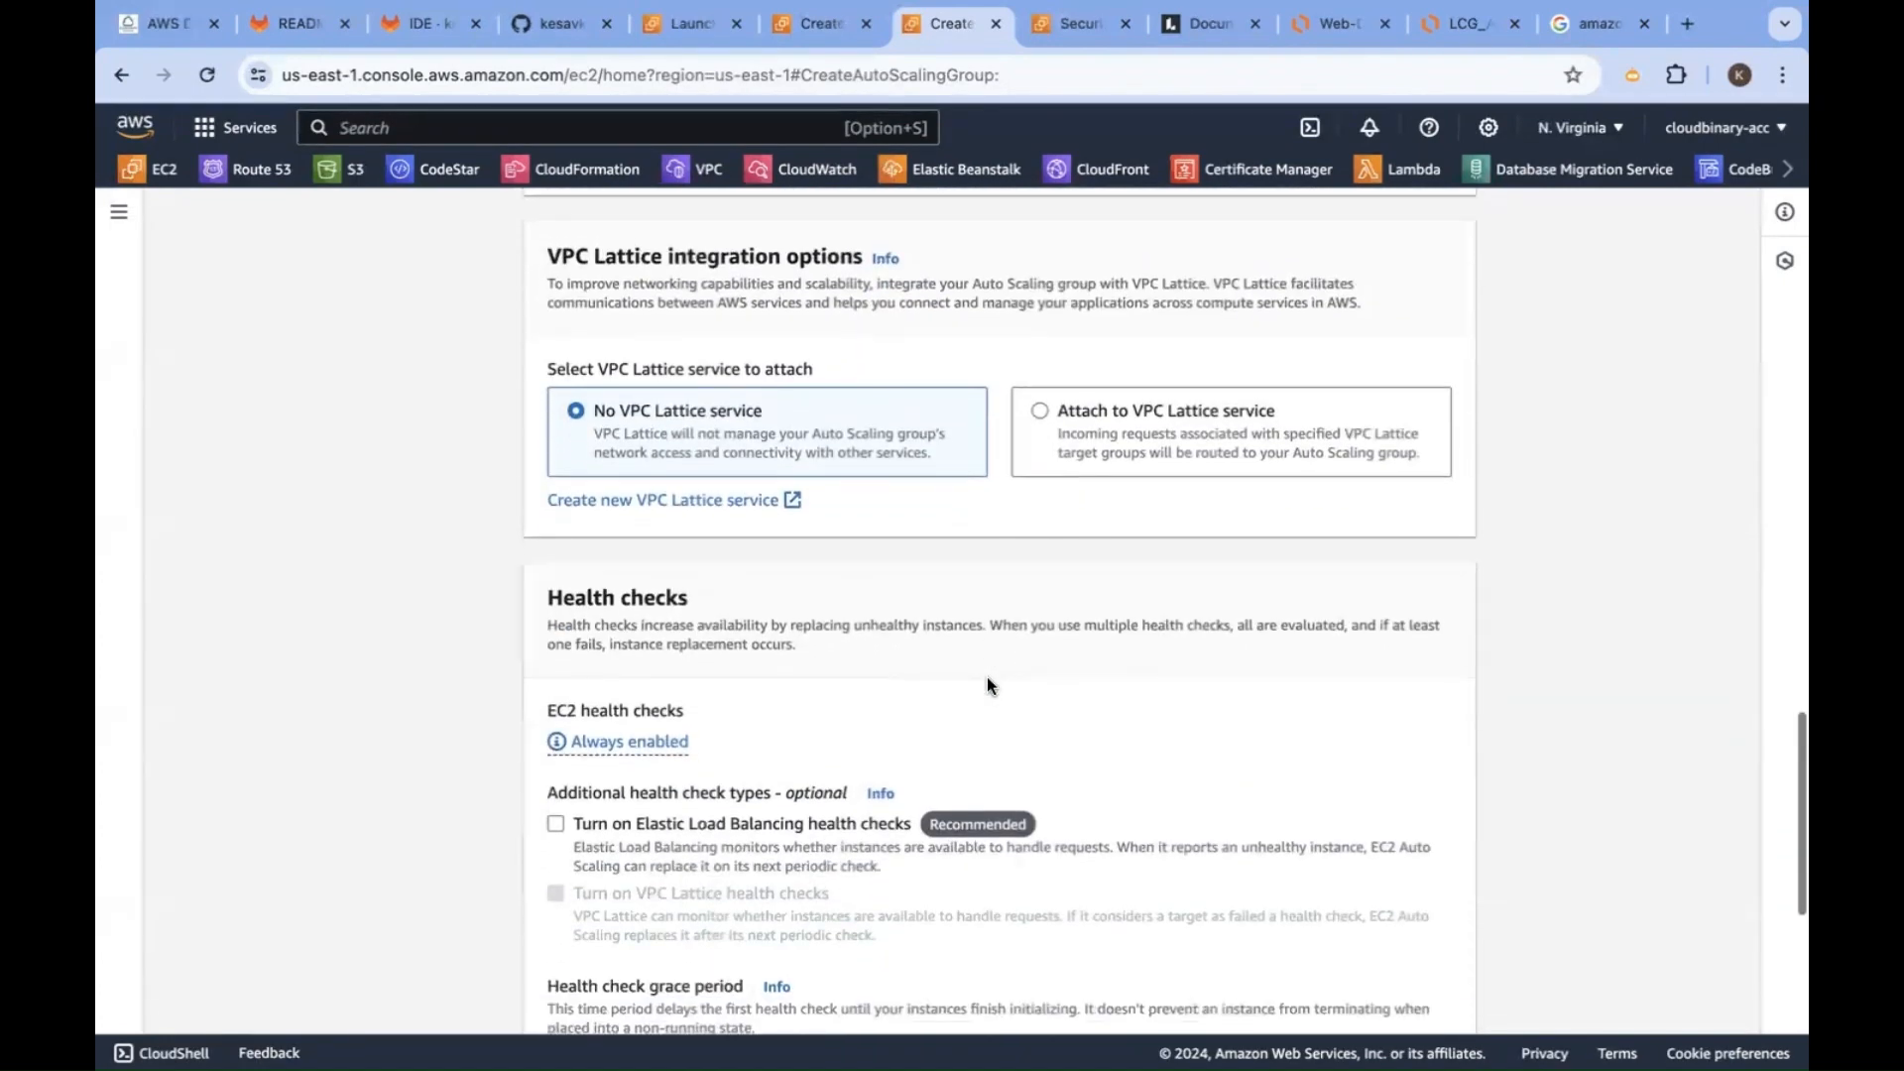
pyautogui.scroll(-3)
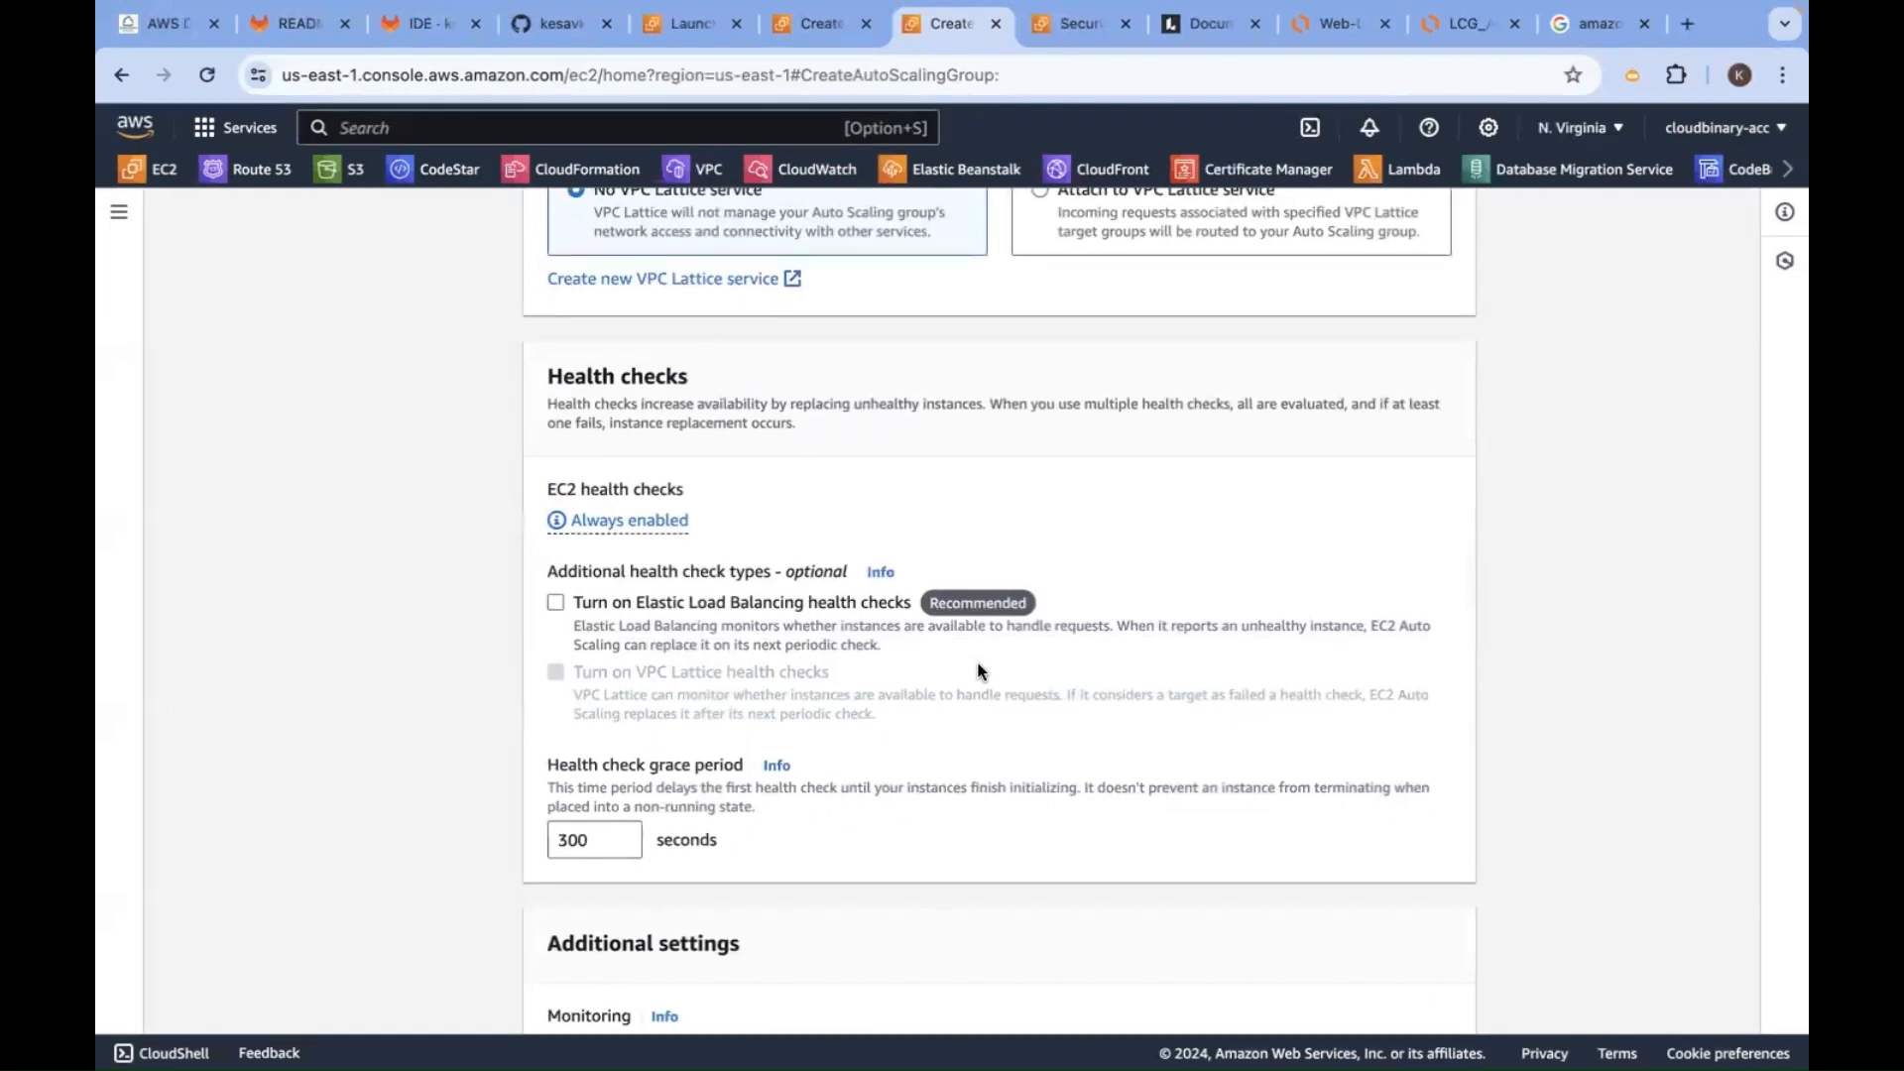
pyautogui.scroll(-3)
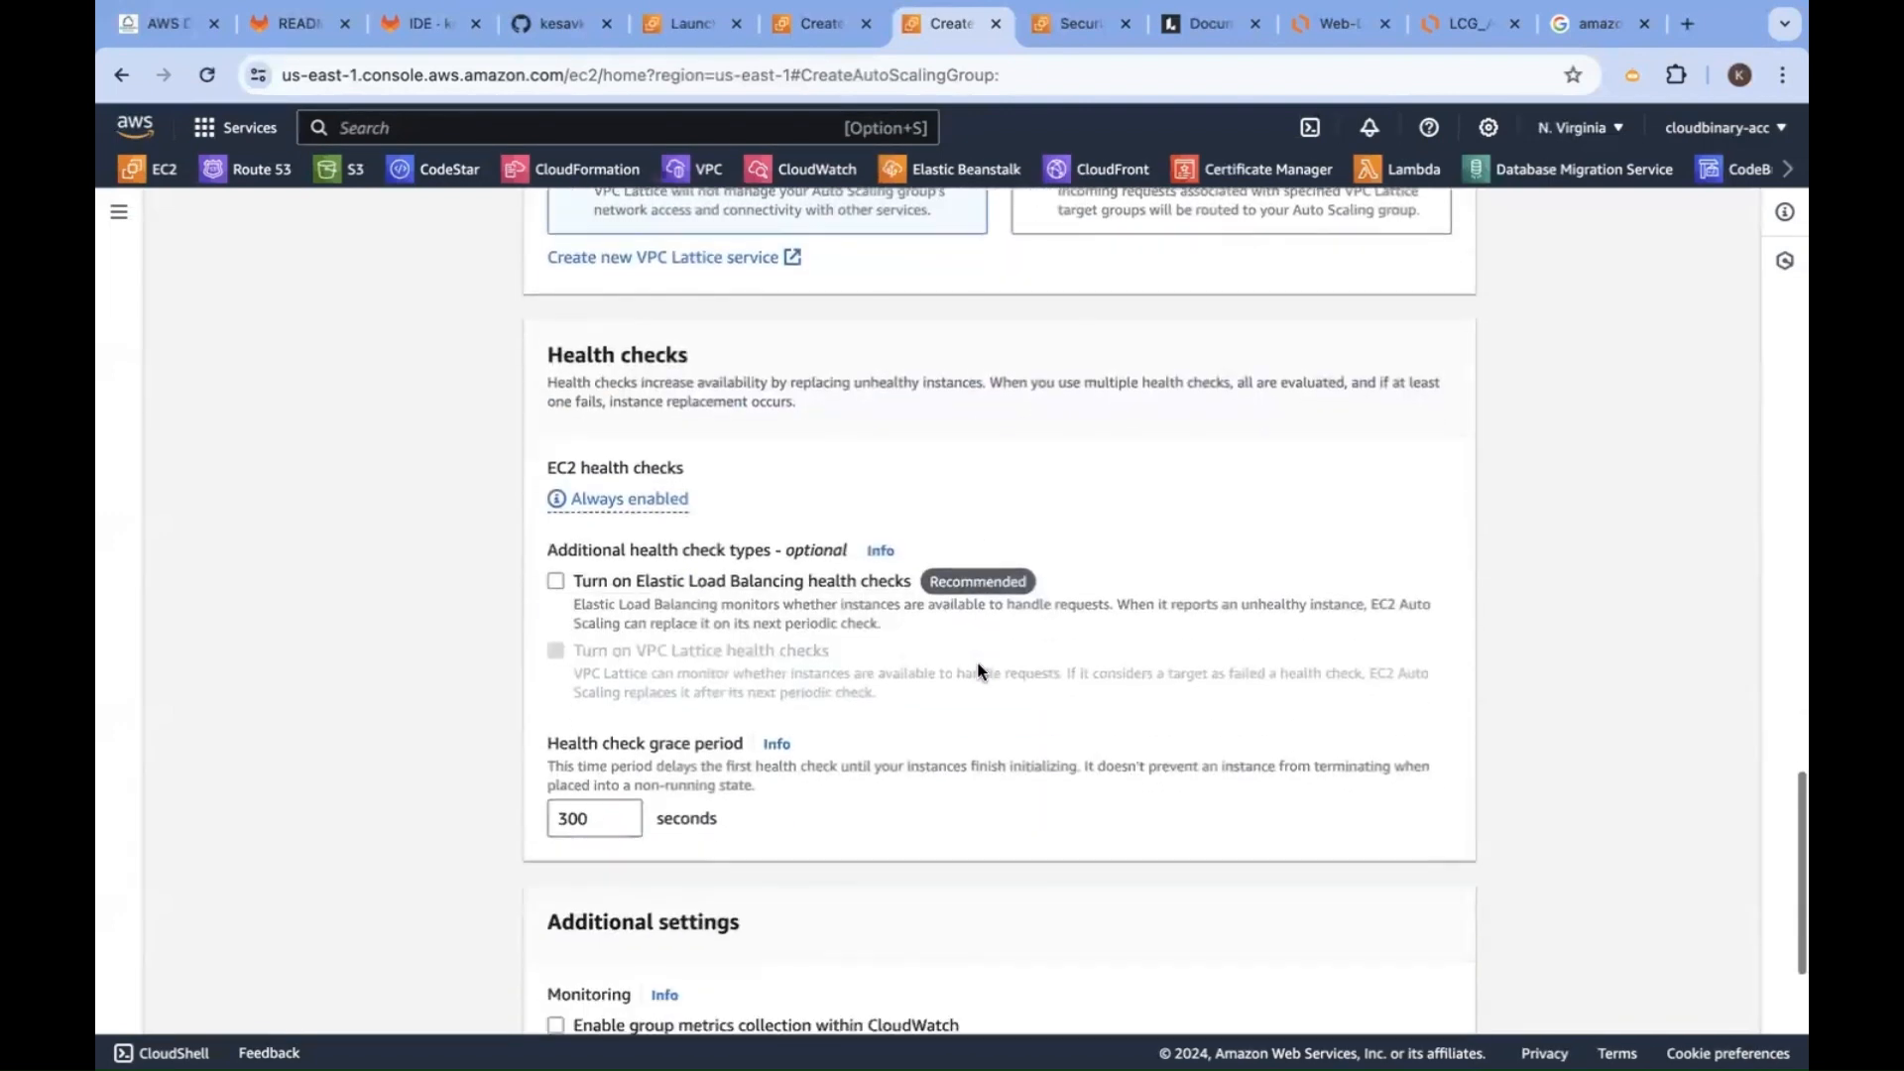
pyautogui.moveTo(796, 679)
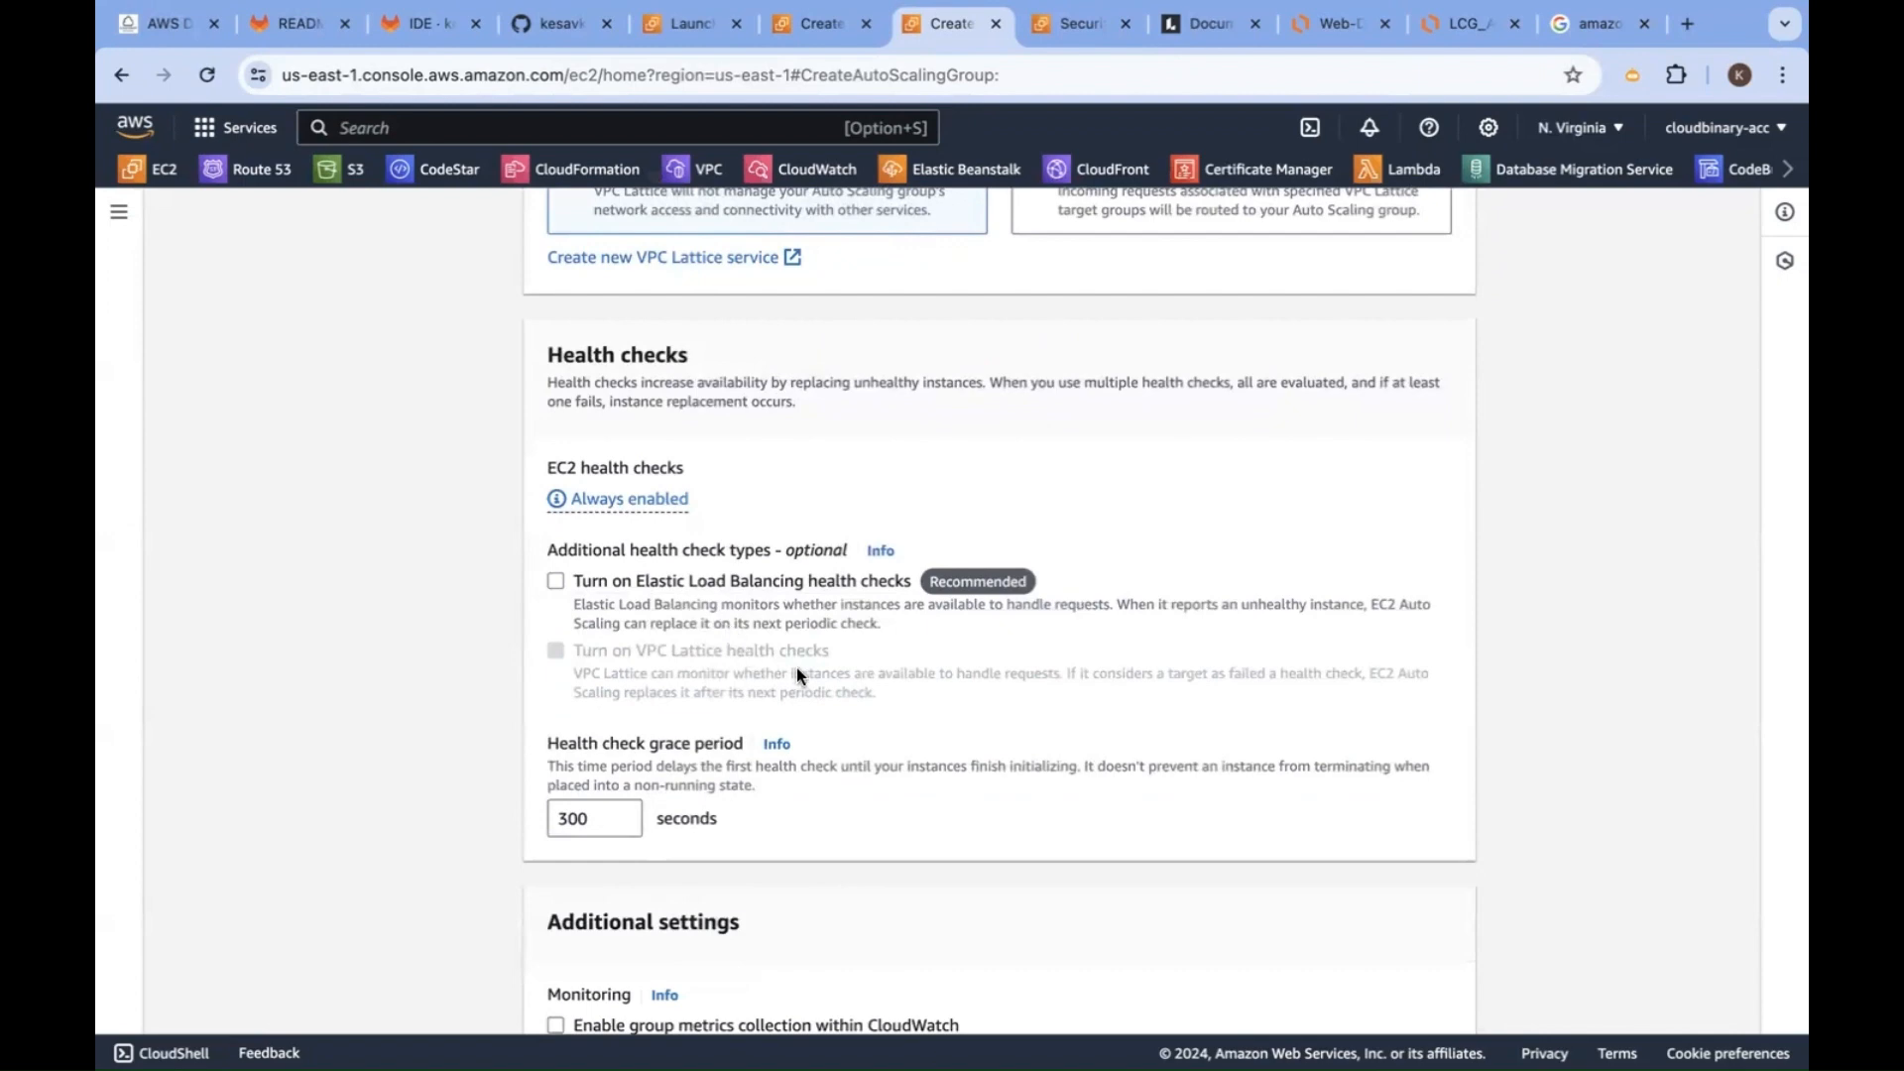
pyautogui.scroll(-3)
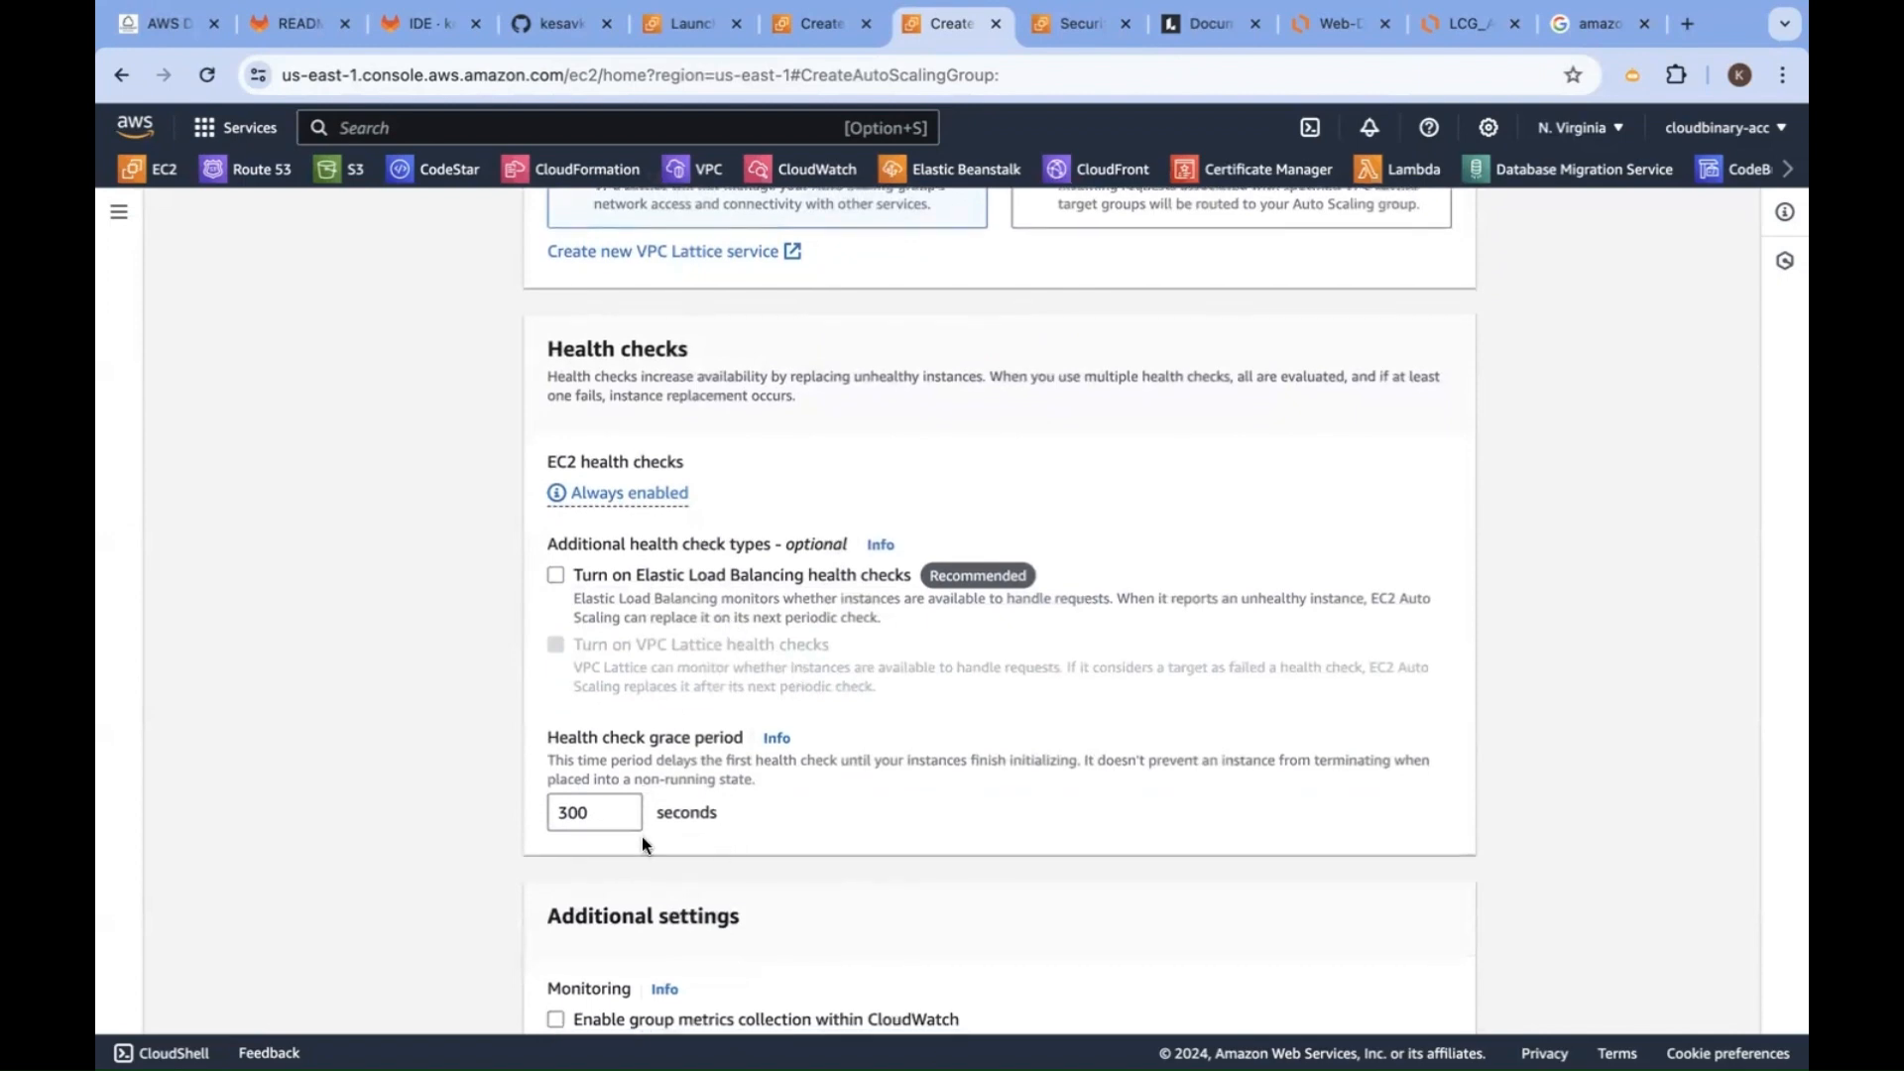
pyautogui.moveTo(680, 651)
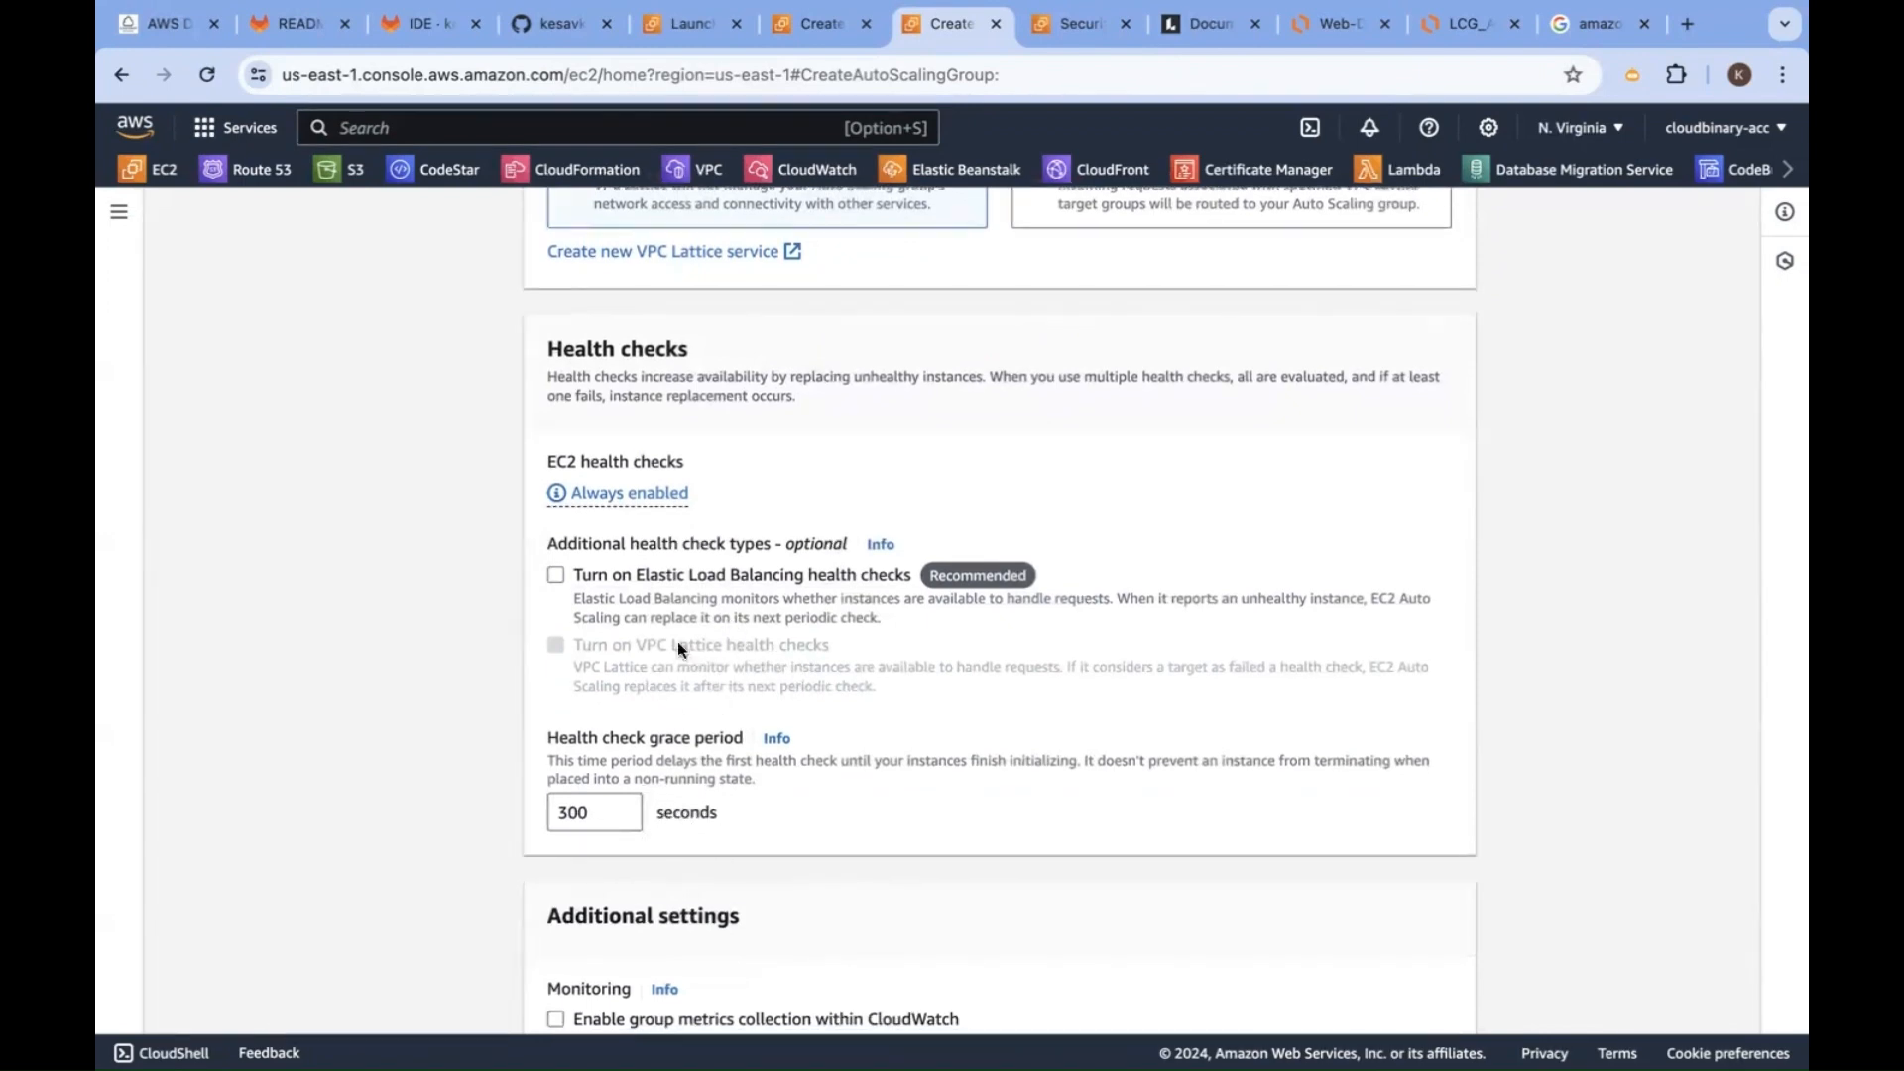
pyautogui.moveTo(966, 726)
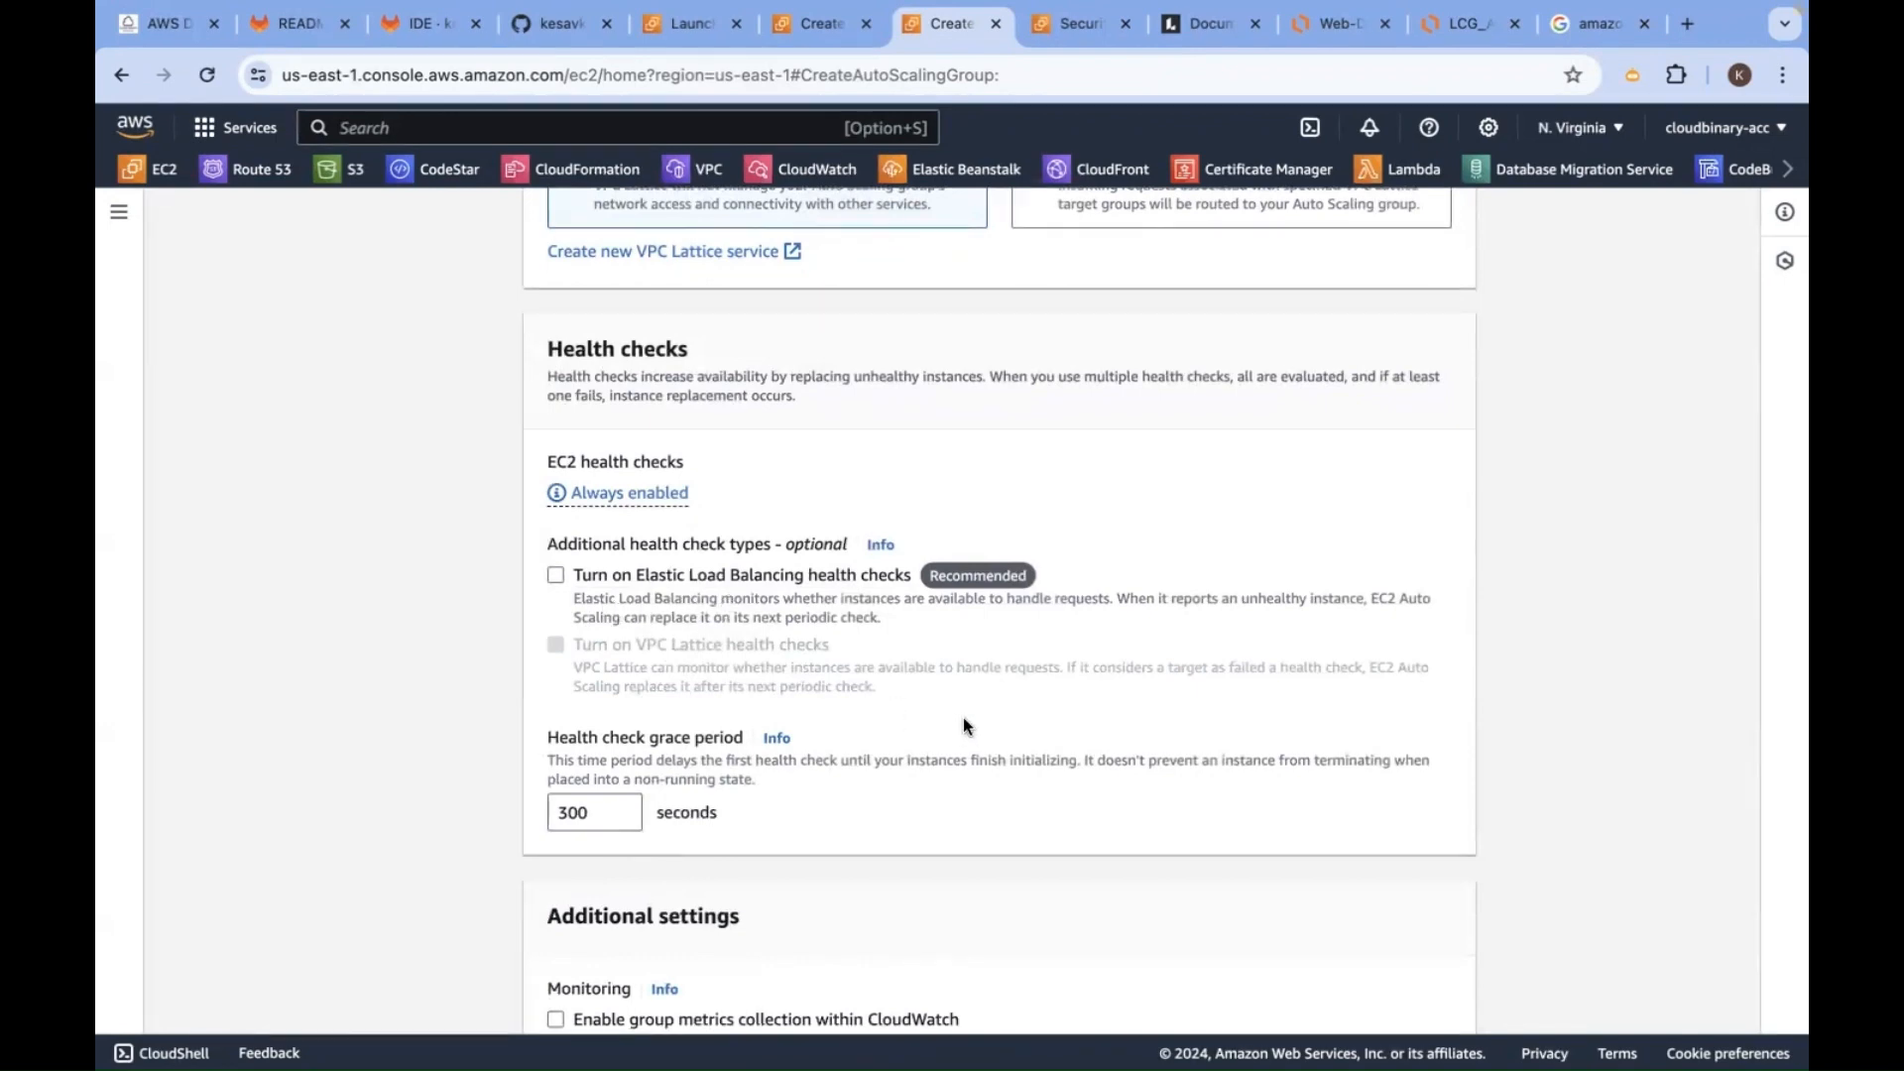
pyautogui.click(555, 575)
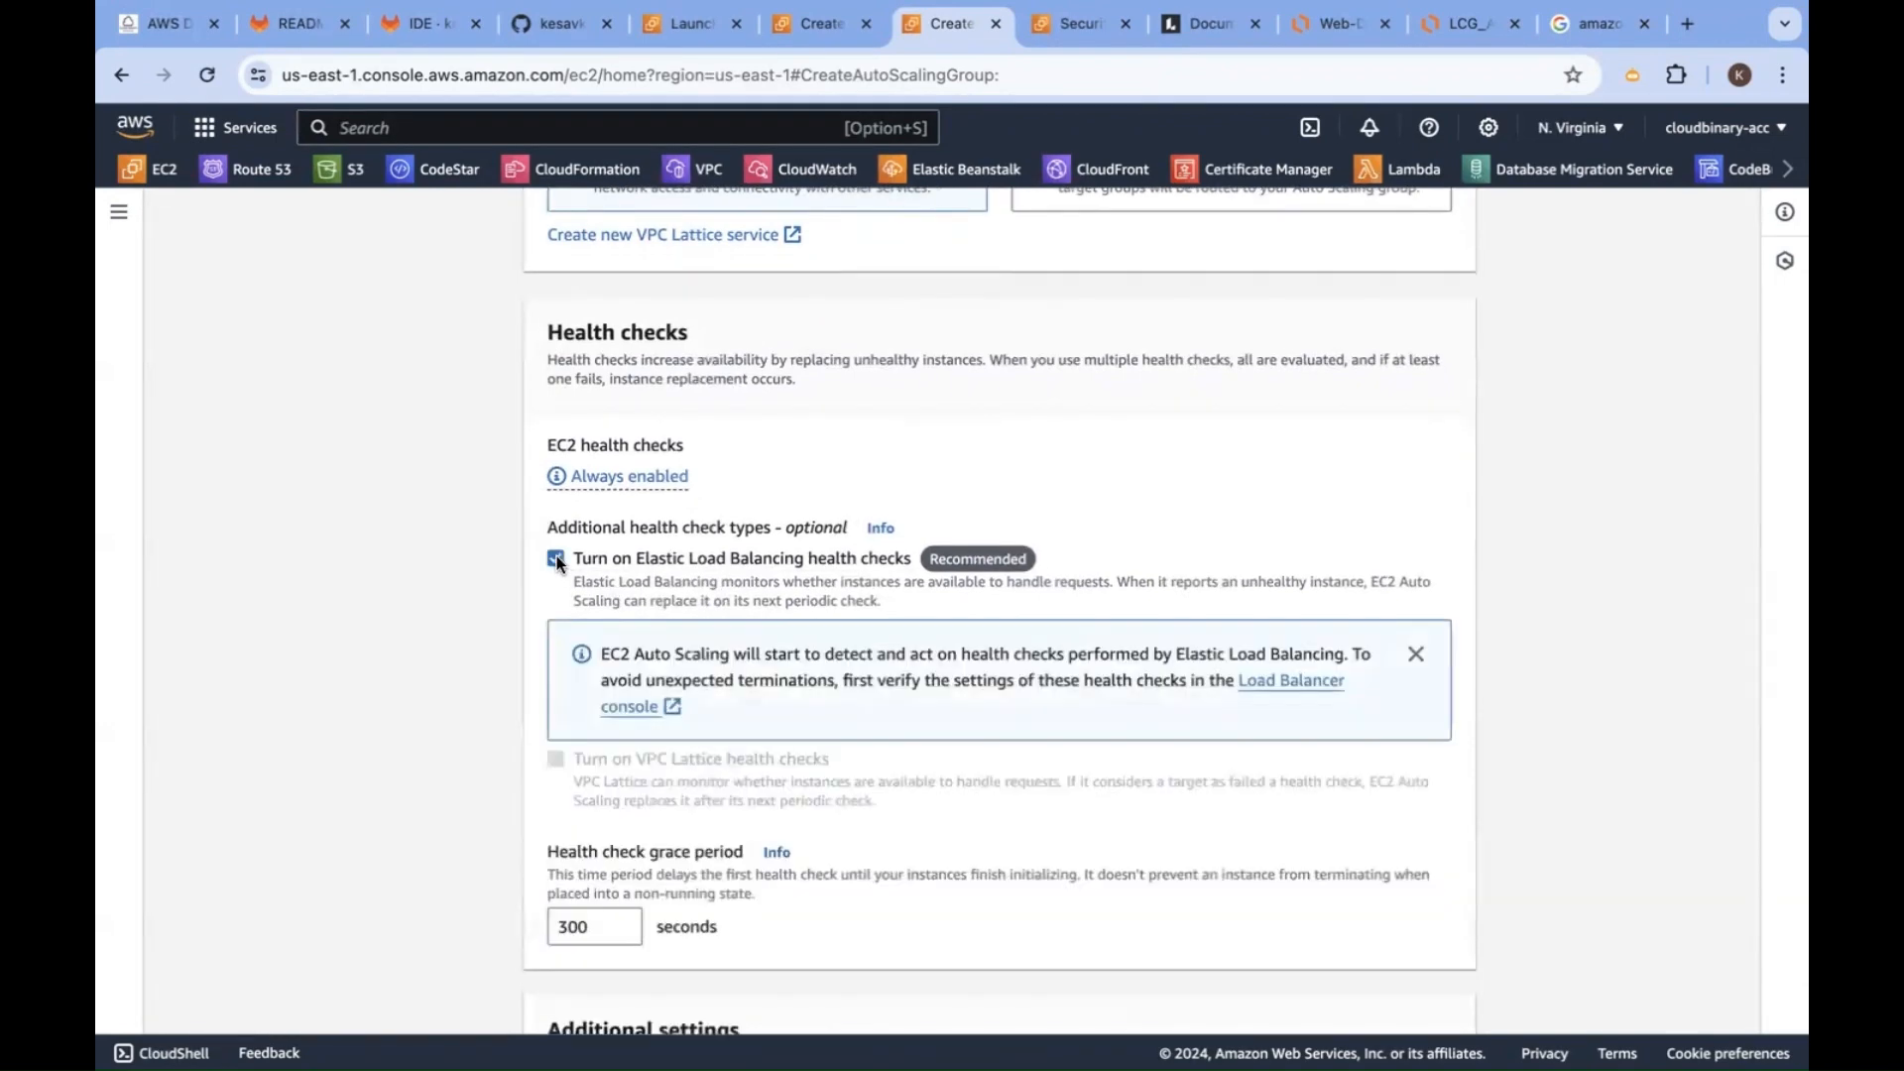
pyautogui.click(556, 557)
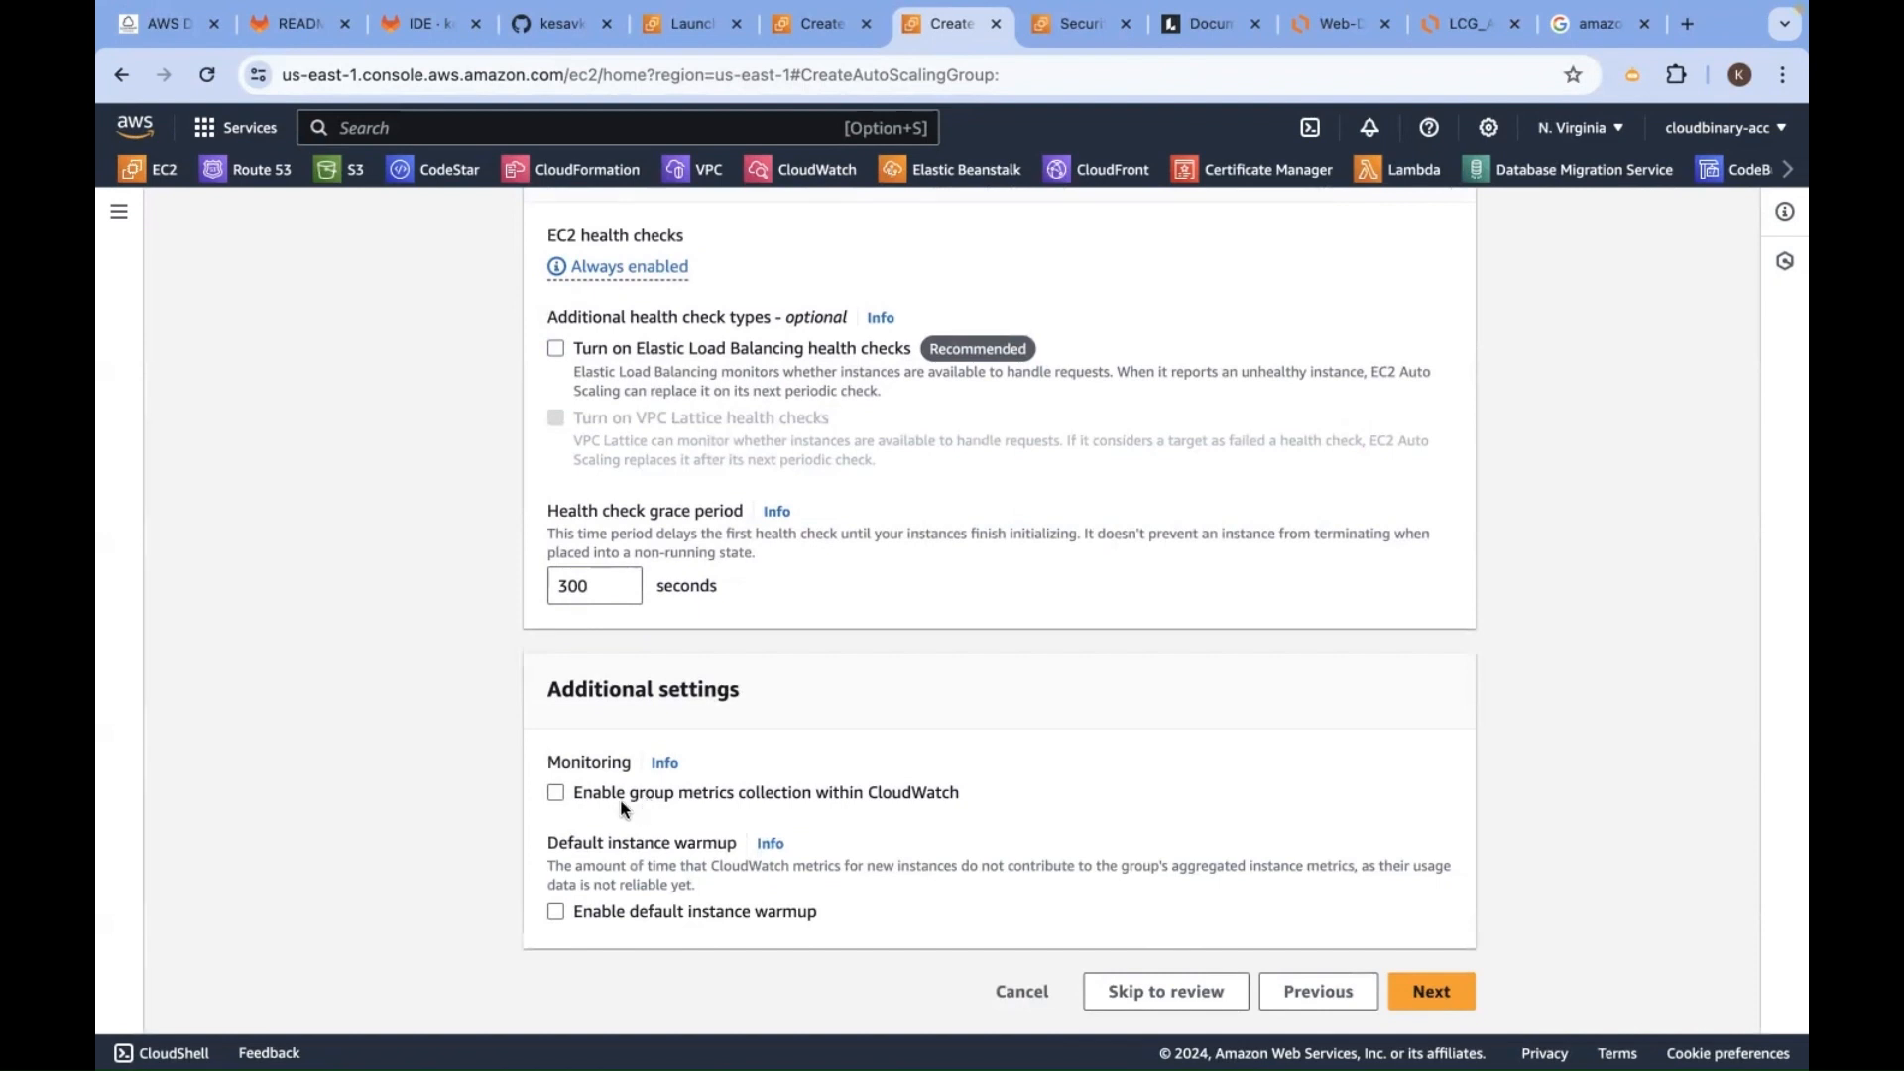
pyautogui.click(555, 792)
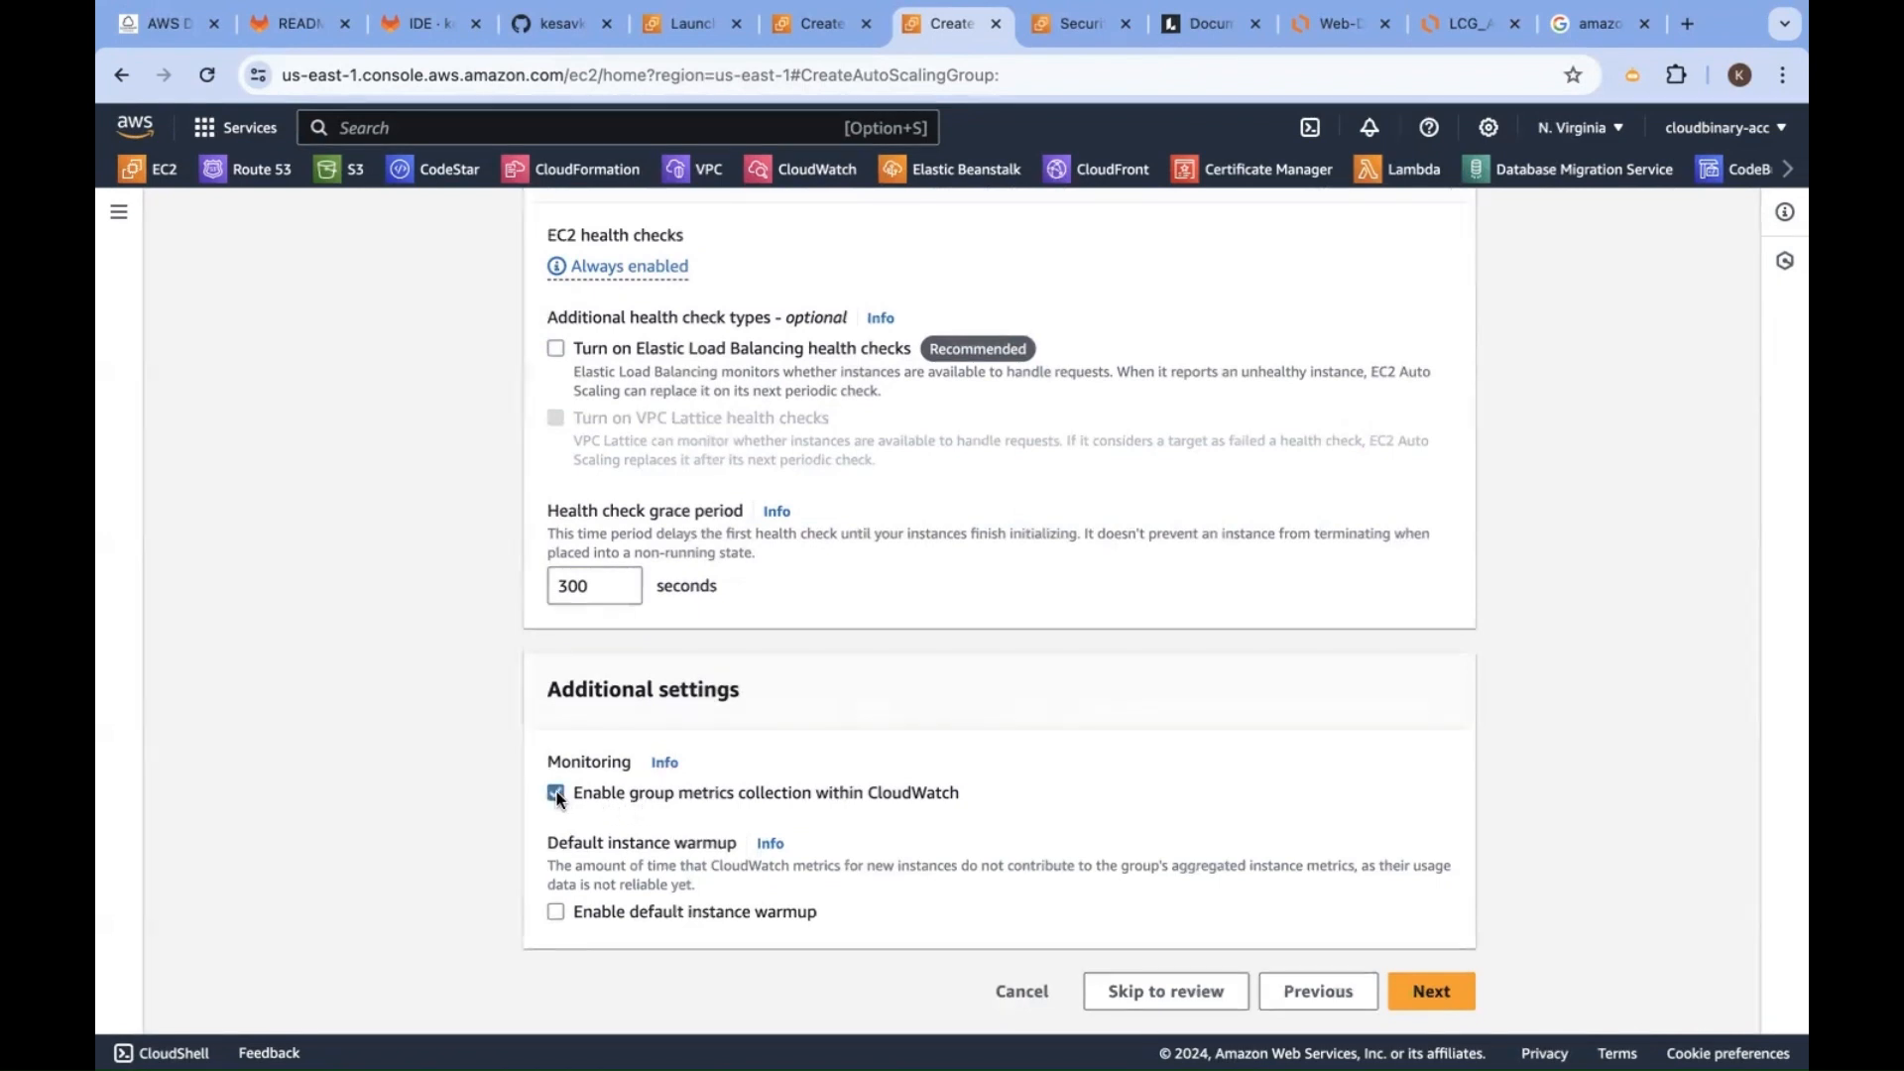
pyautogui.click(556, 792)
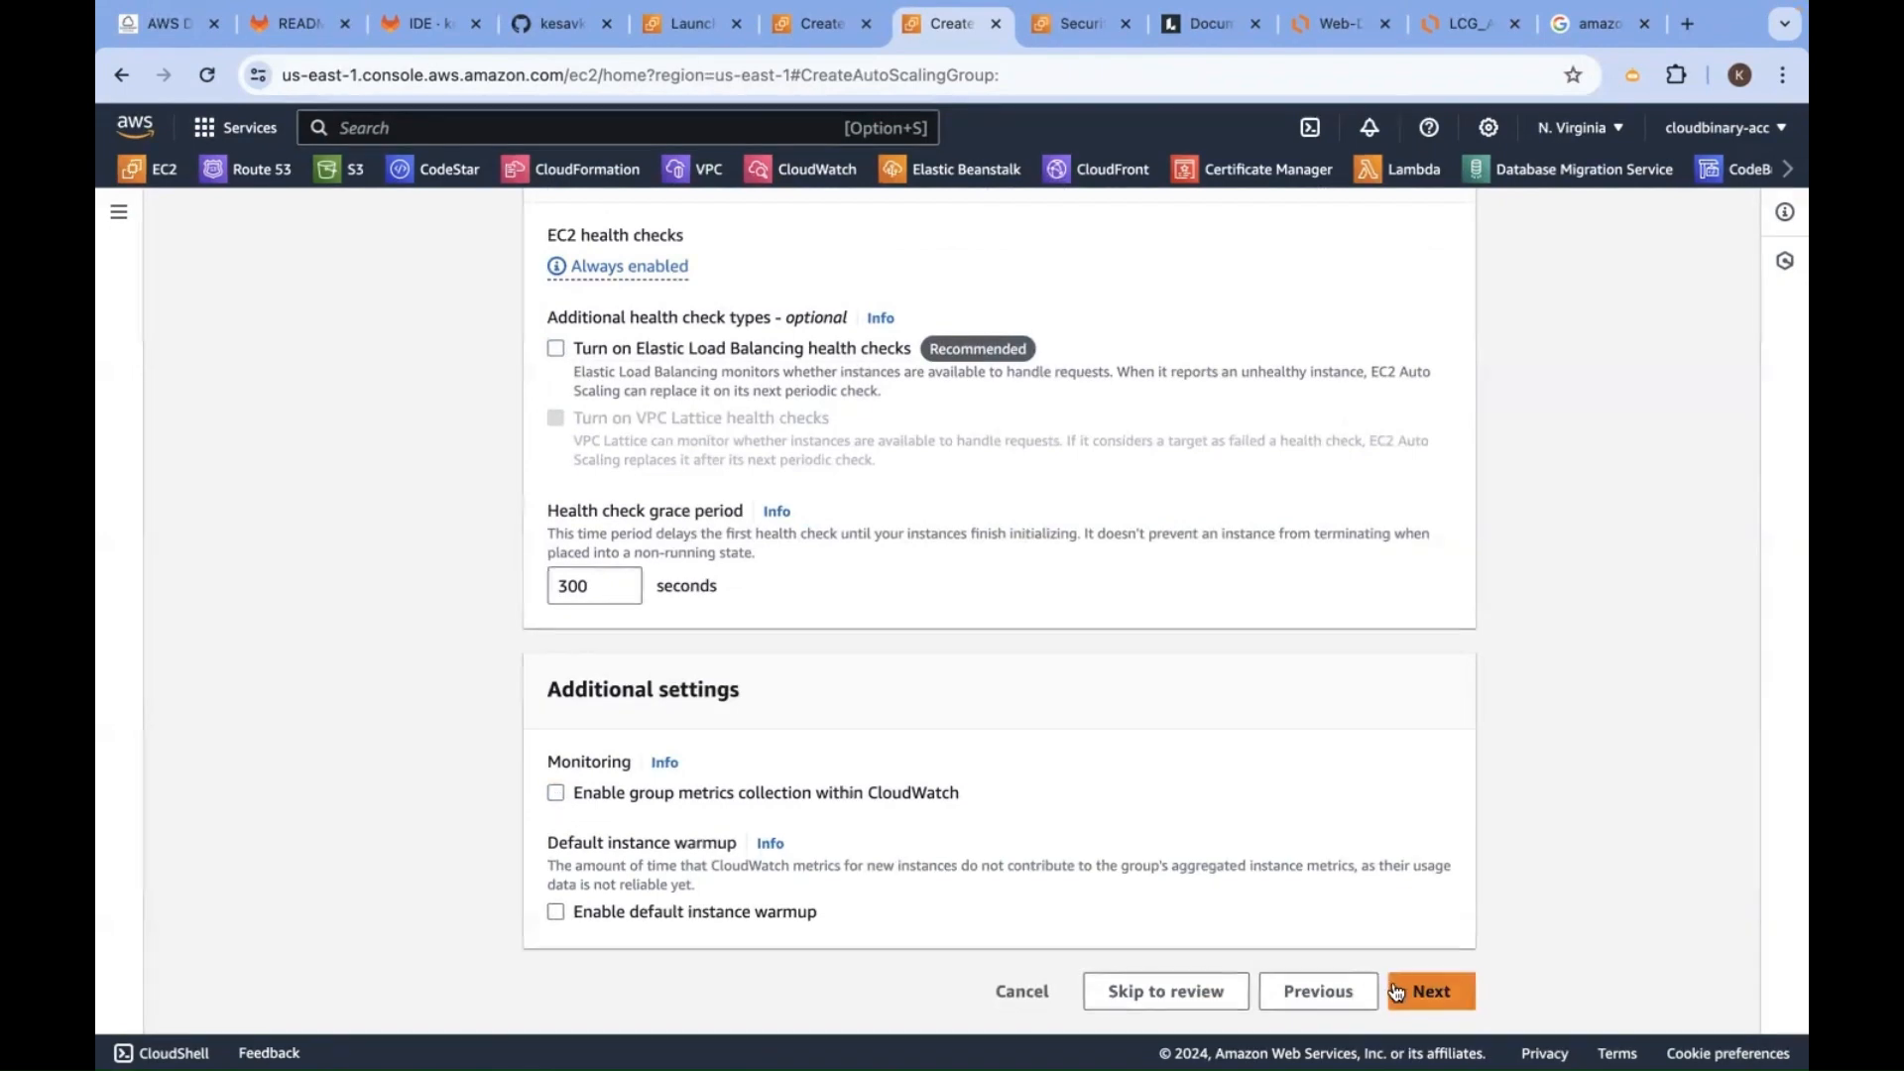
# On the group size step, set desired capacity 2 and maximum capacity 10, checking the architecture diagram
pyautogui.click(1430, 991)
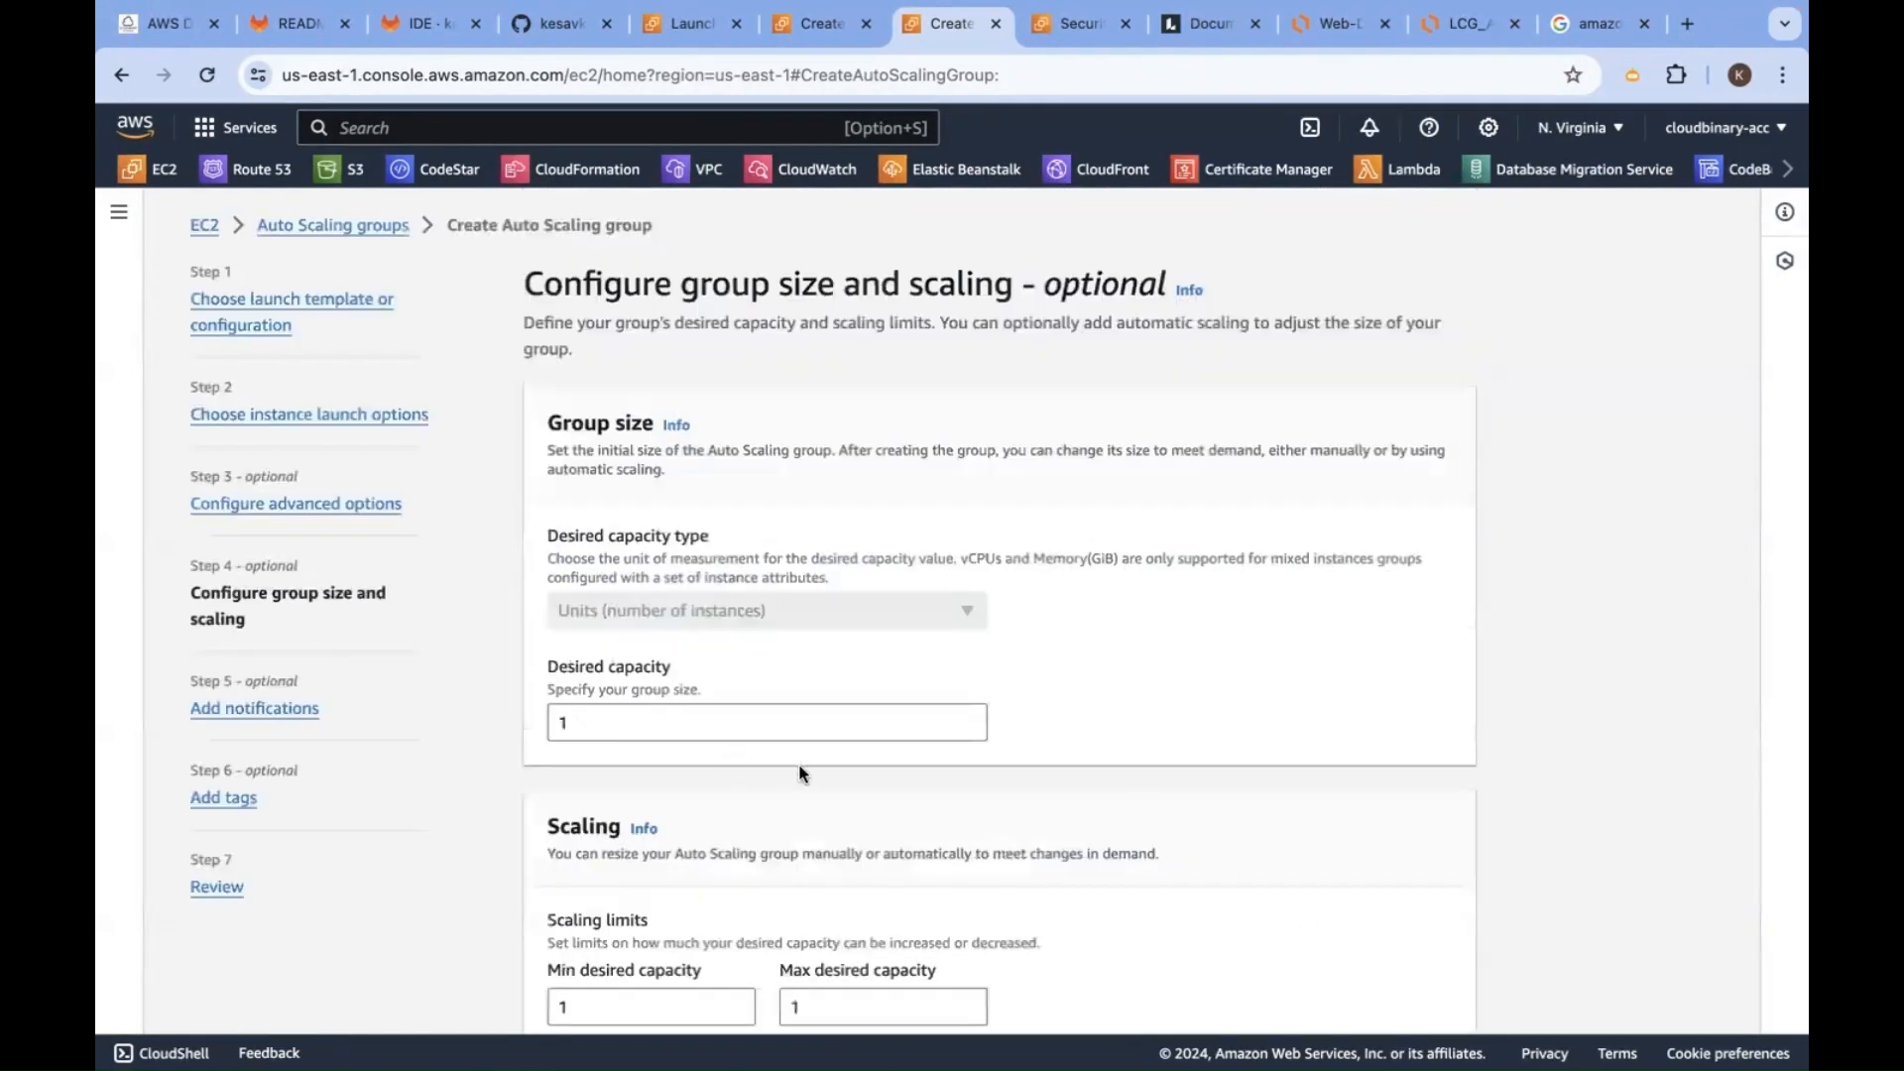
pyautogui.scroll(-3)
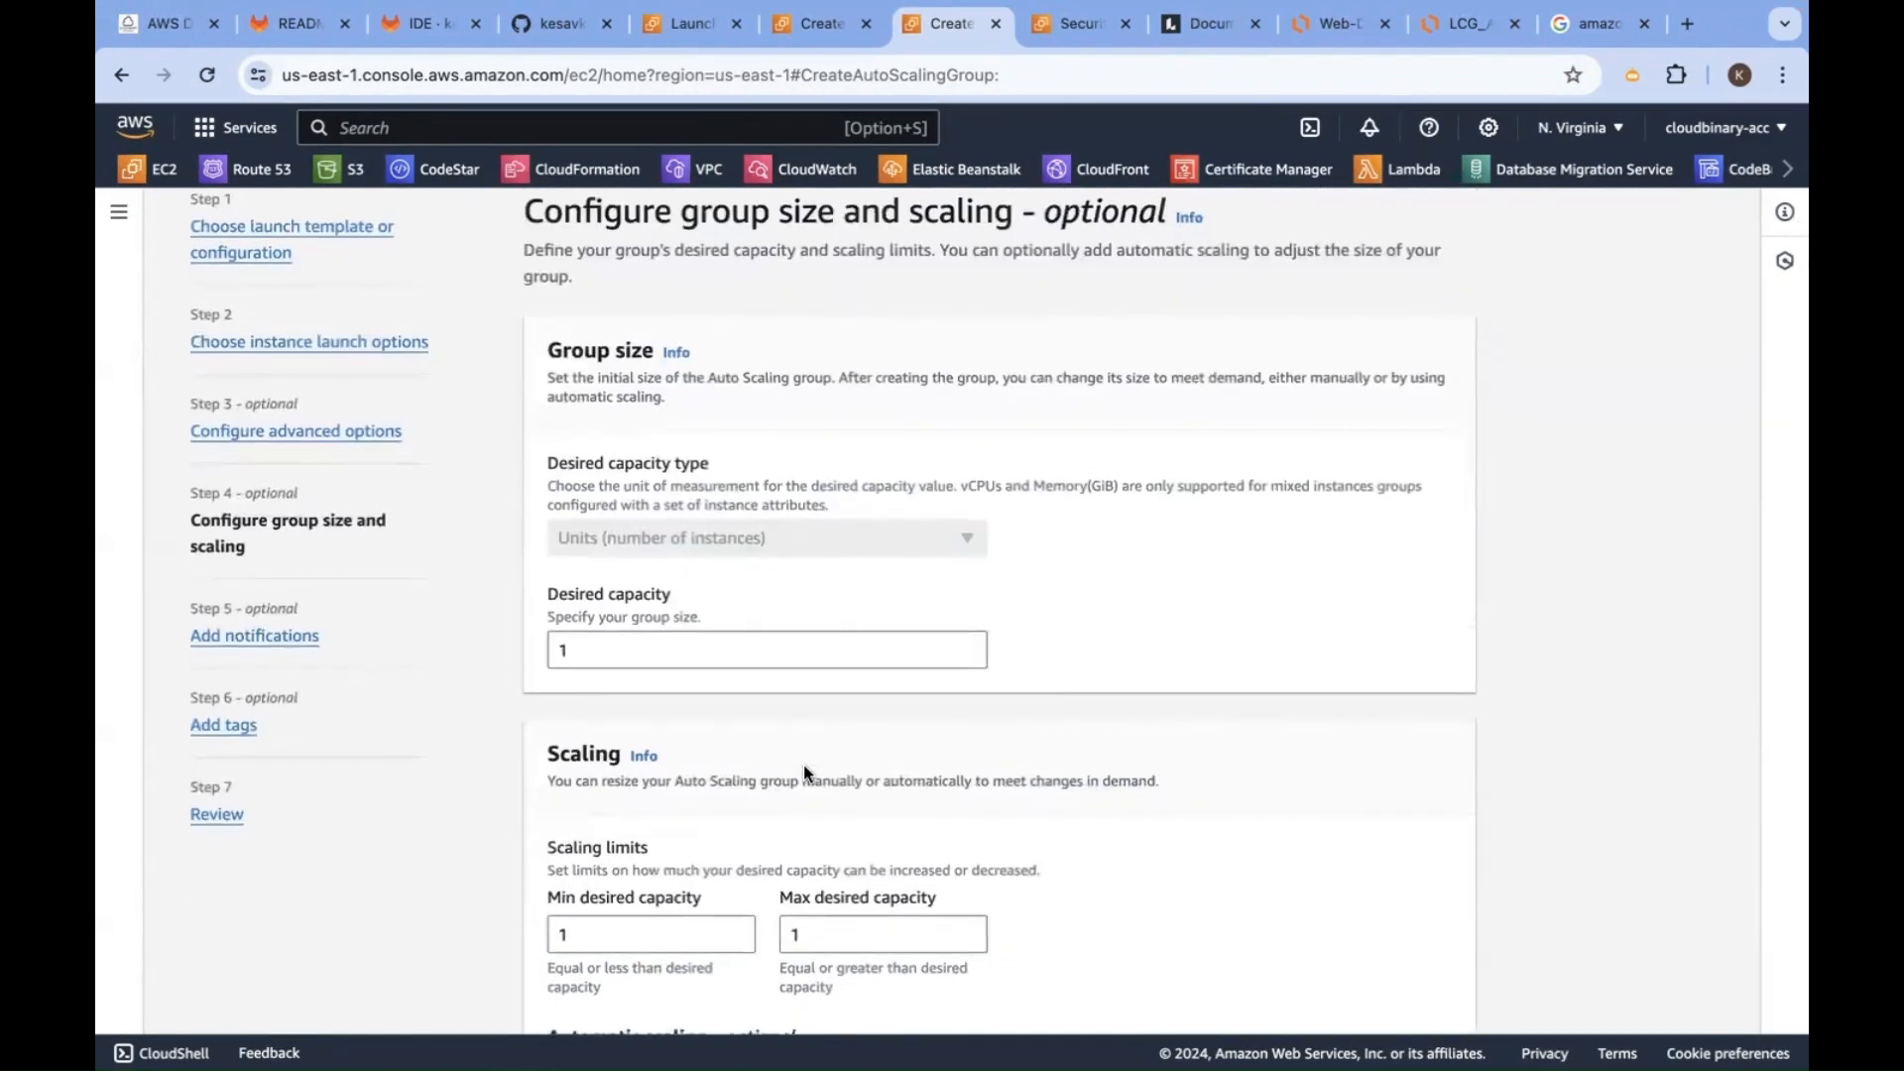
pyautogui.click(766, 650)
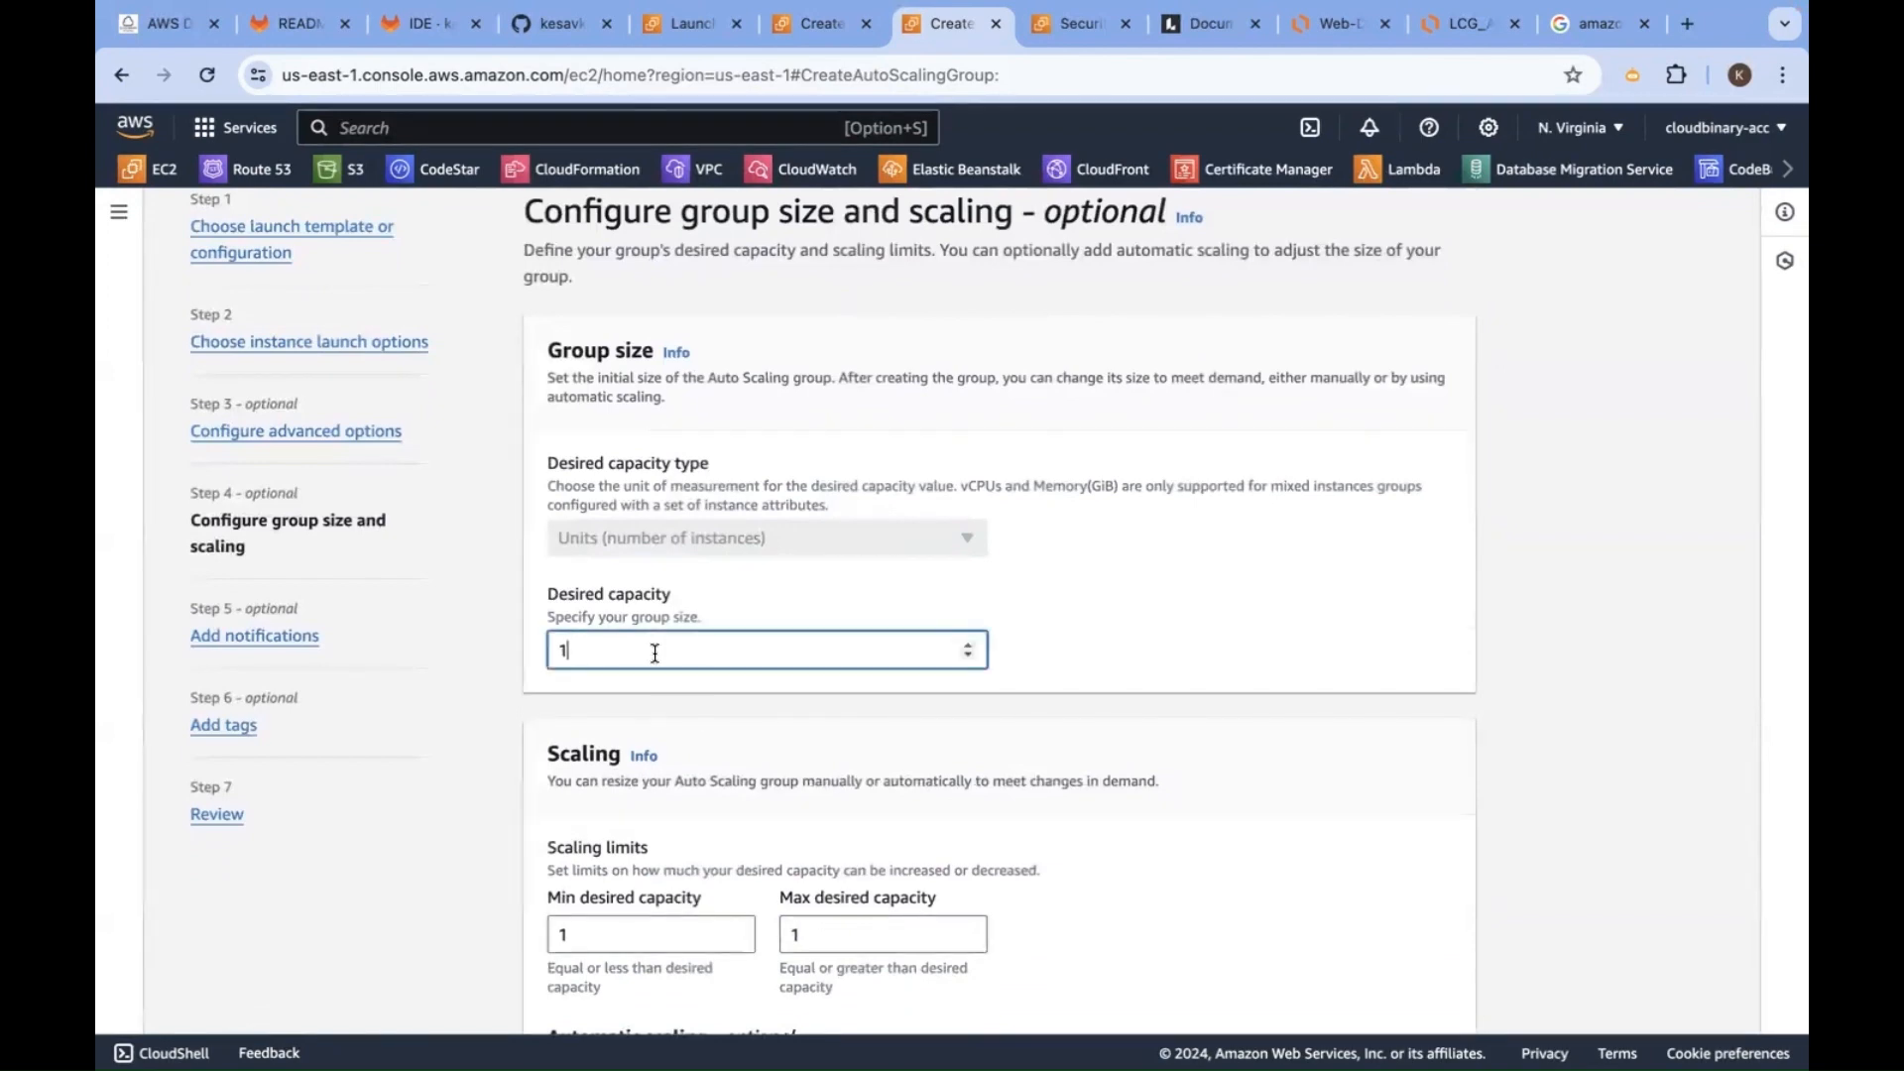
pyautogui.write('2')
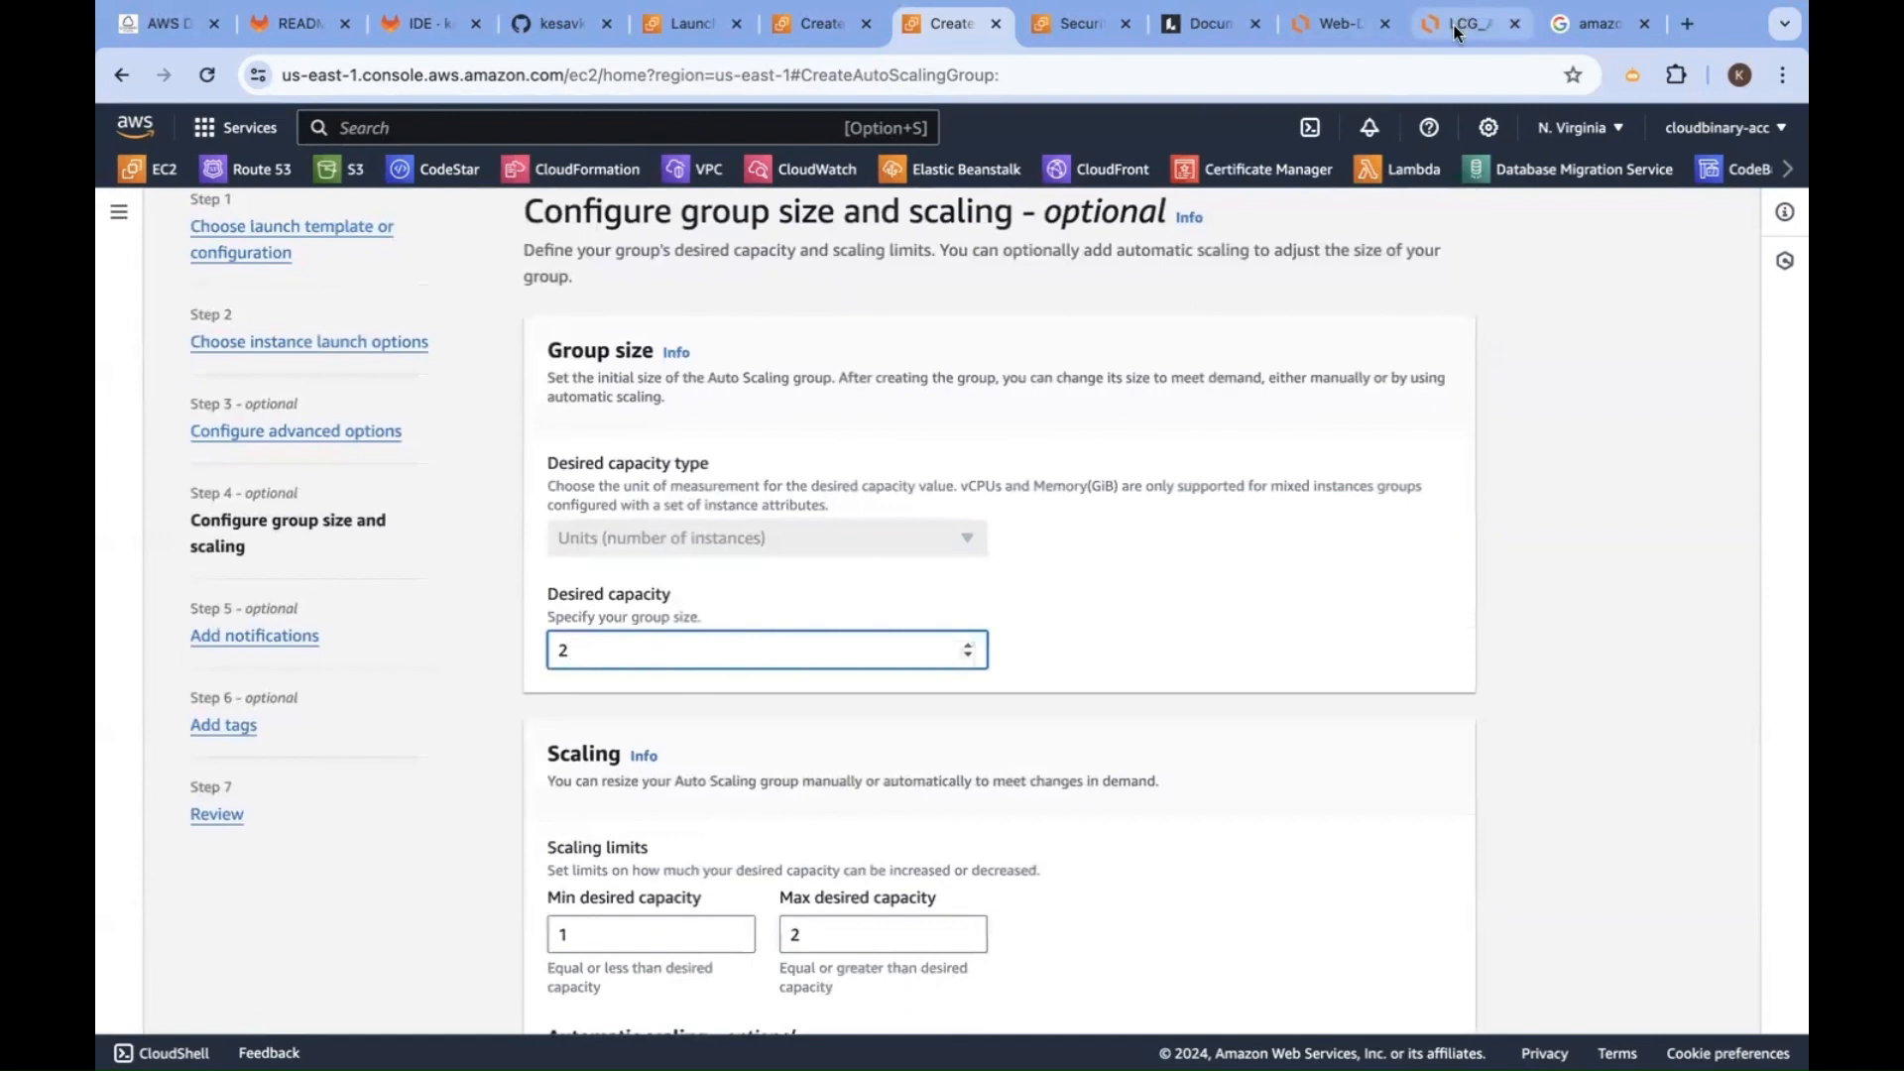
pyautogui.click(1462, 24)
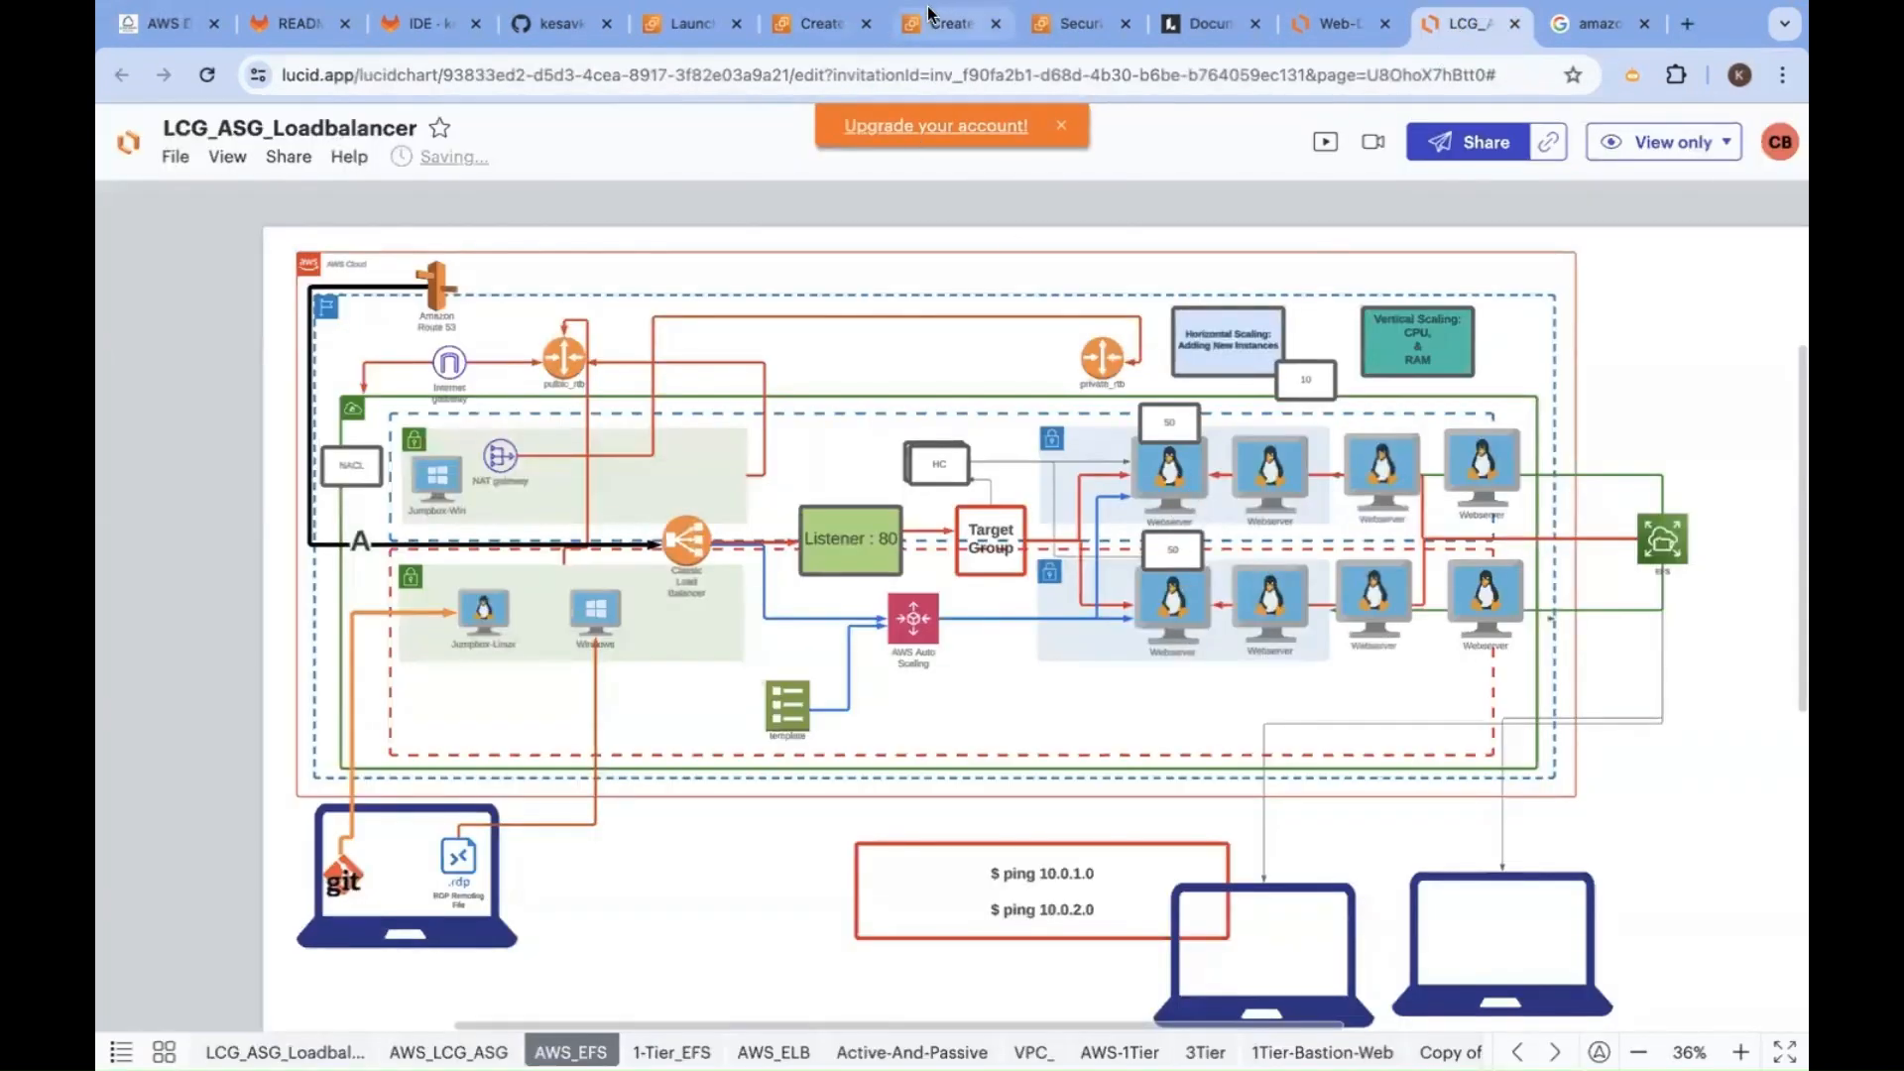
pyautogui.click(954, 24)
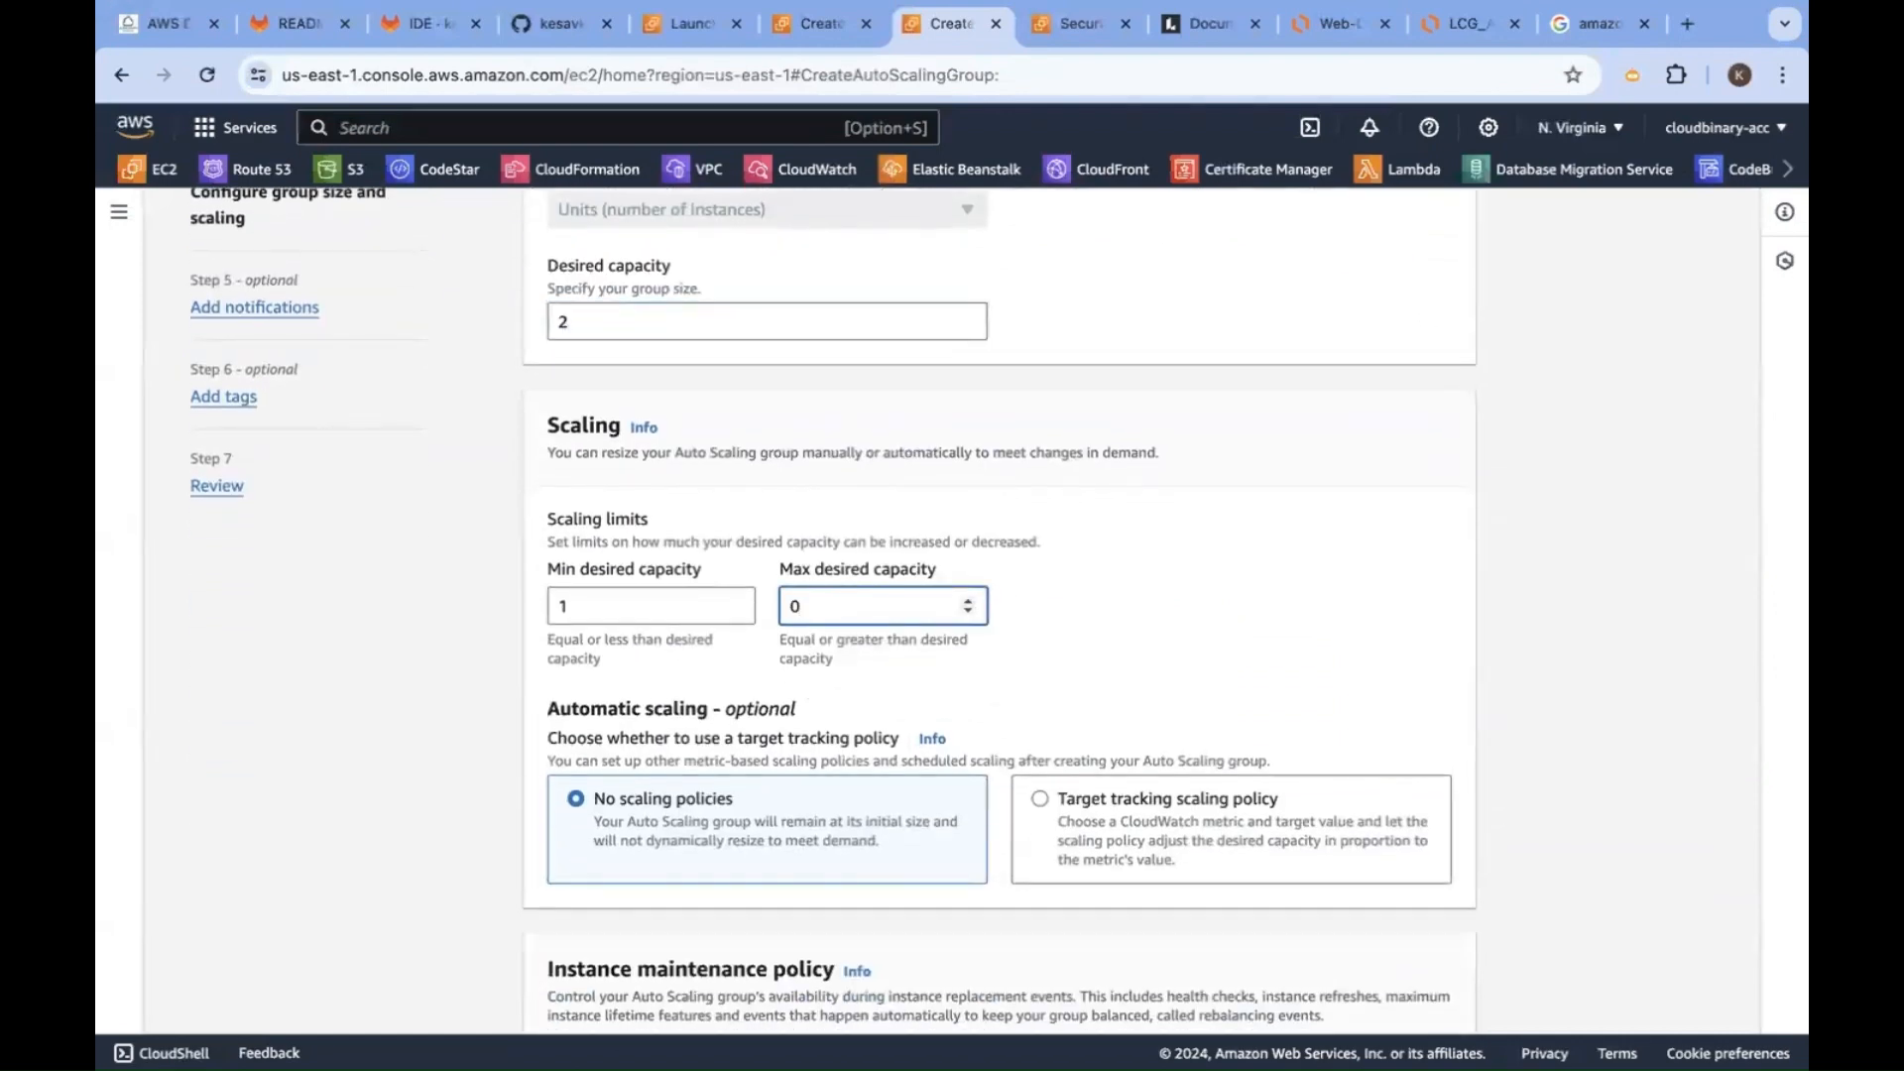
pyautogui.write('10')
pyautogui.click(651, 604)
pyautogui.write('2')
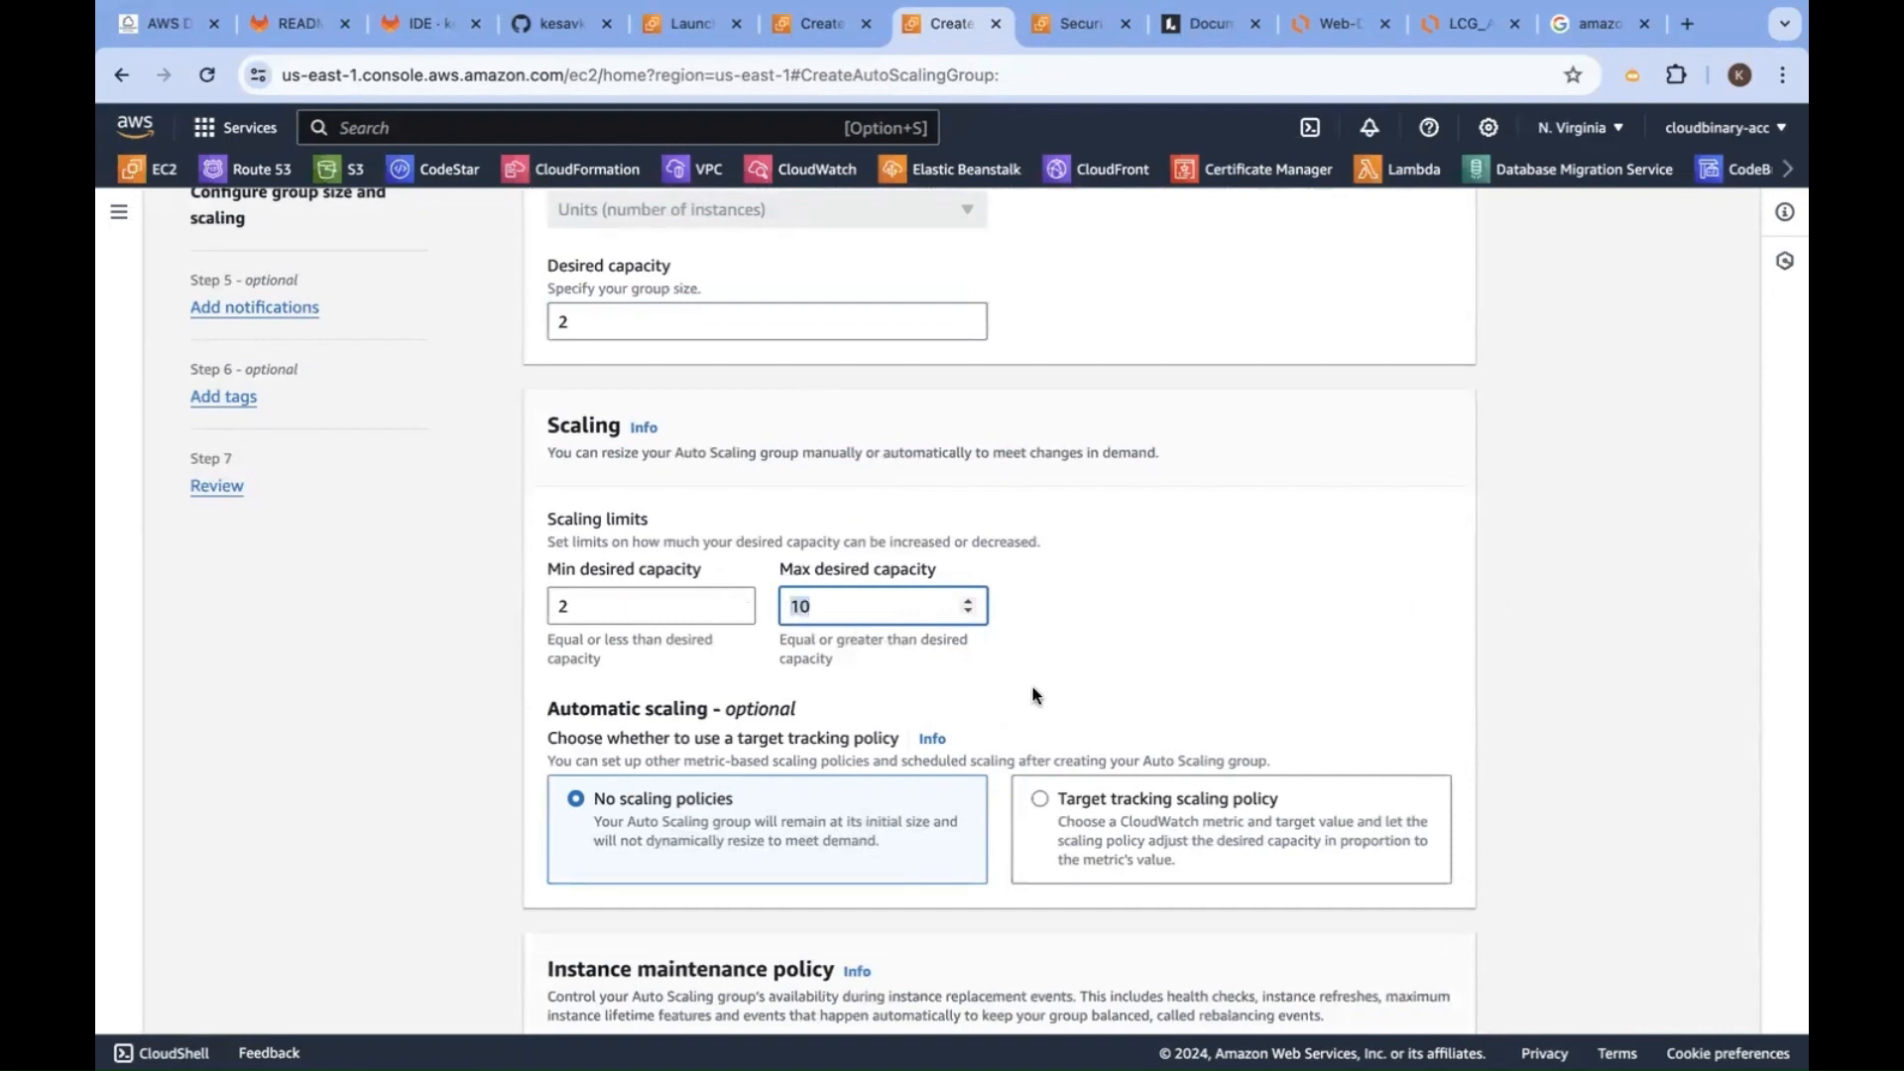
# Review the desired and maximum capacity values against the architecture diagram, leaving minimum at 2
pyautogui.scroll(-3)
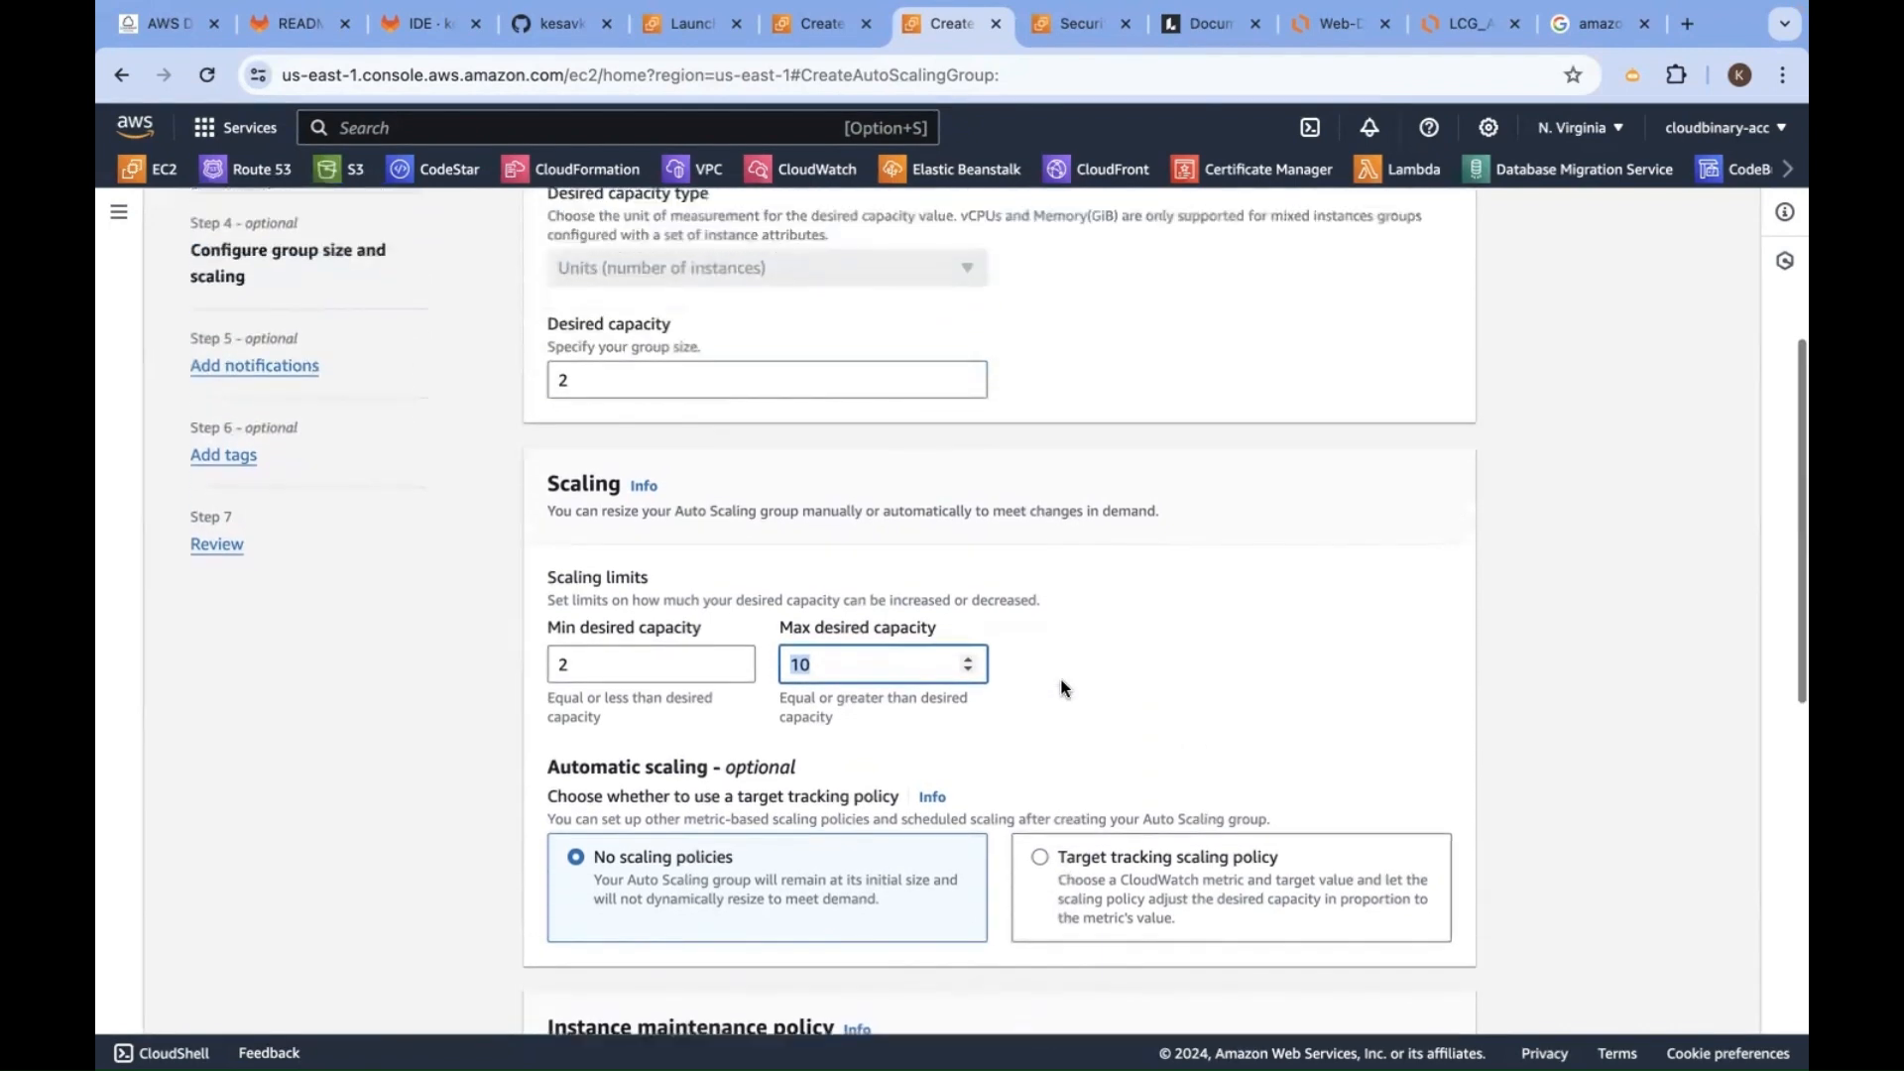
pyautogui.scroll(3)
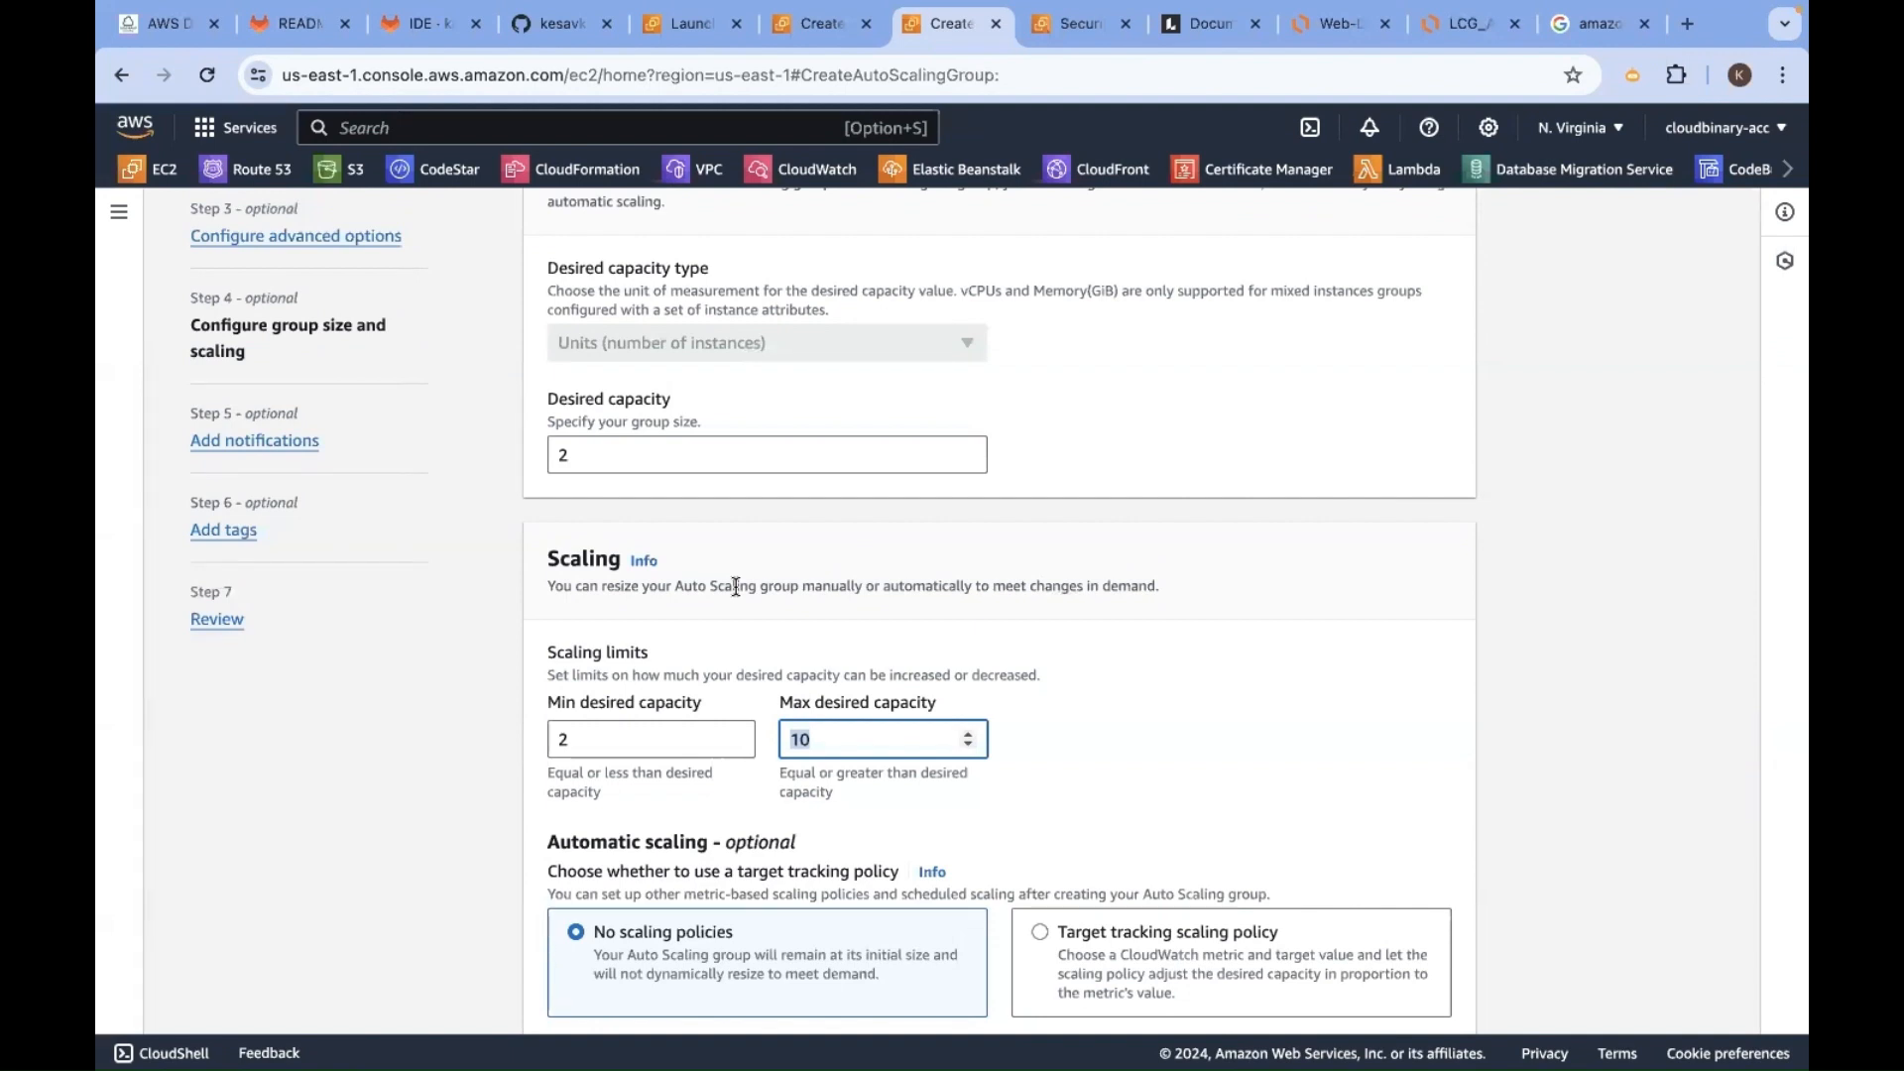
pyautogui.click(765, 454)
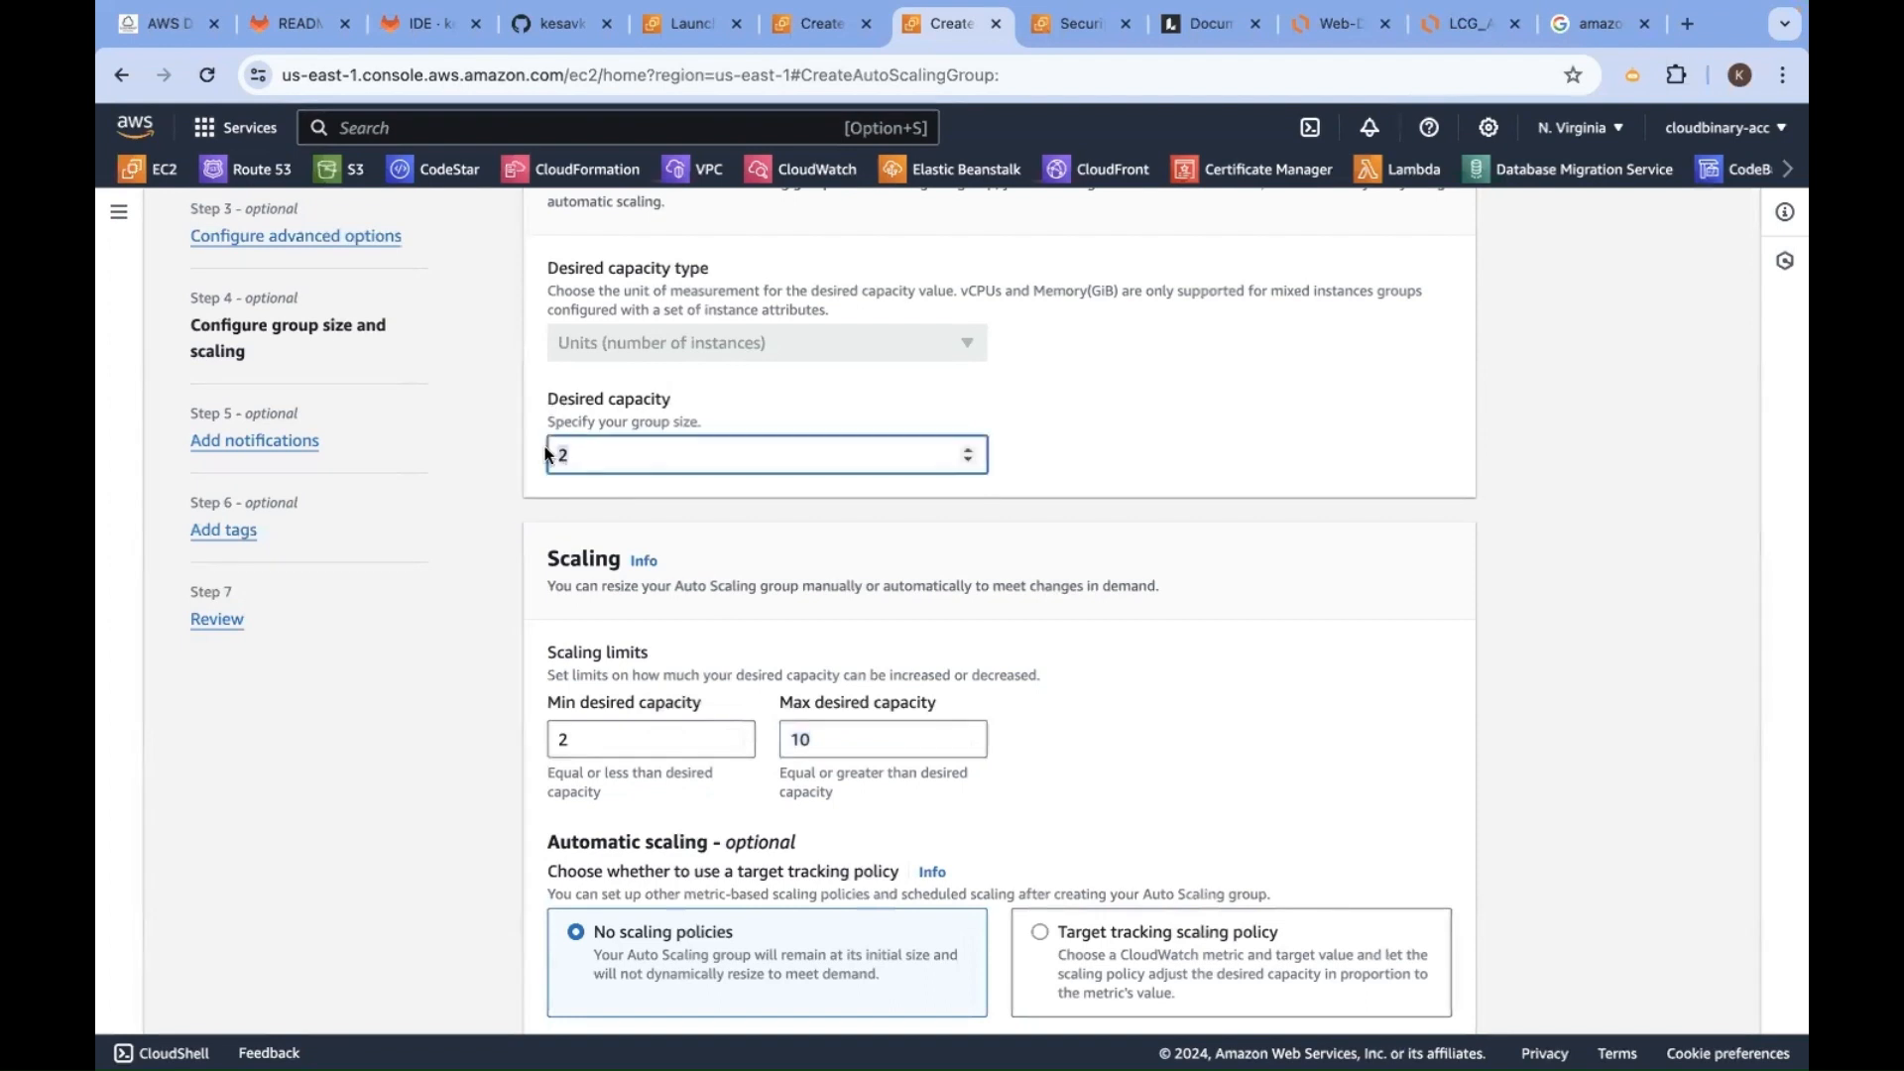
pyautogui.click(882, 738)
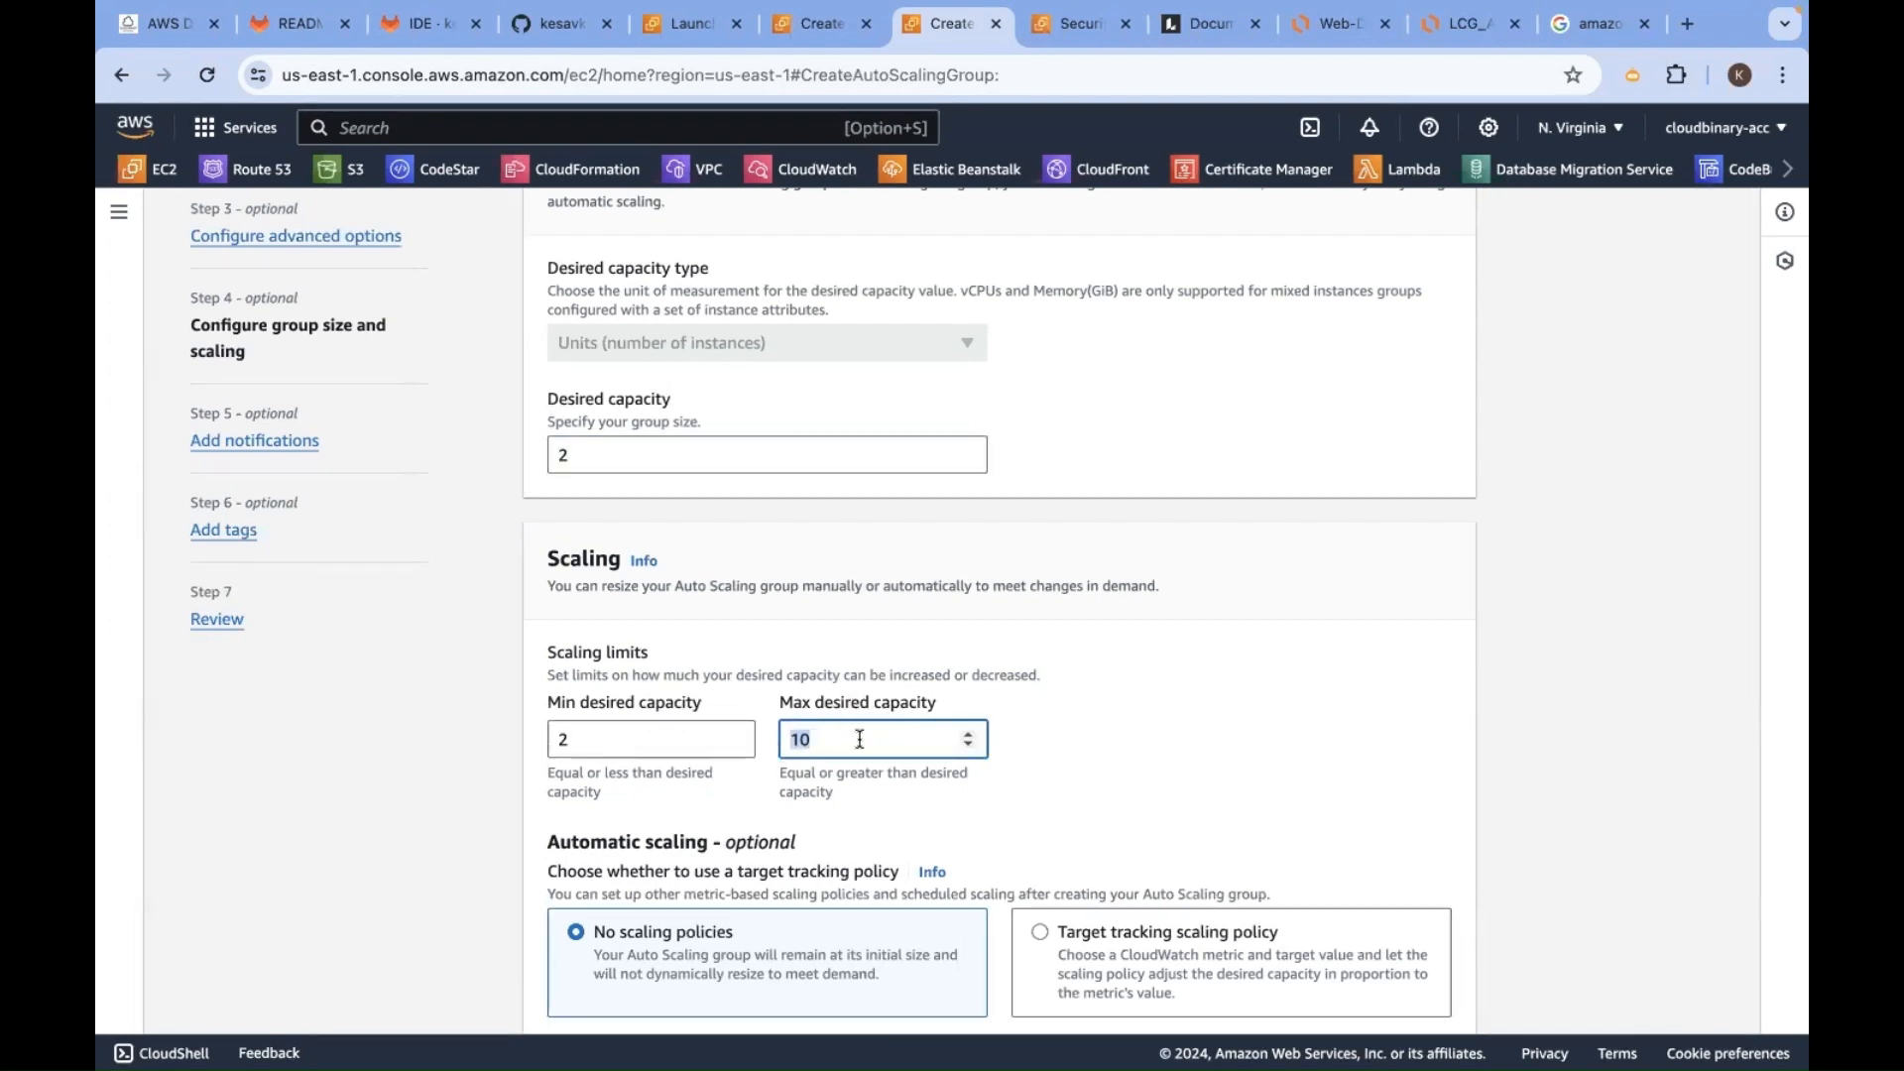
pyautogui.scroll(-3)
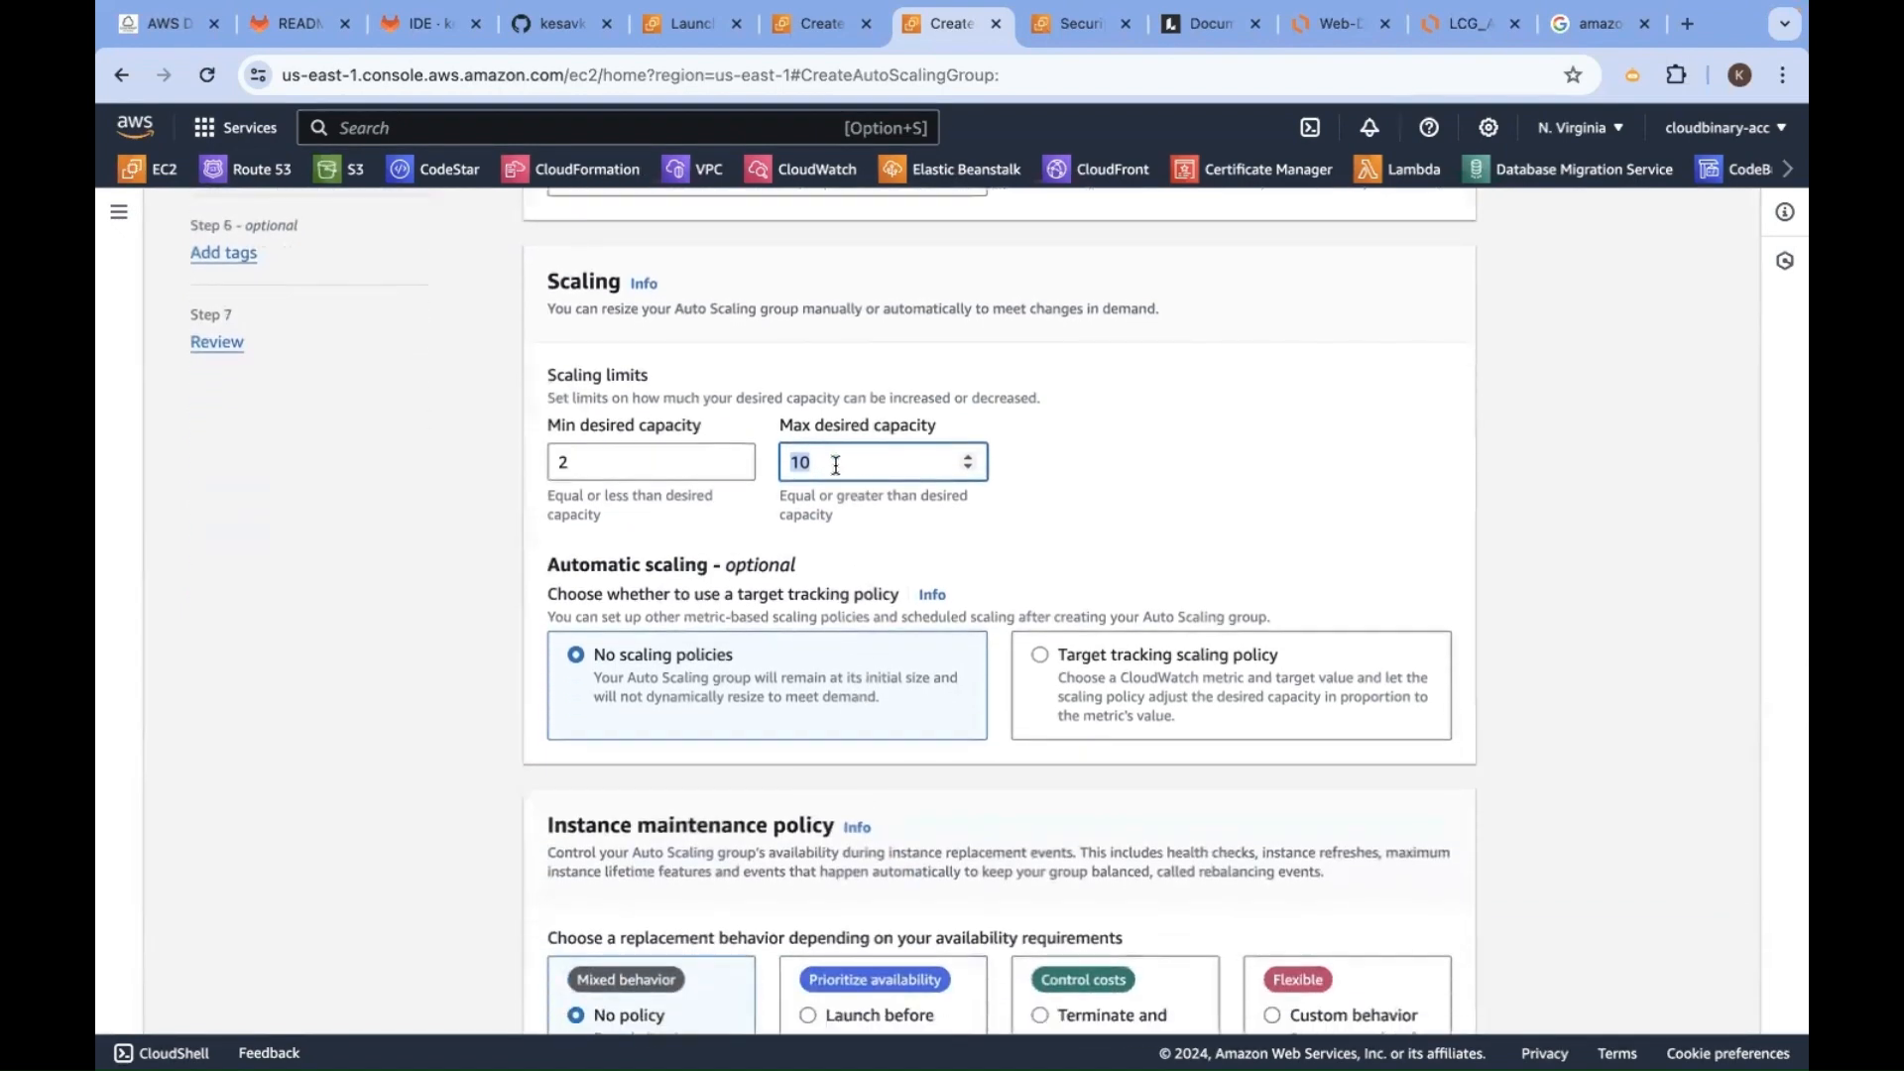
pyautogui.scroll(-3)
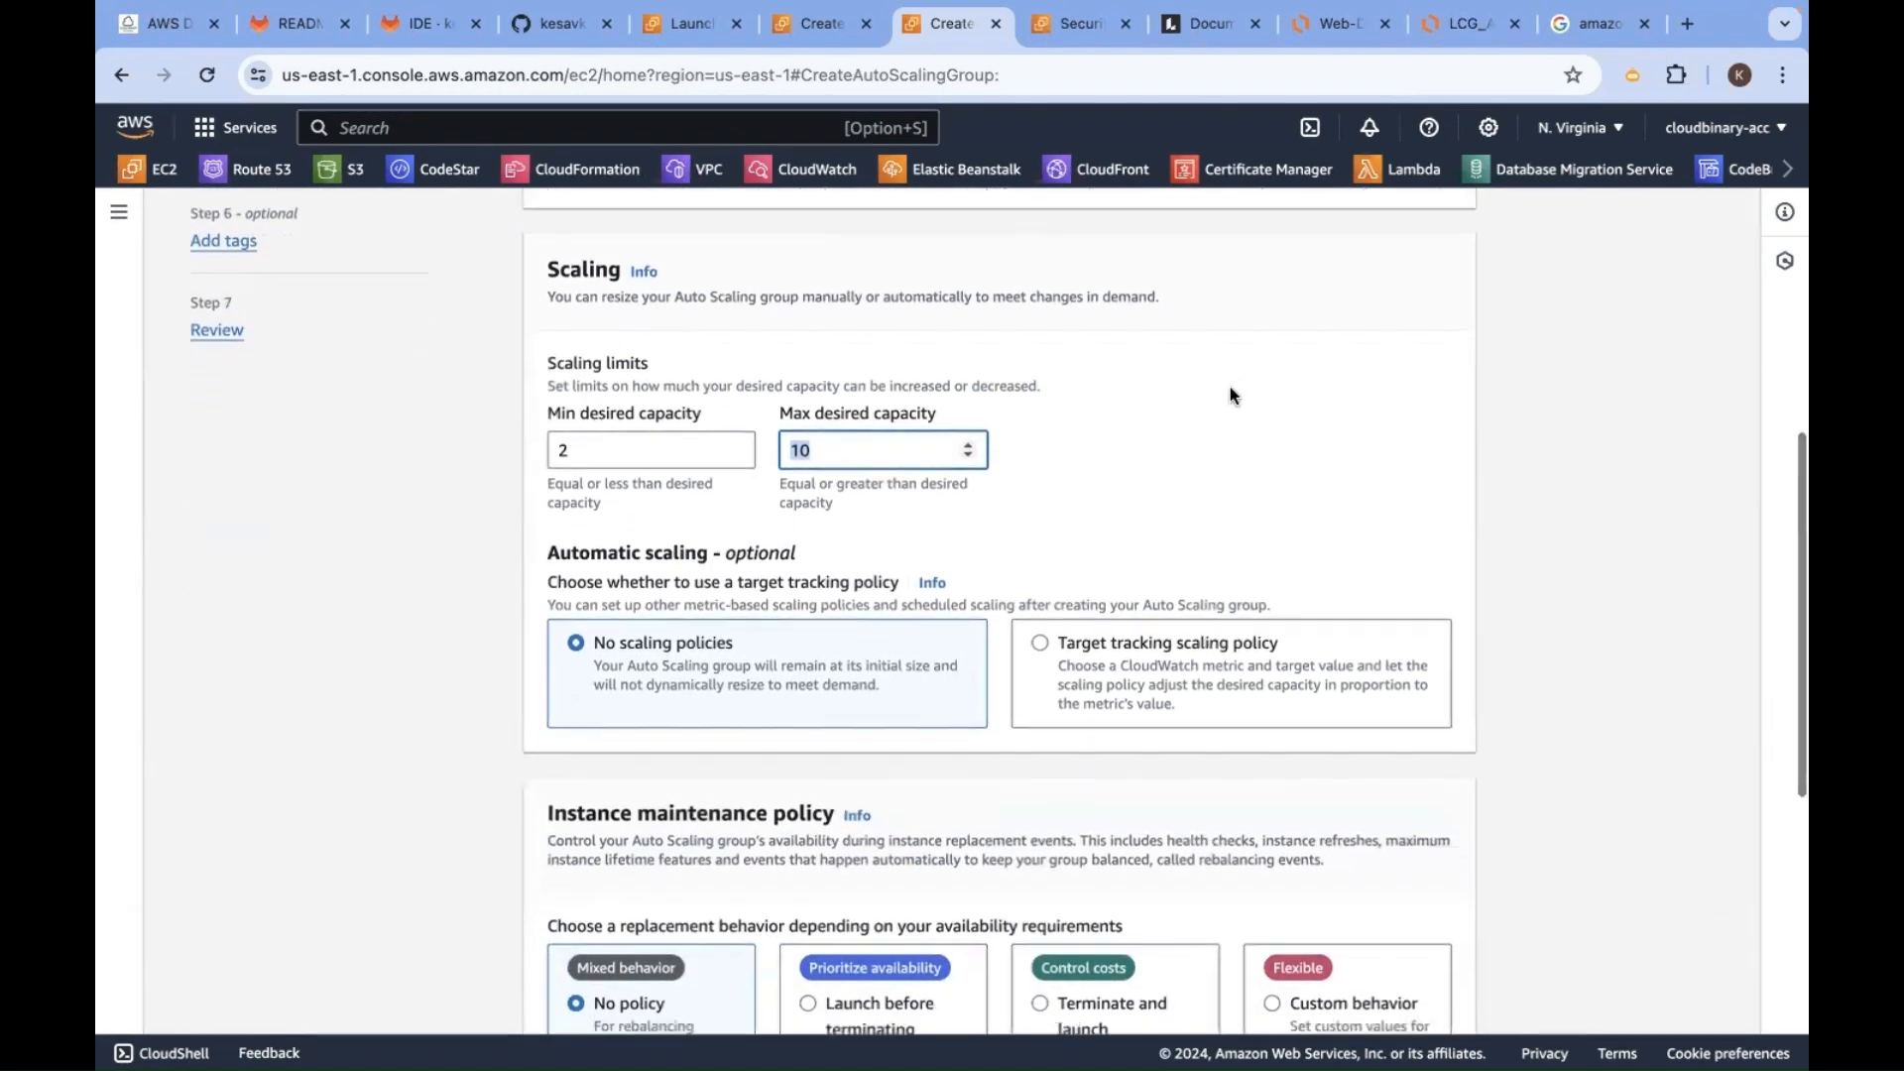
pyautogui.click(1460, 24)
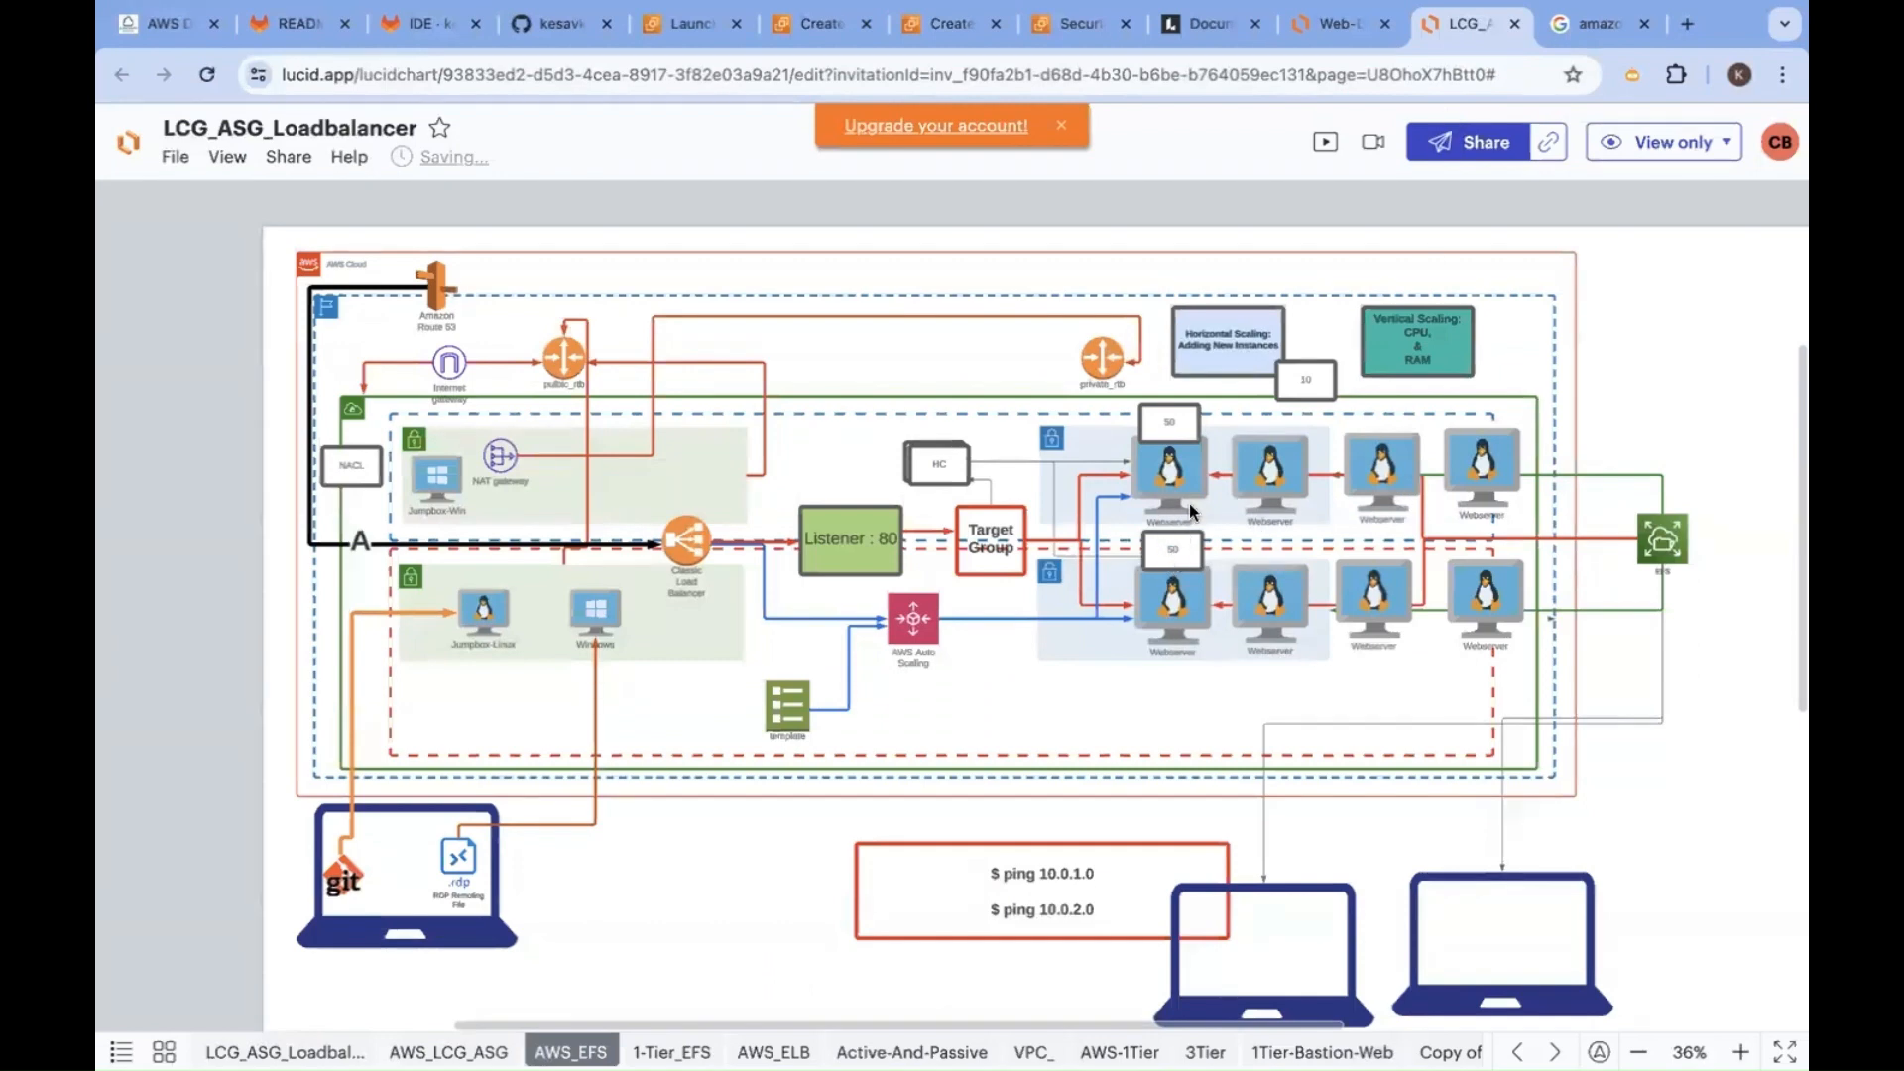
pyautogui.moveTo(1415, 607)
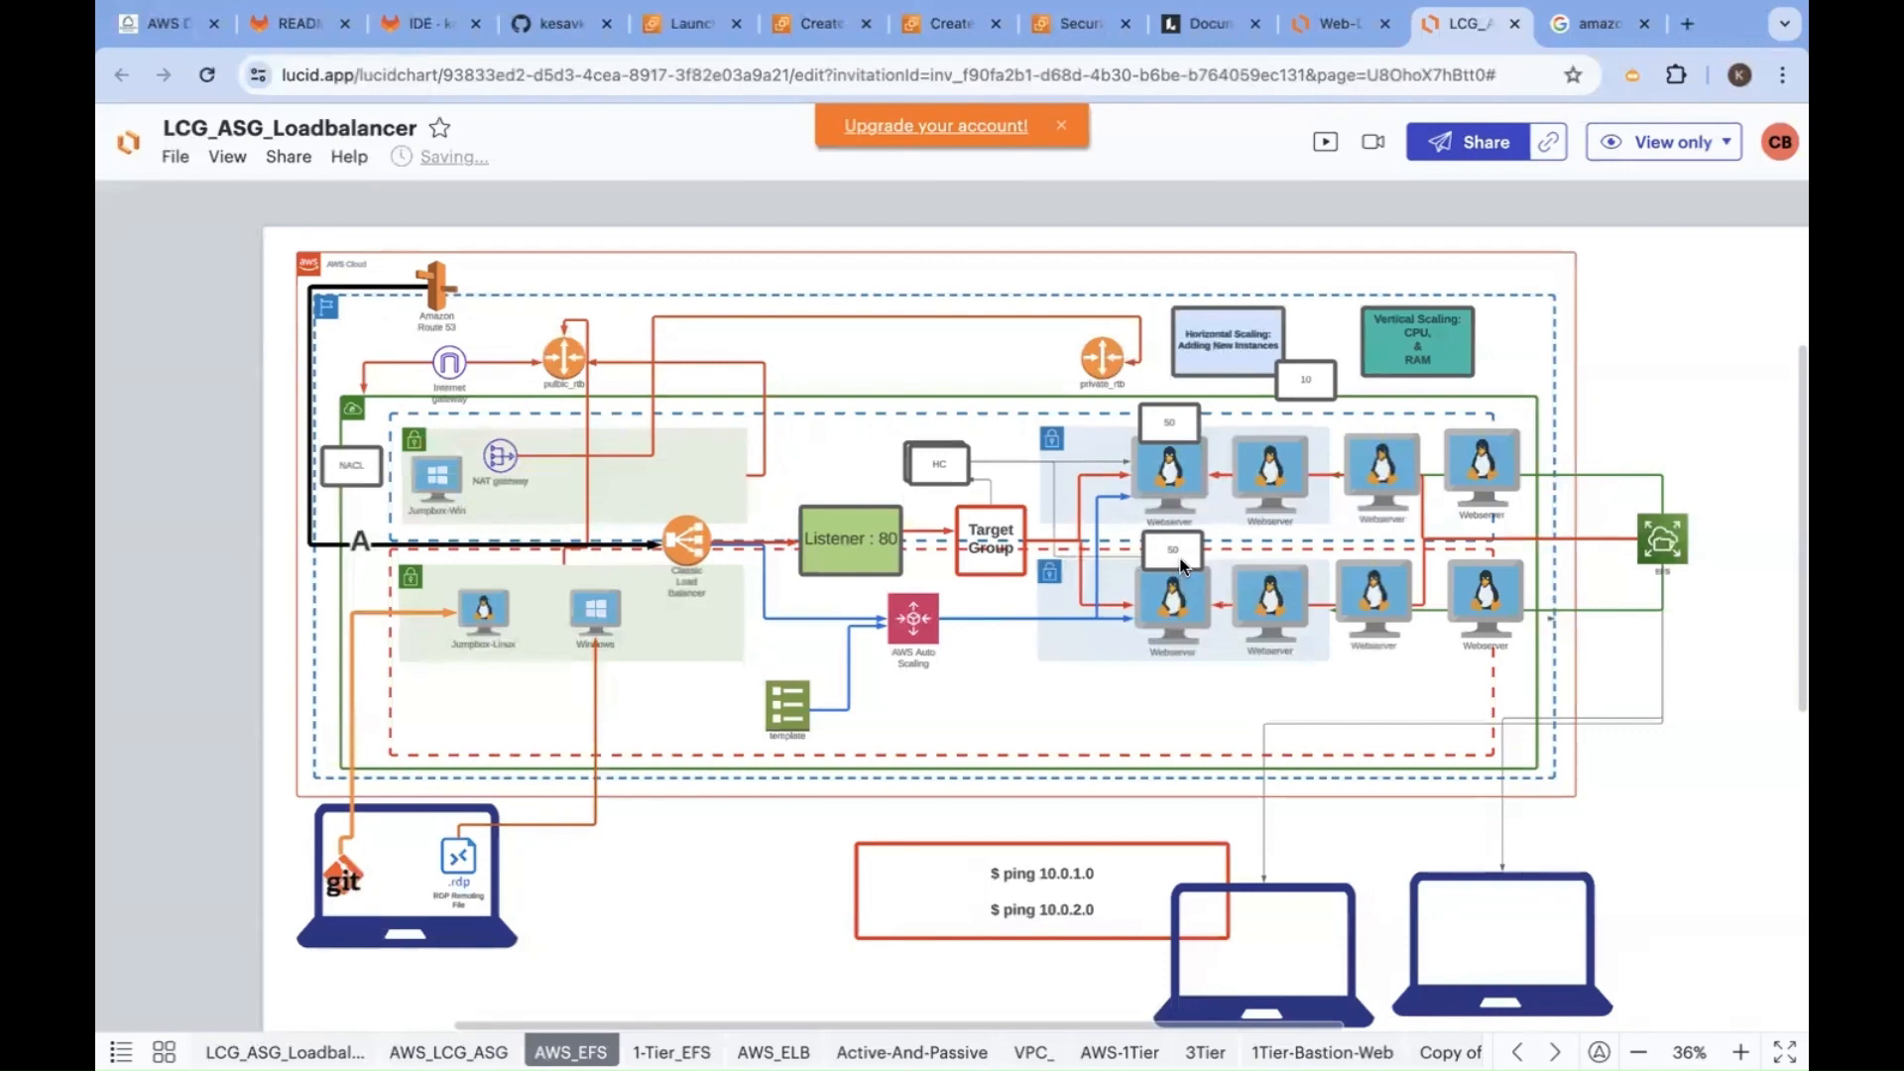
pyautogui.click(945, 24)
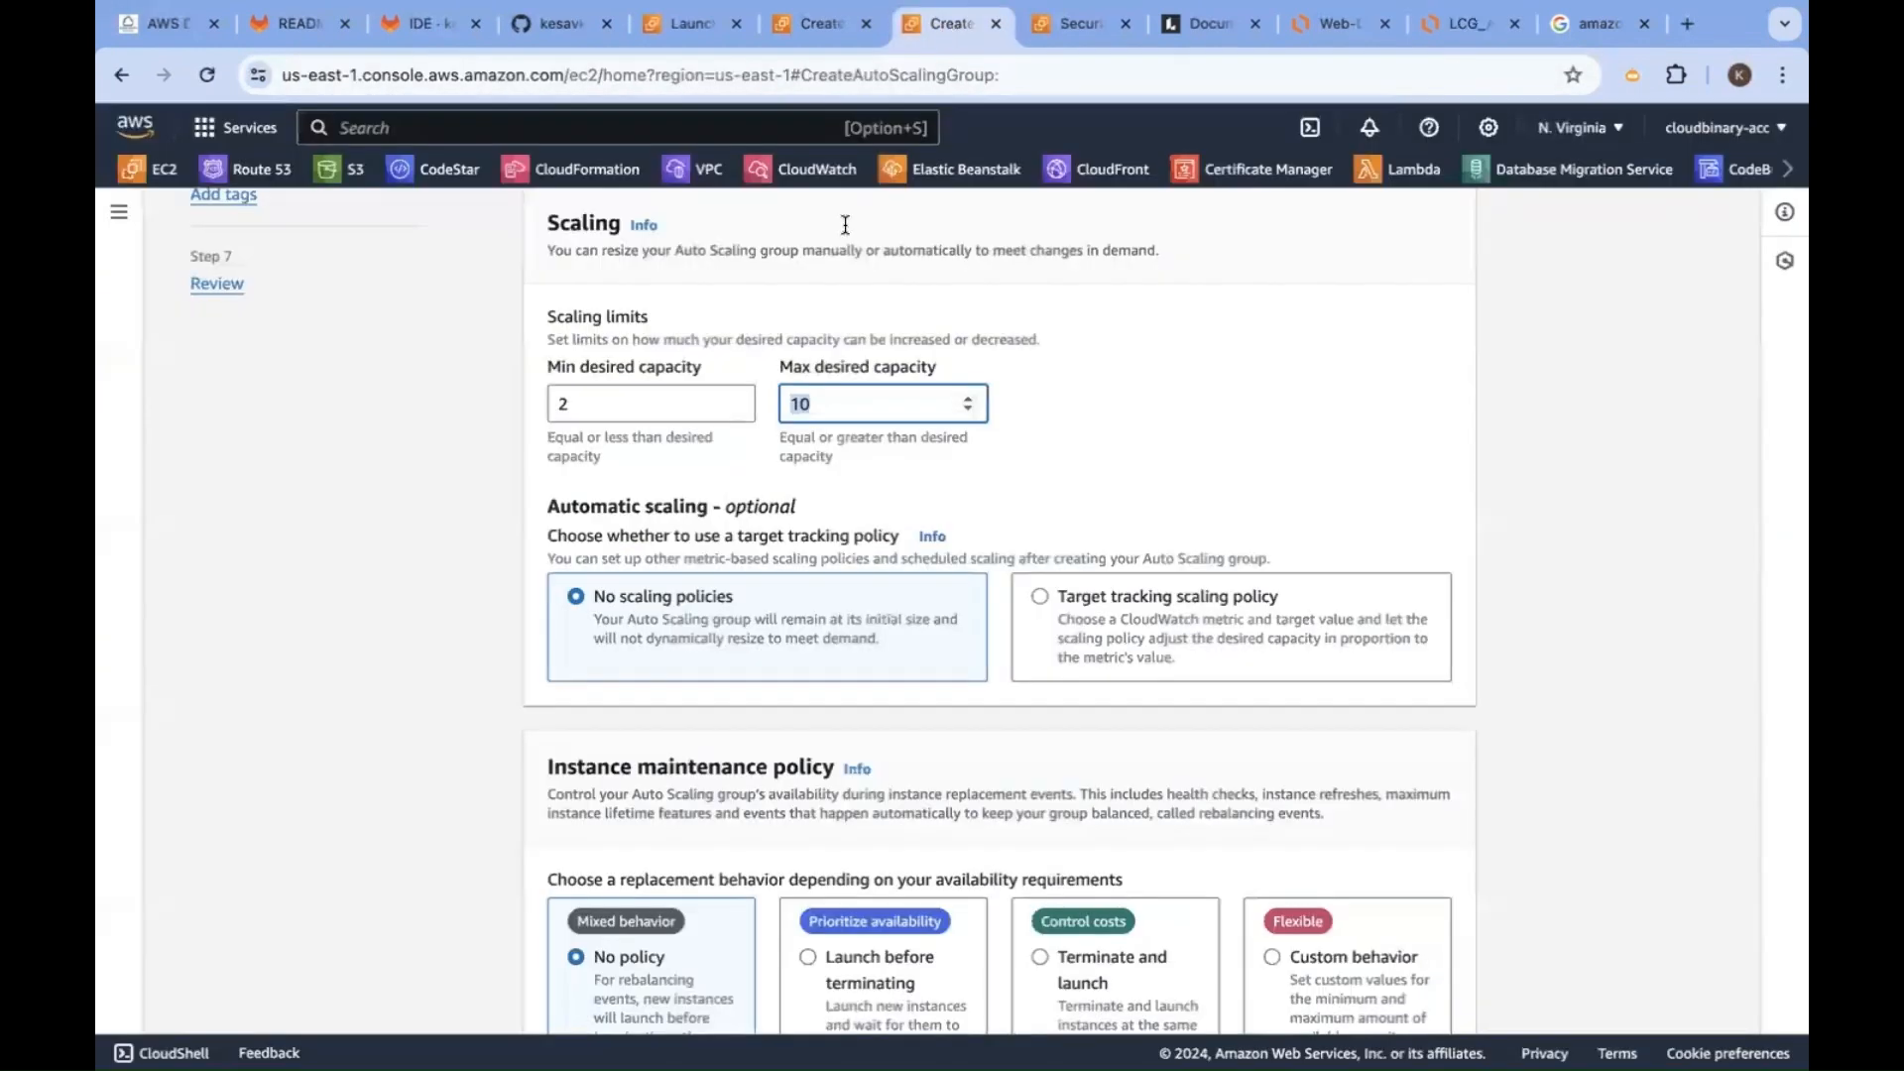
pyautogui.scroll(-3)
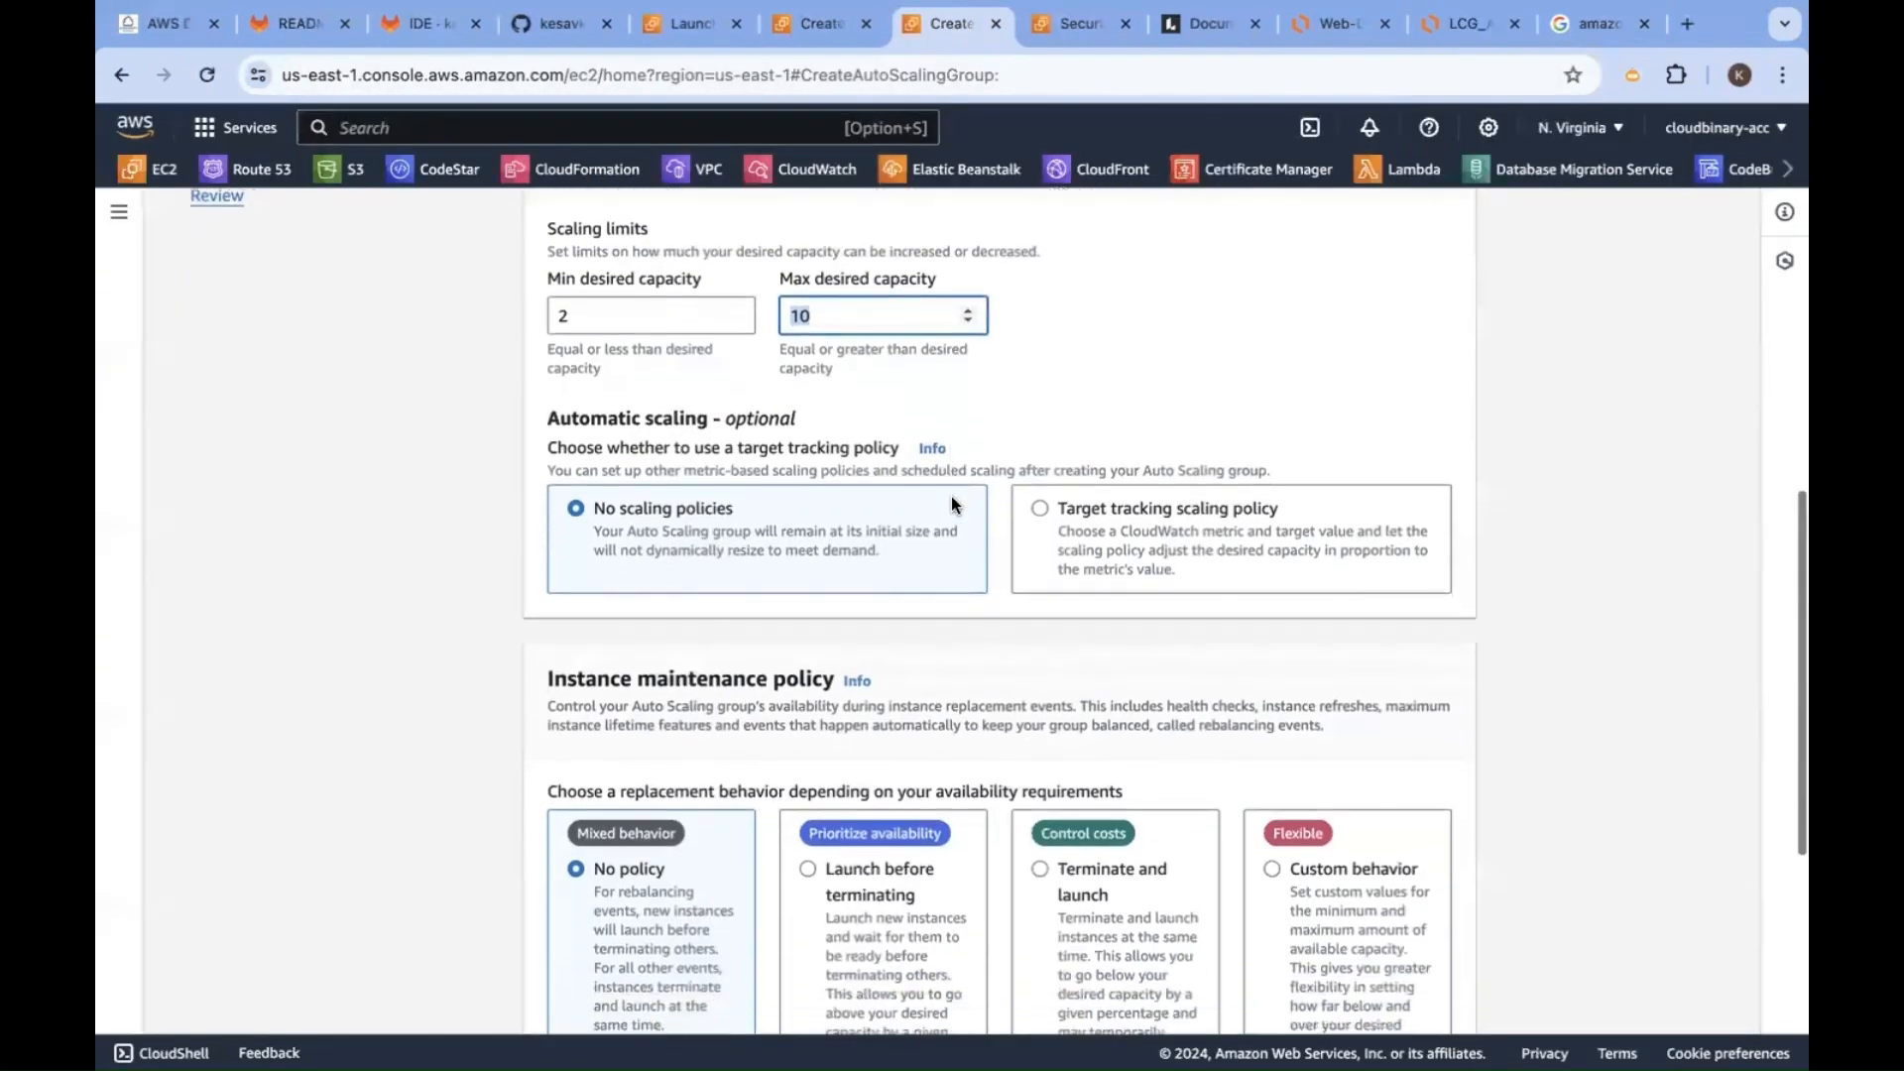
pyautogui.scroll(-3)
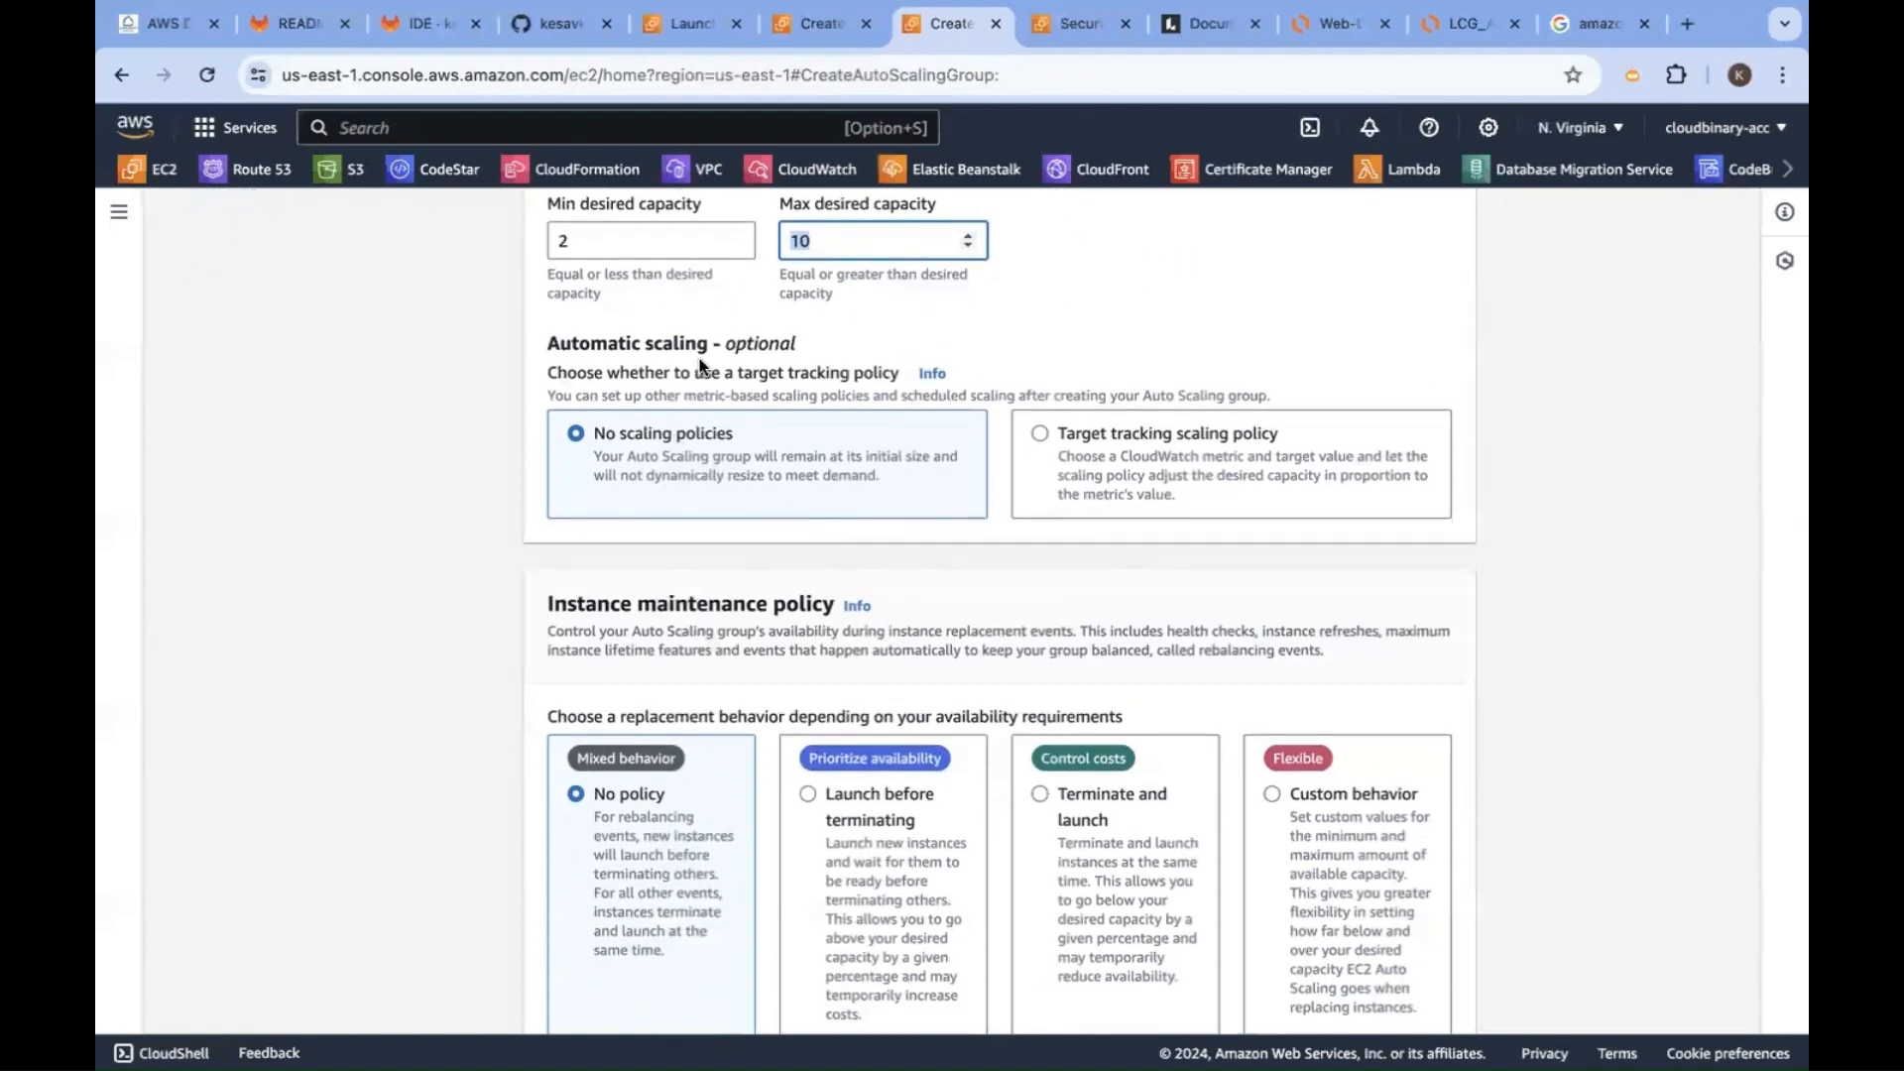
pyautogui.moveTo(1094, 472)
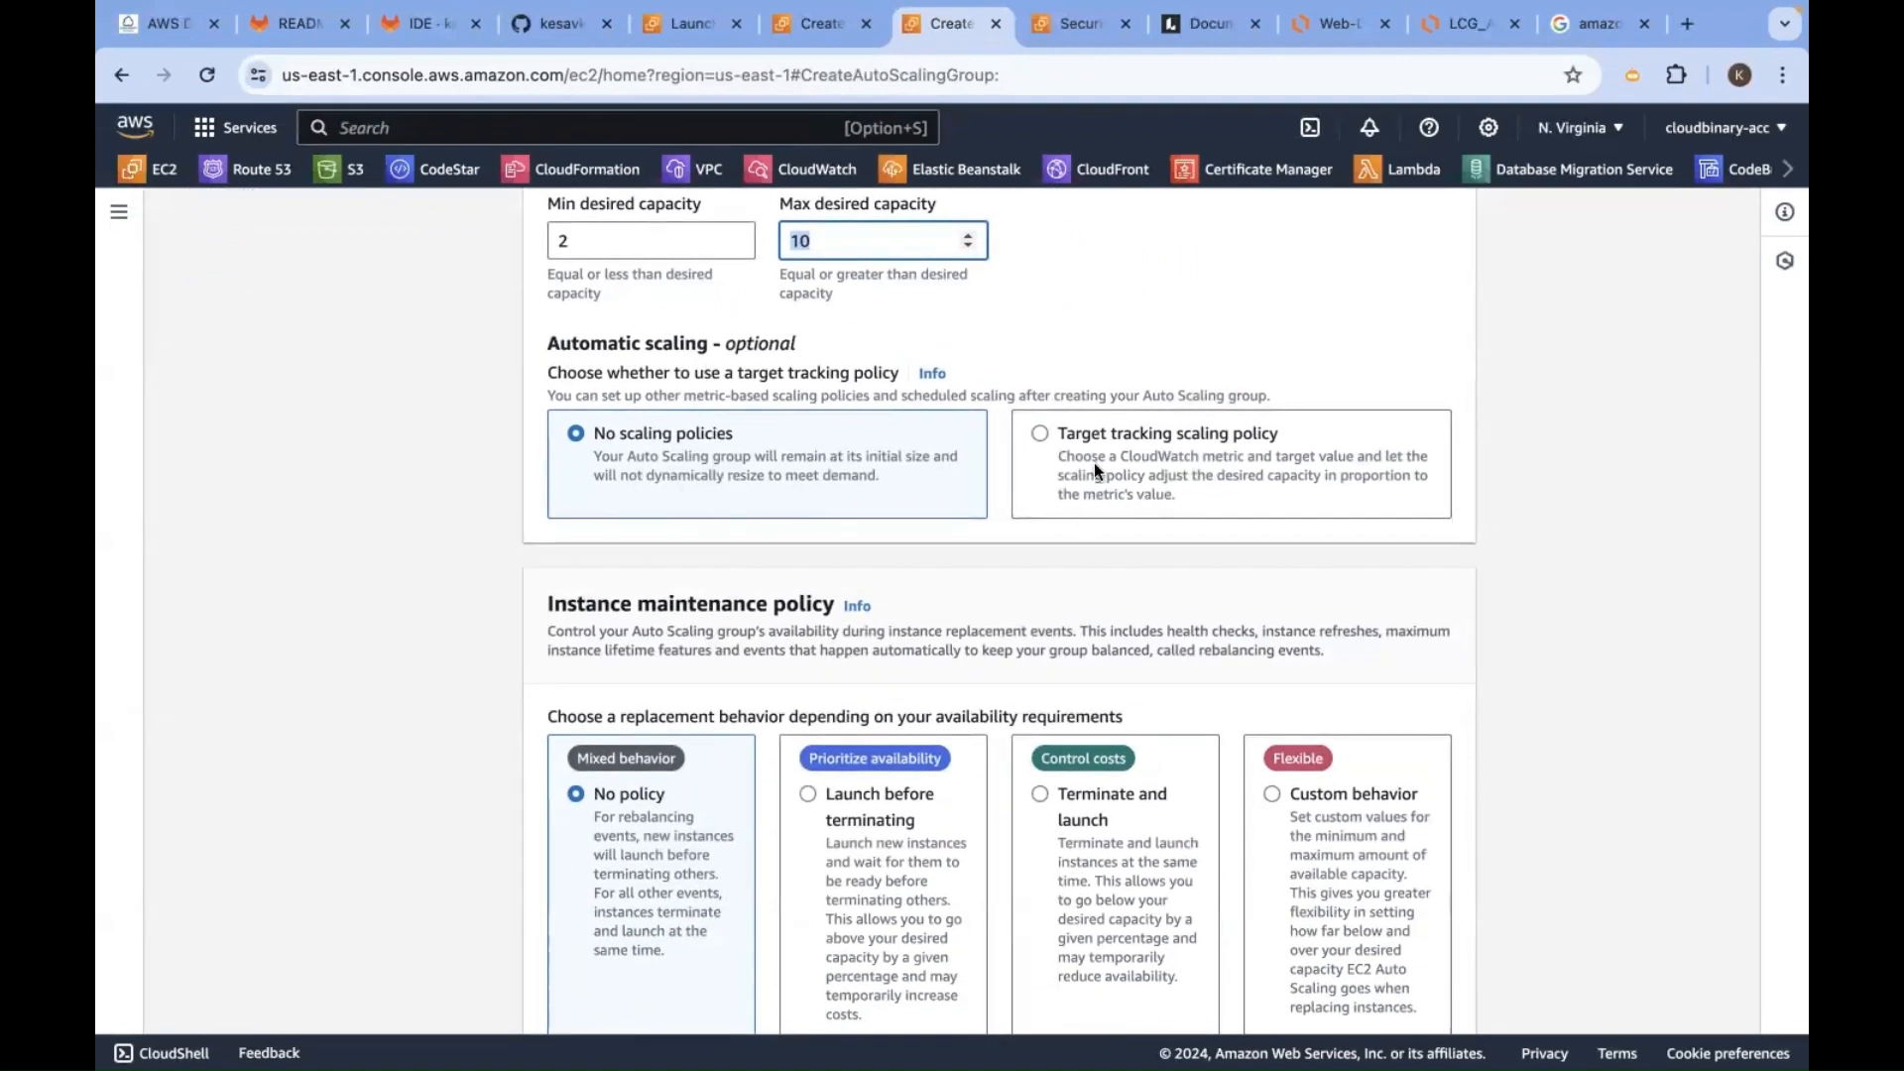
# Enable a target tracking policy named C3Ops Target Tracking Policy on Average CPU utilization with target 50
pyautogui.click(1040, 433)
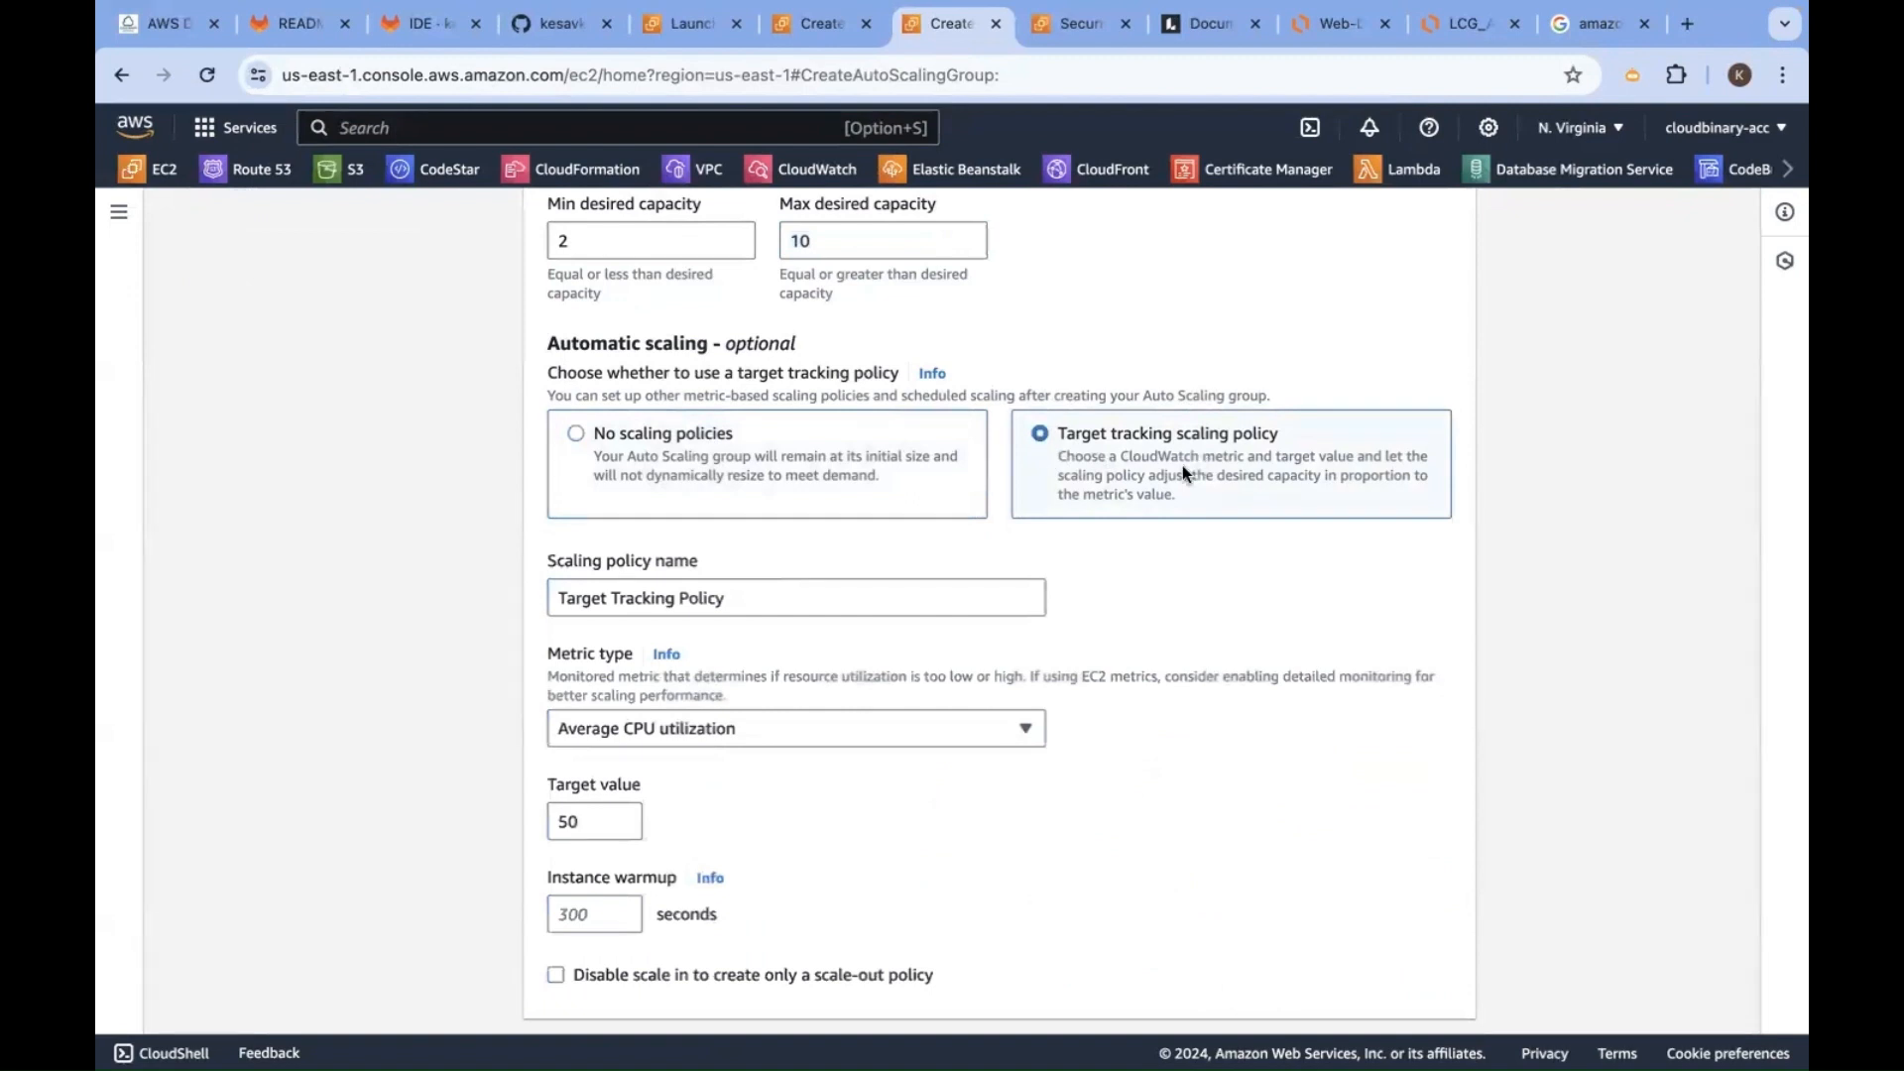
pyautogui.scroll(-3)
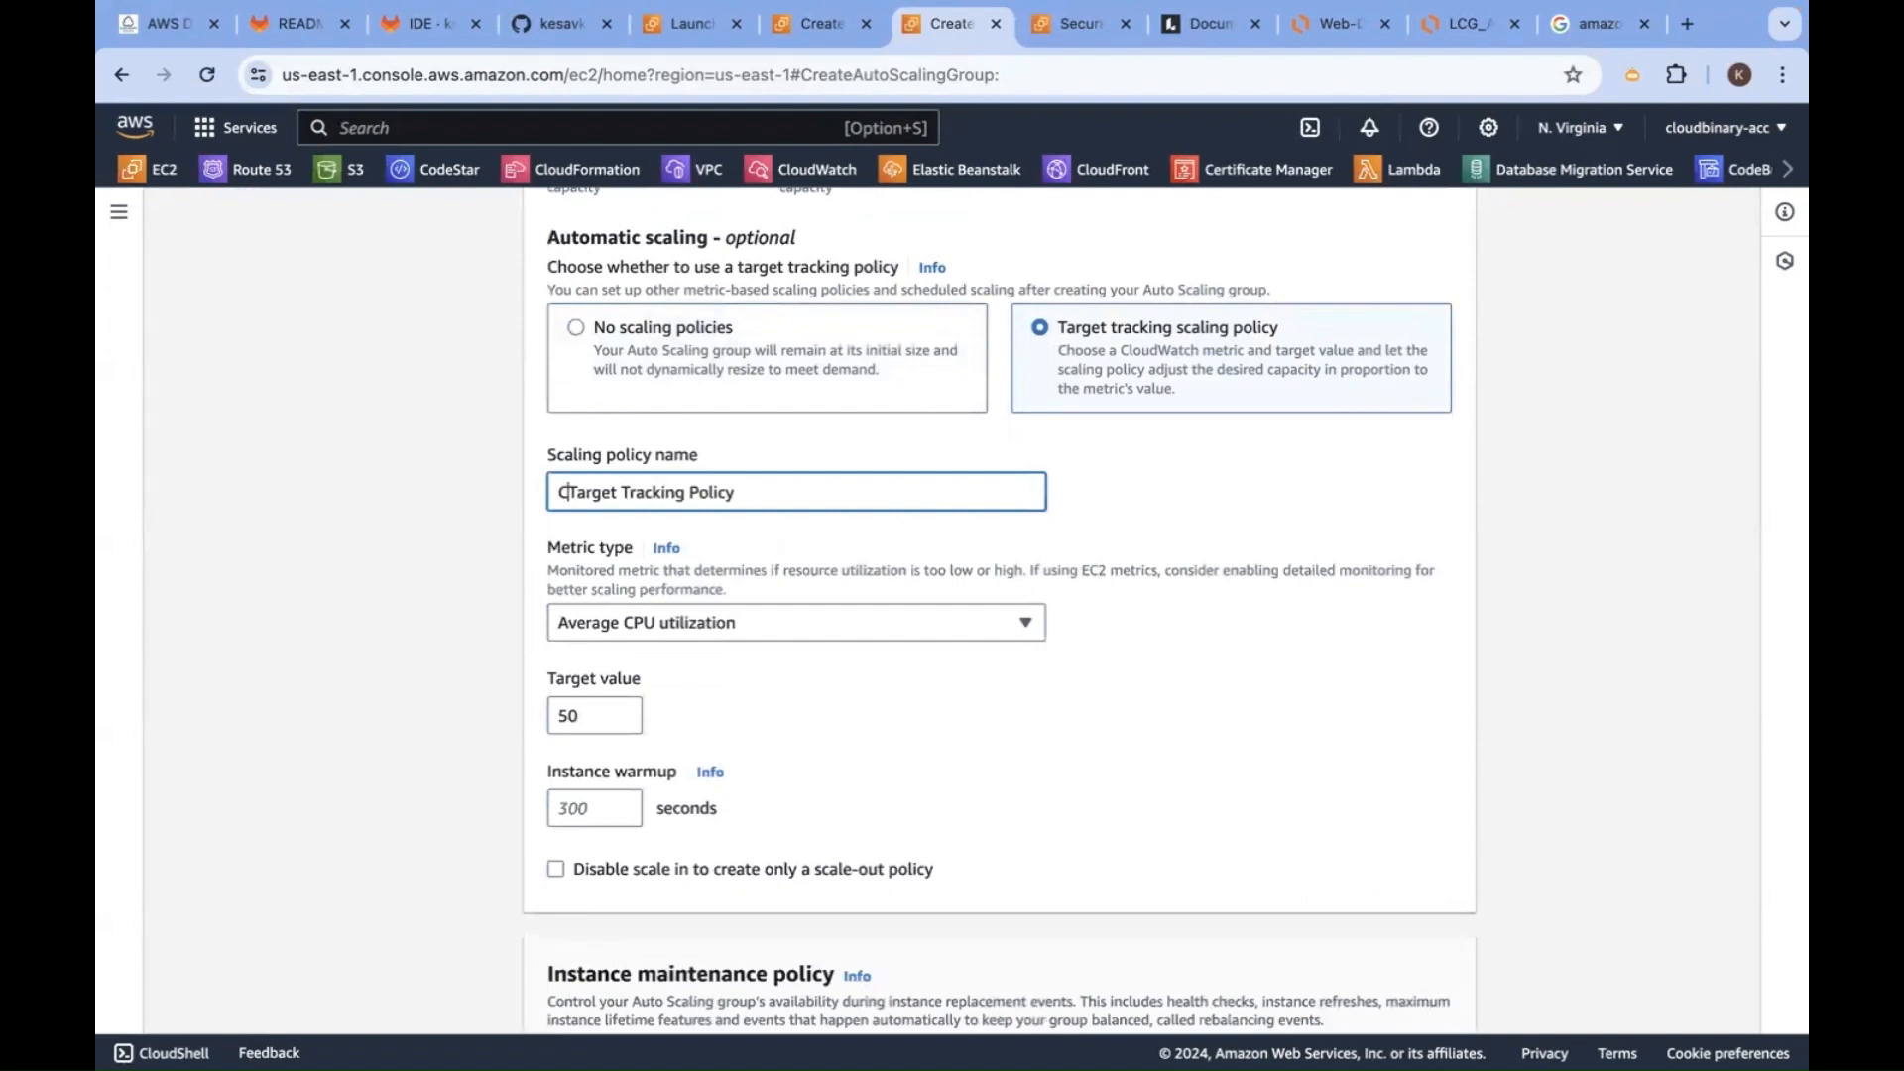
pyautogui.write('C3Ops')
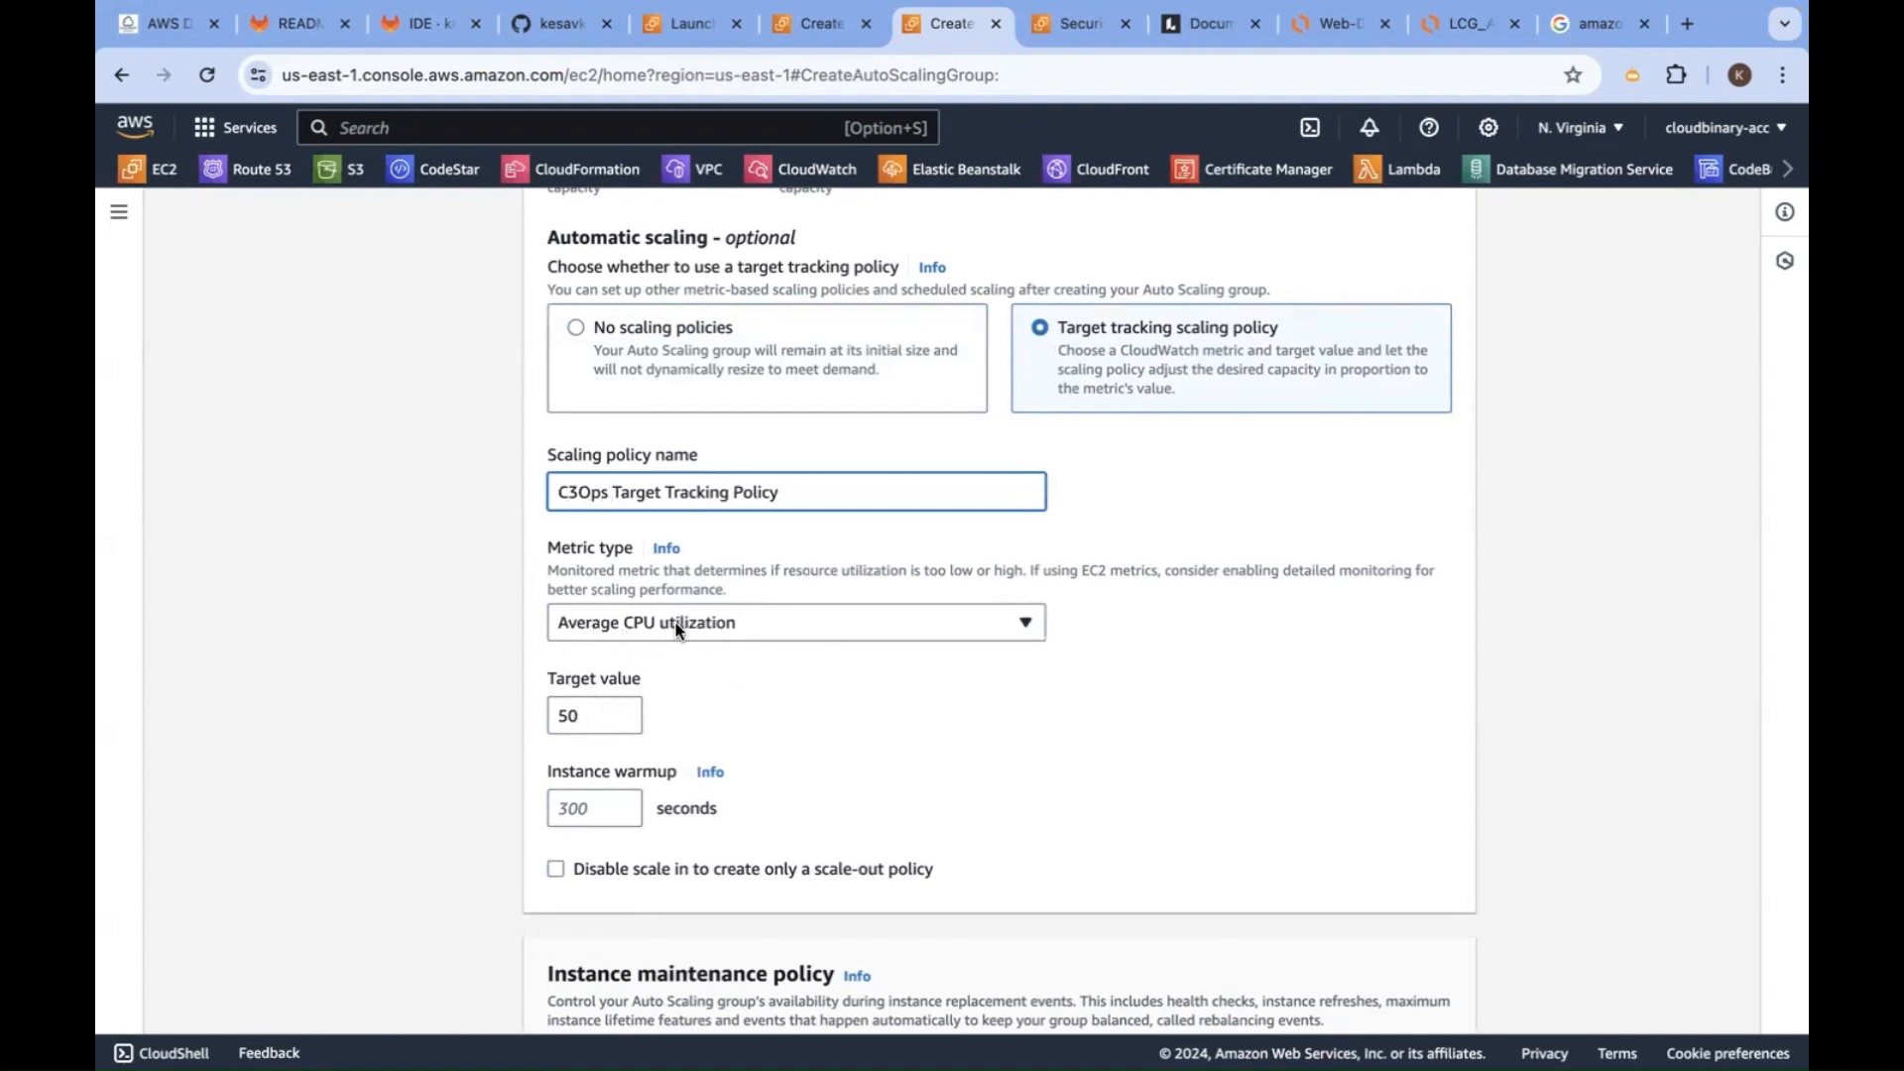
pyautogui.click(795, 621)
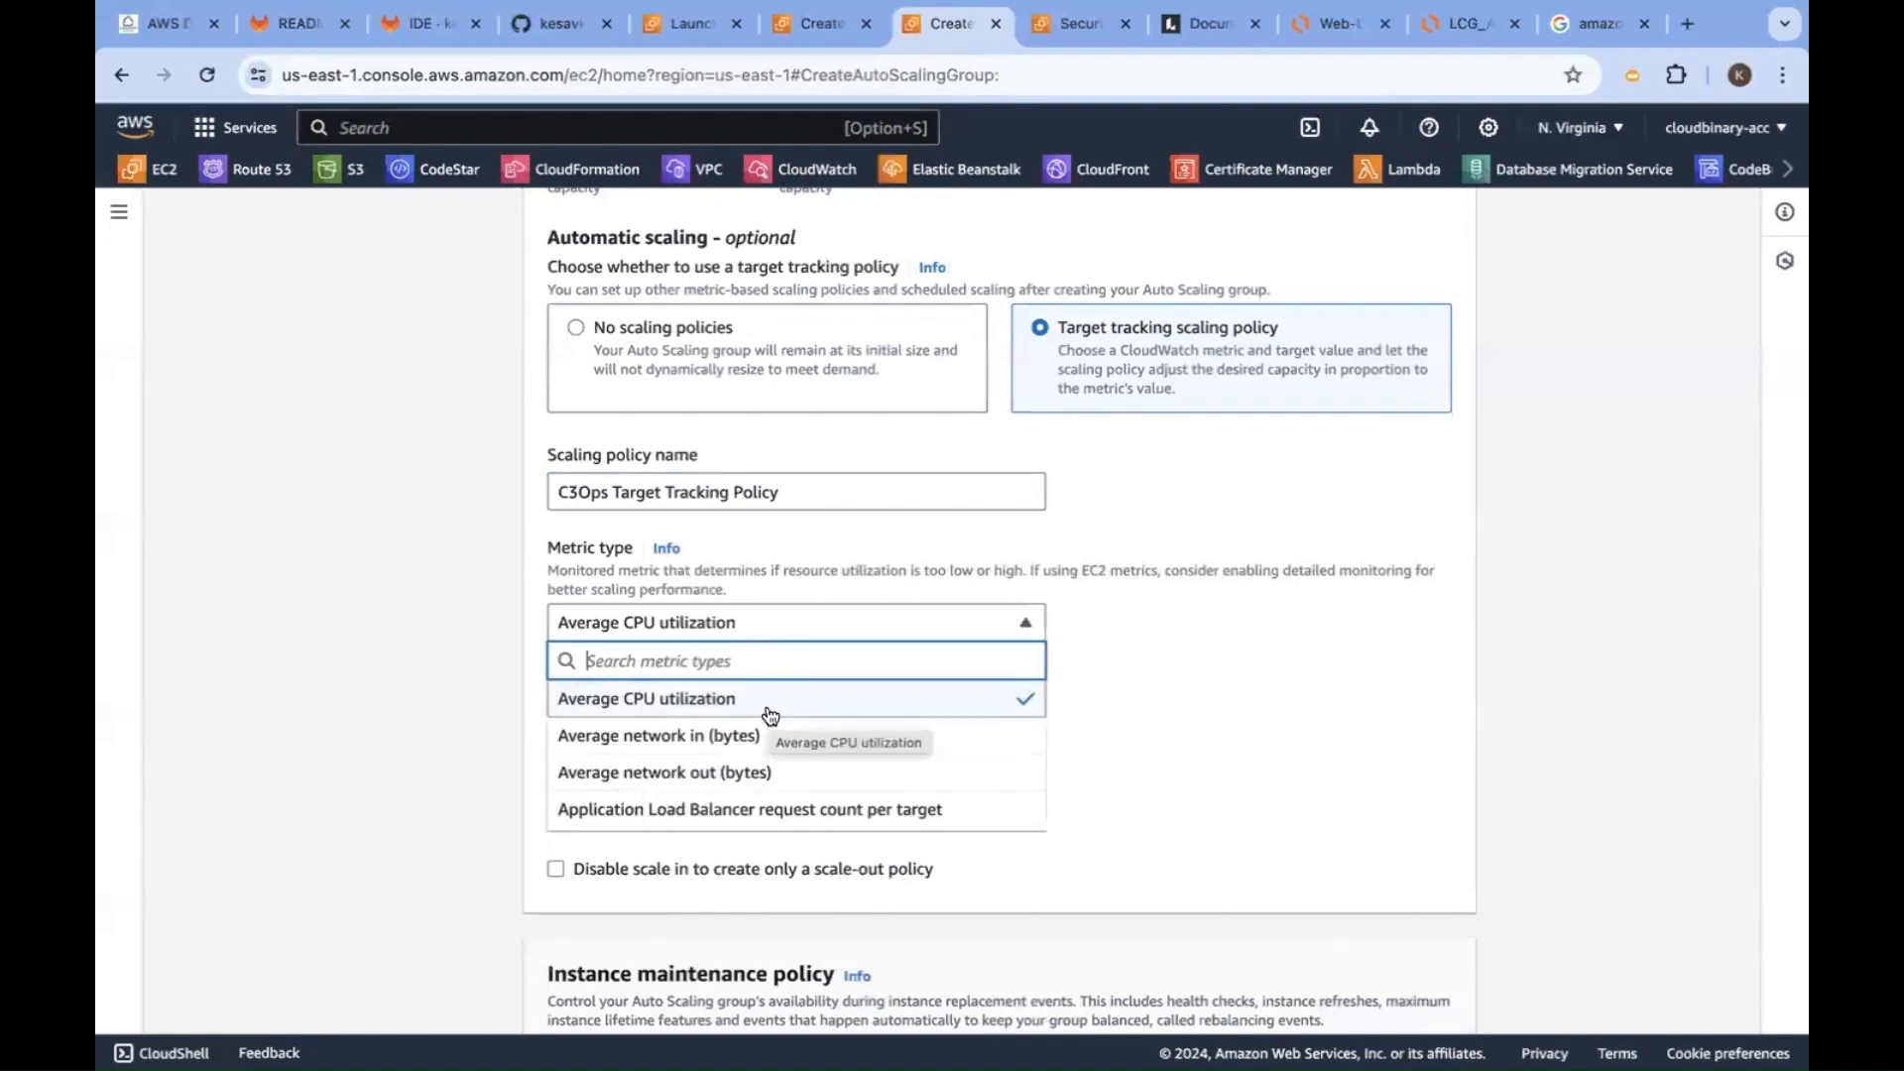
pyautogui.moveTo(680, 771)
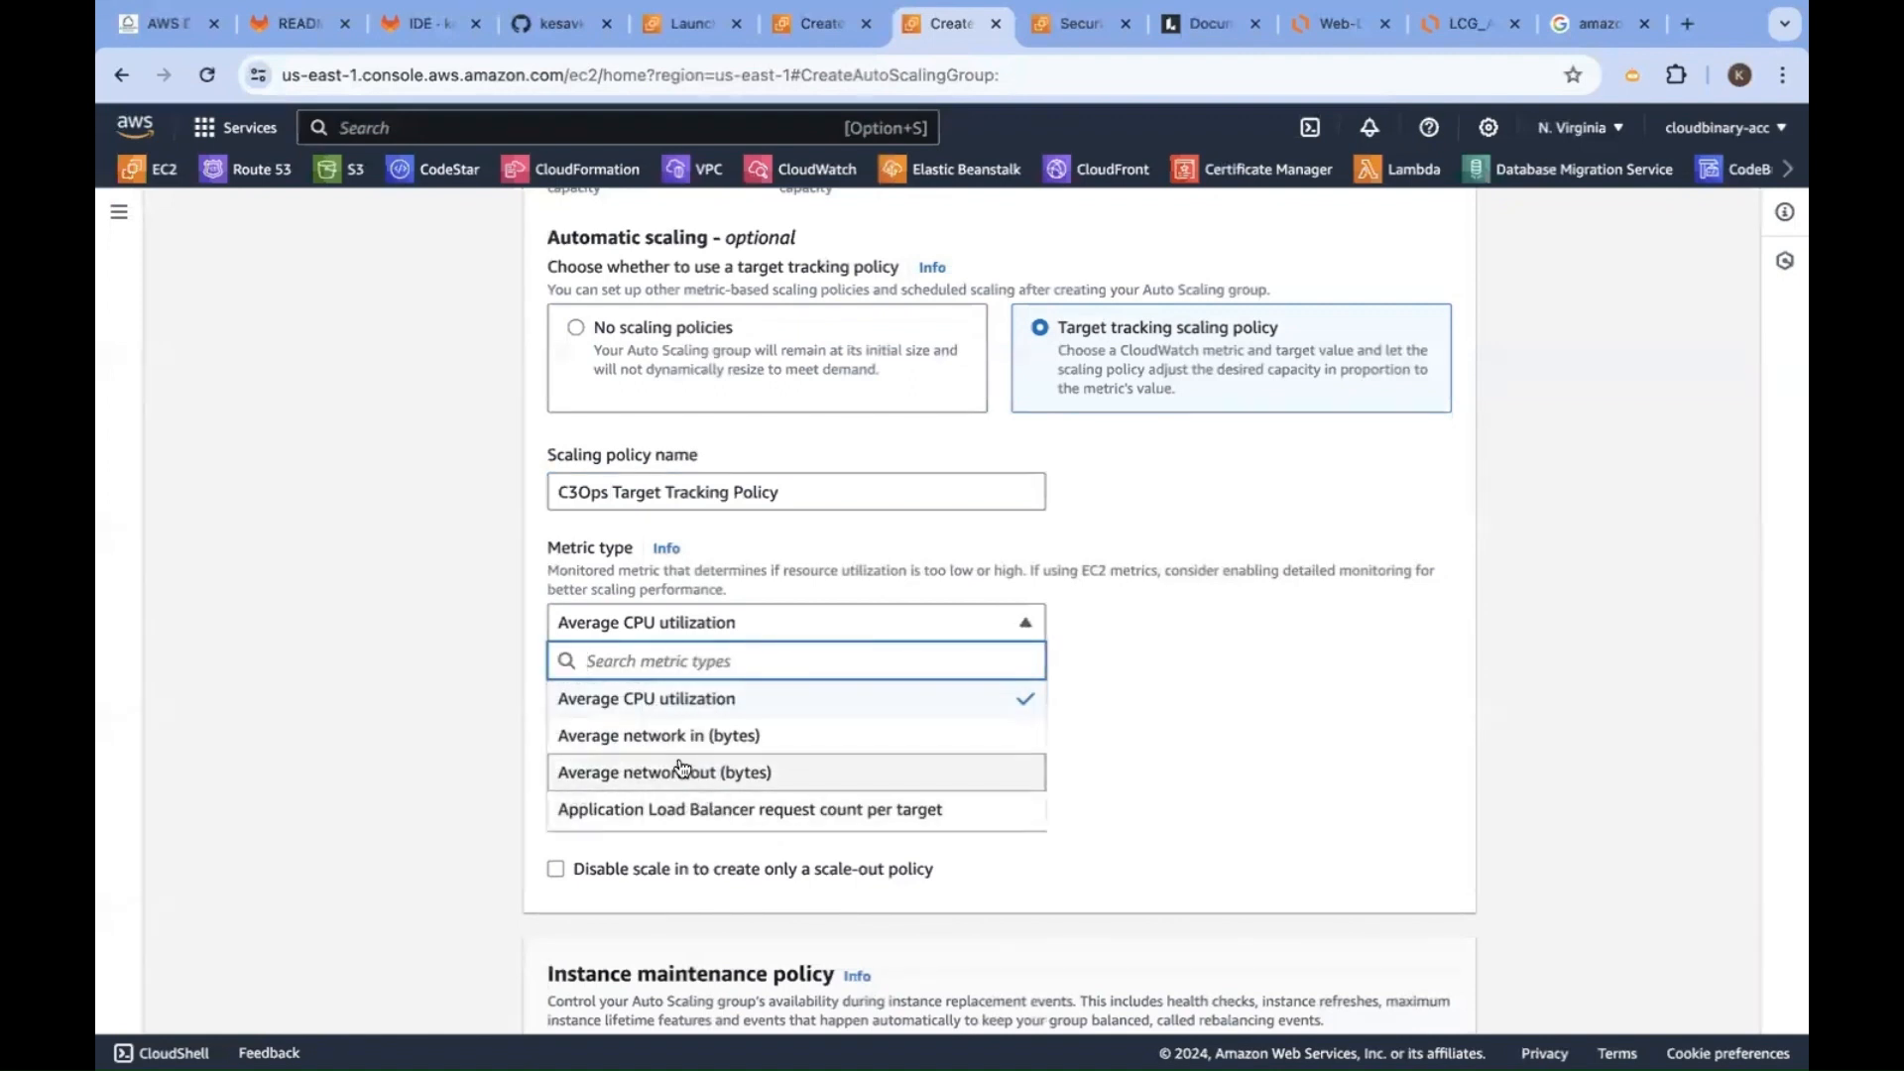
pyautogui.moveTo(788, 809)
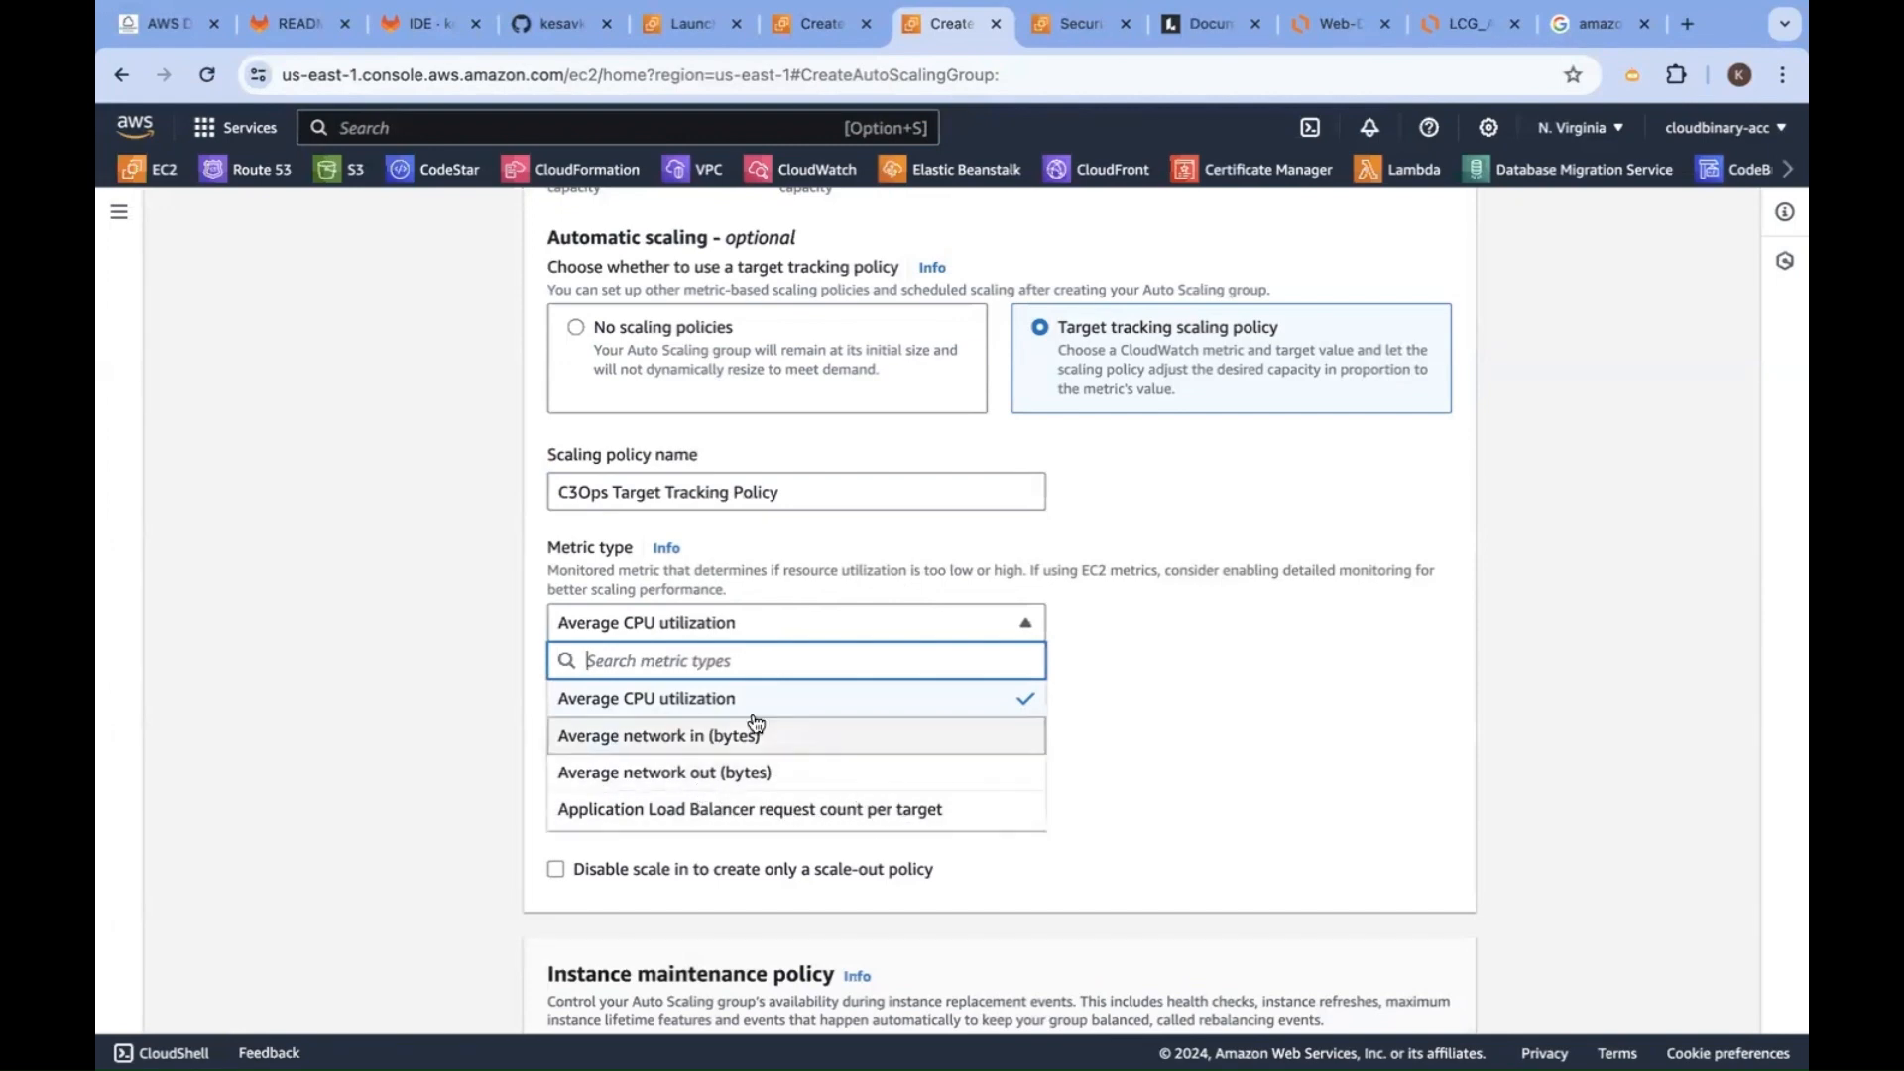
pyautogui.click(647, 698)
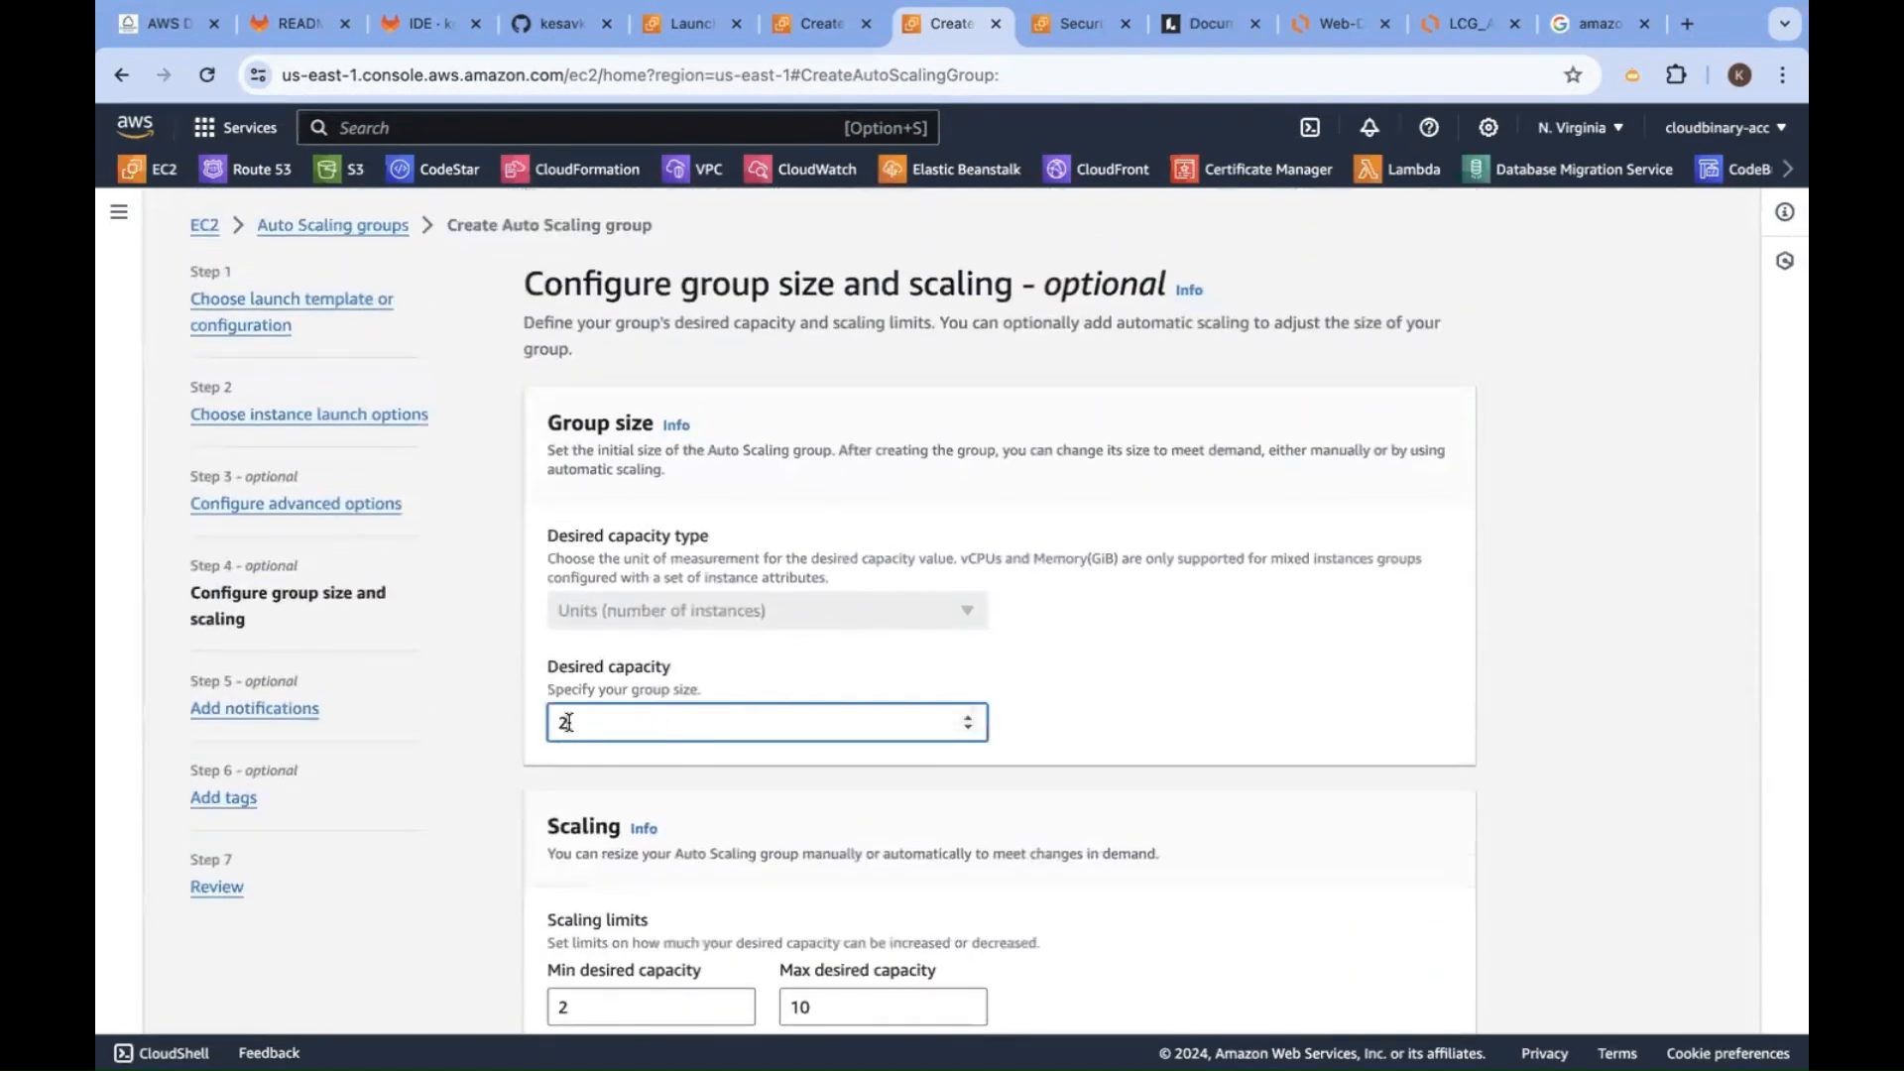
pyautogui.scroll(-3)
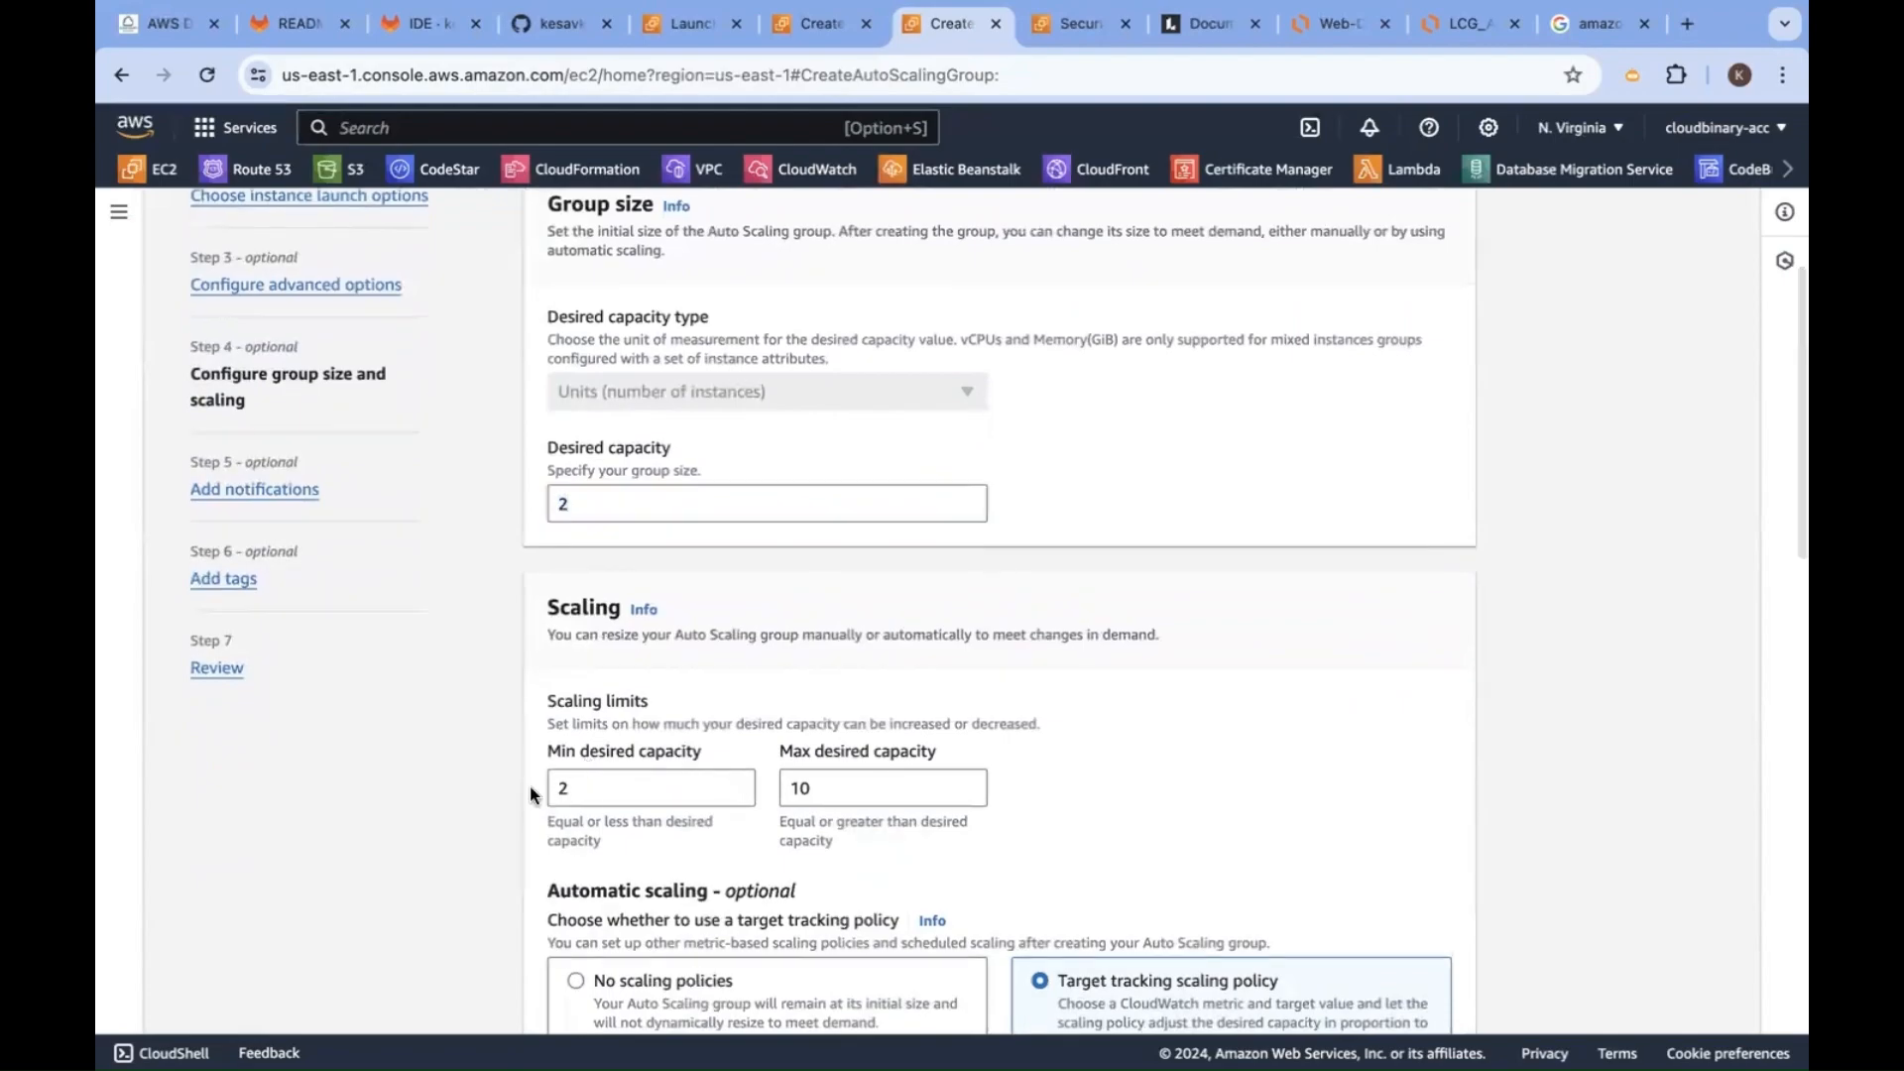